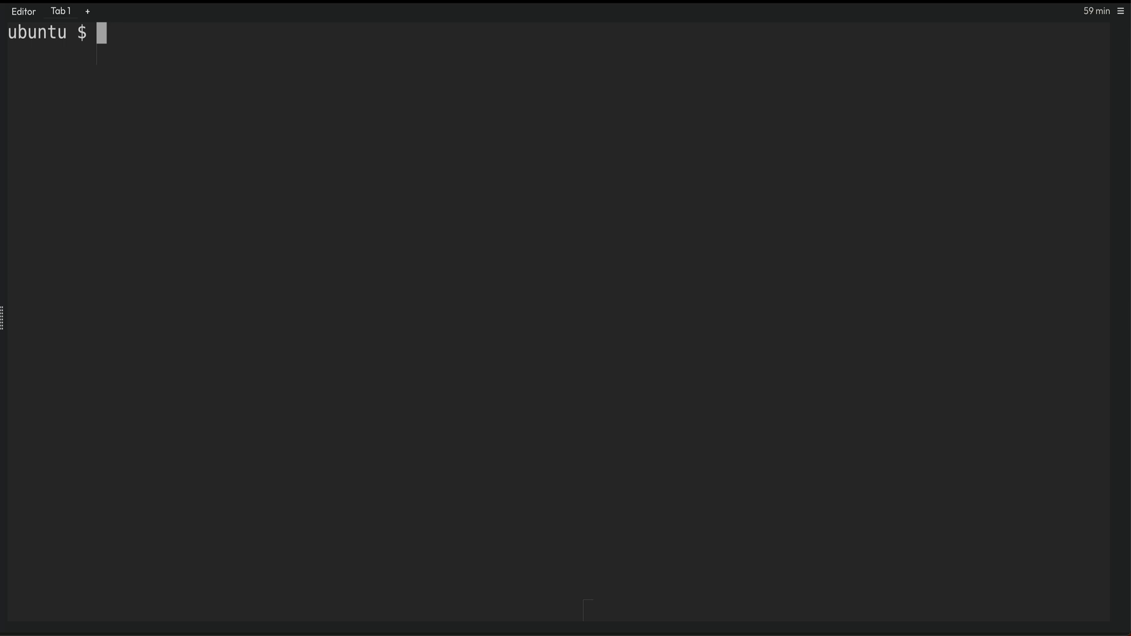
Run man cut to show the cut manual page
text(man cut)
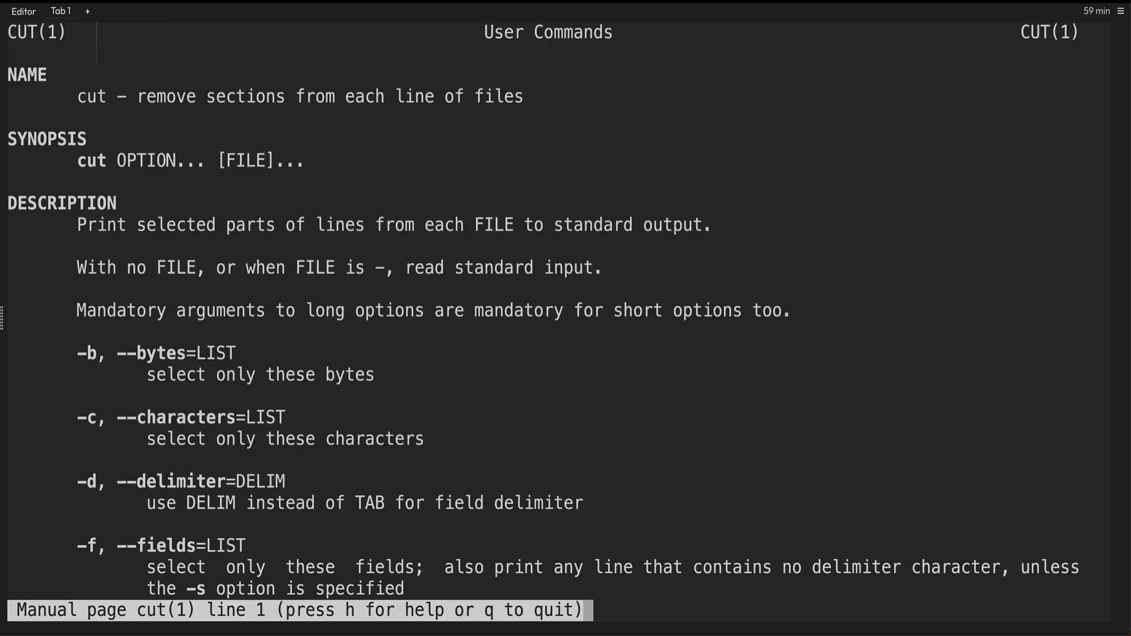
mouse_move(115, 106)
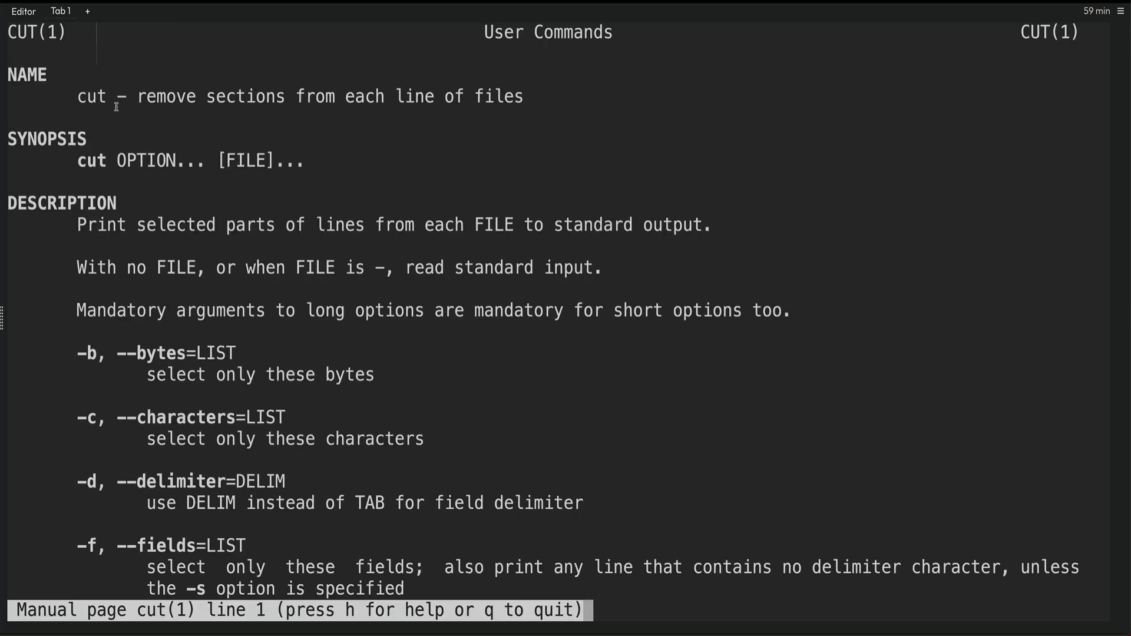
mouse_move(407, 96)
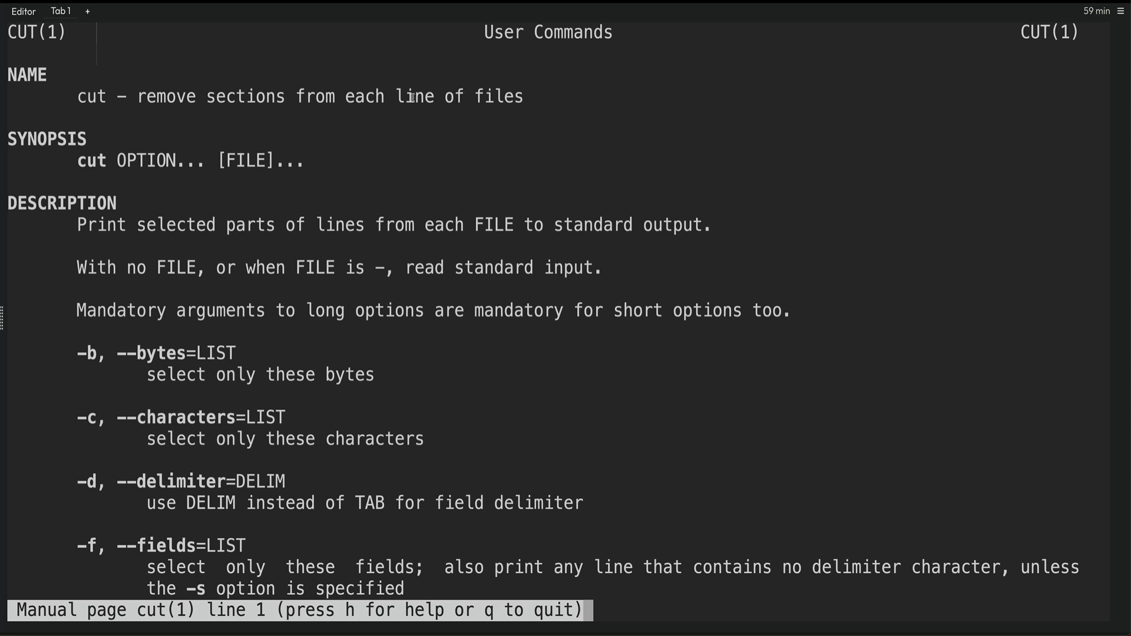
mouse_move(620, 276)
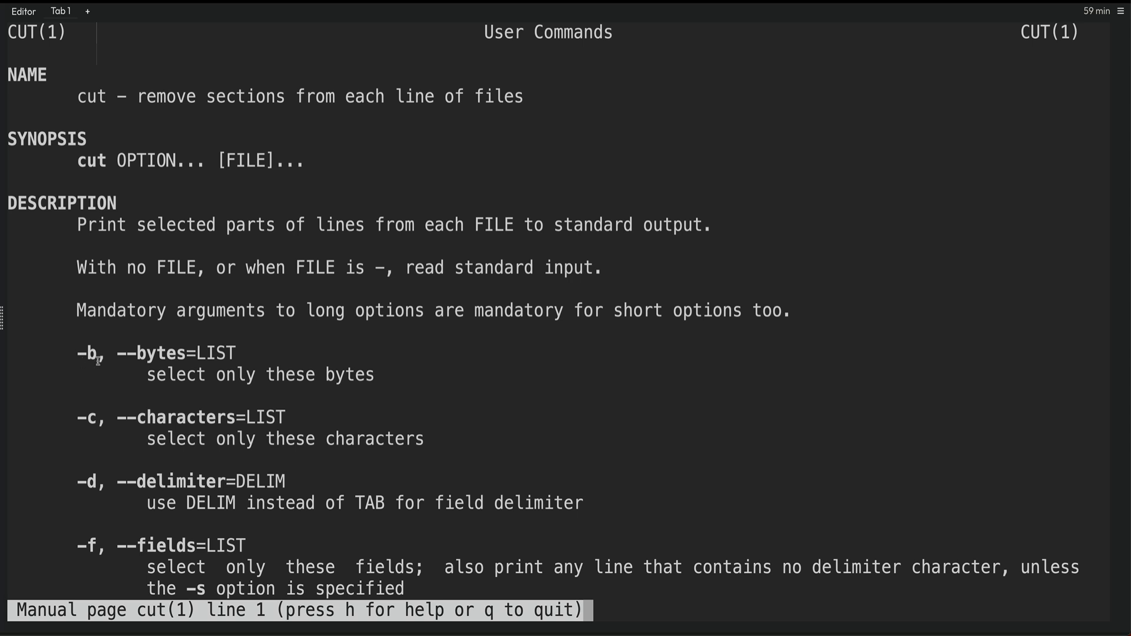
mouse_move(481, 485)
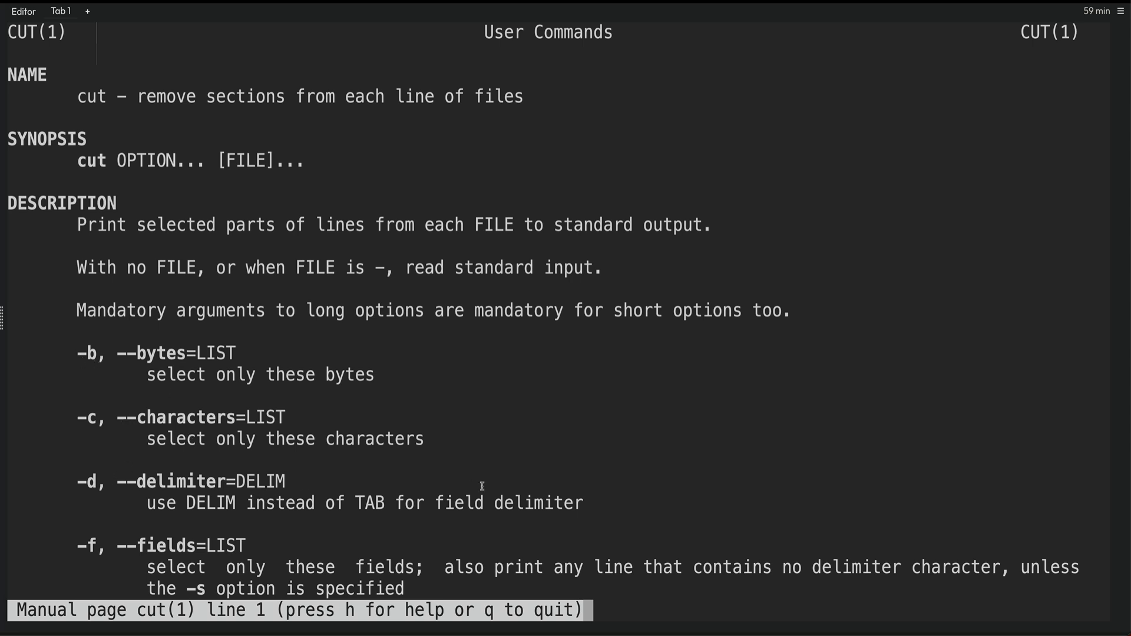
Exit the manual and print the first character of each /etc/passwd line with cut -c 1
key(q)
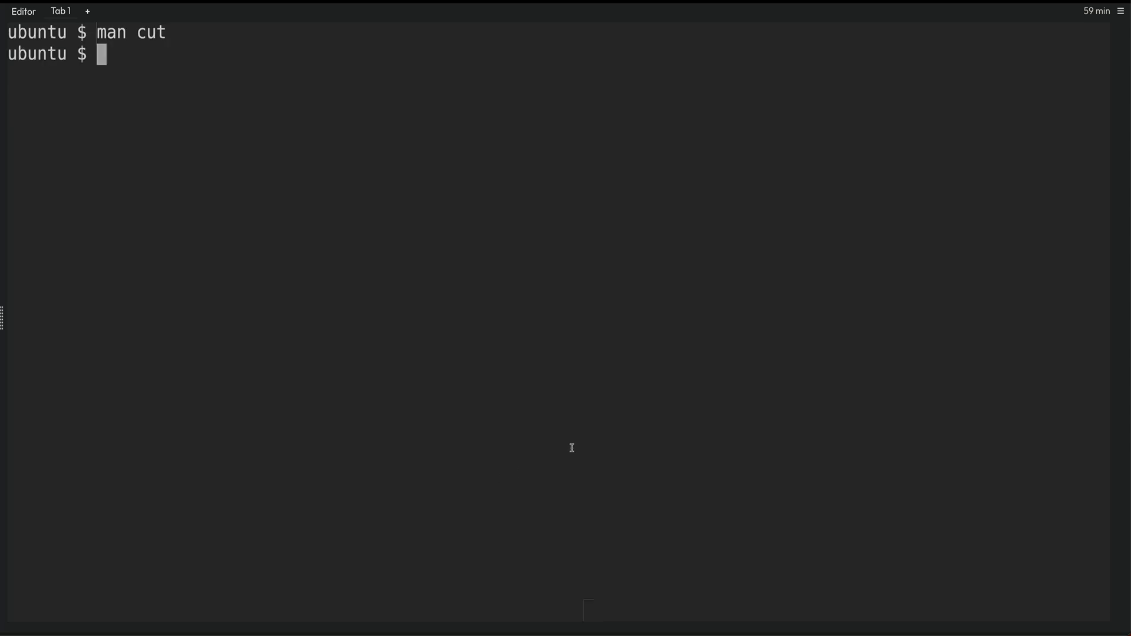
key(Enter)
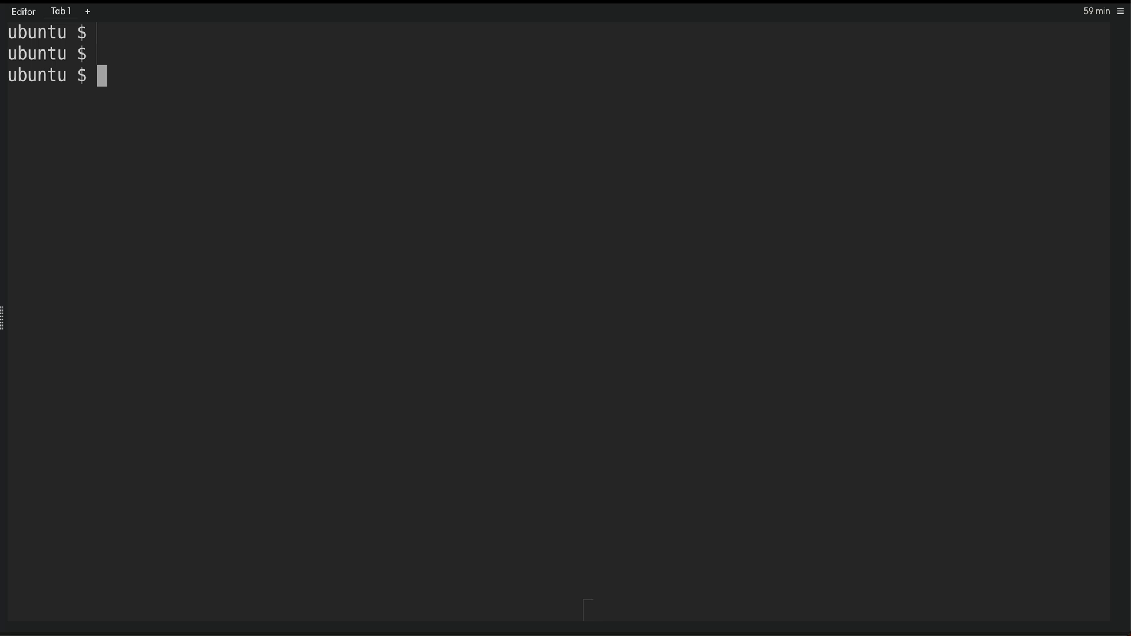
text(cut)
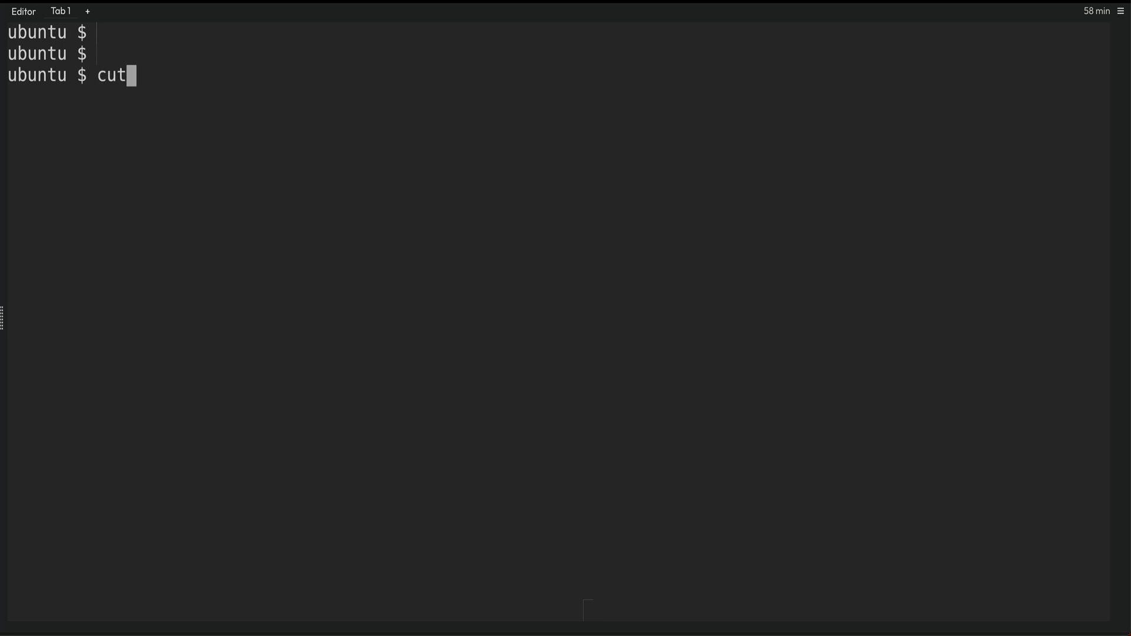
text(-c)
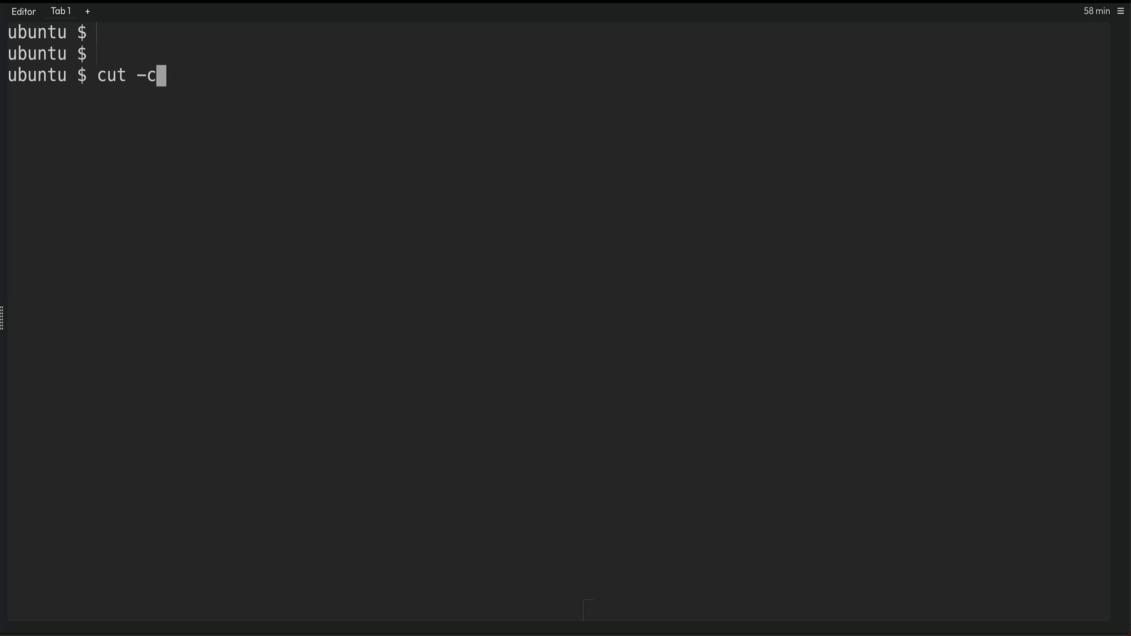
text(1)
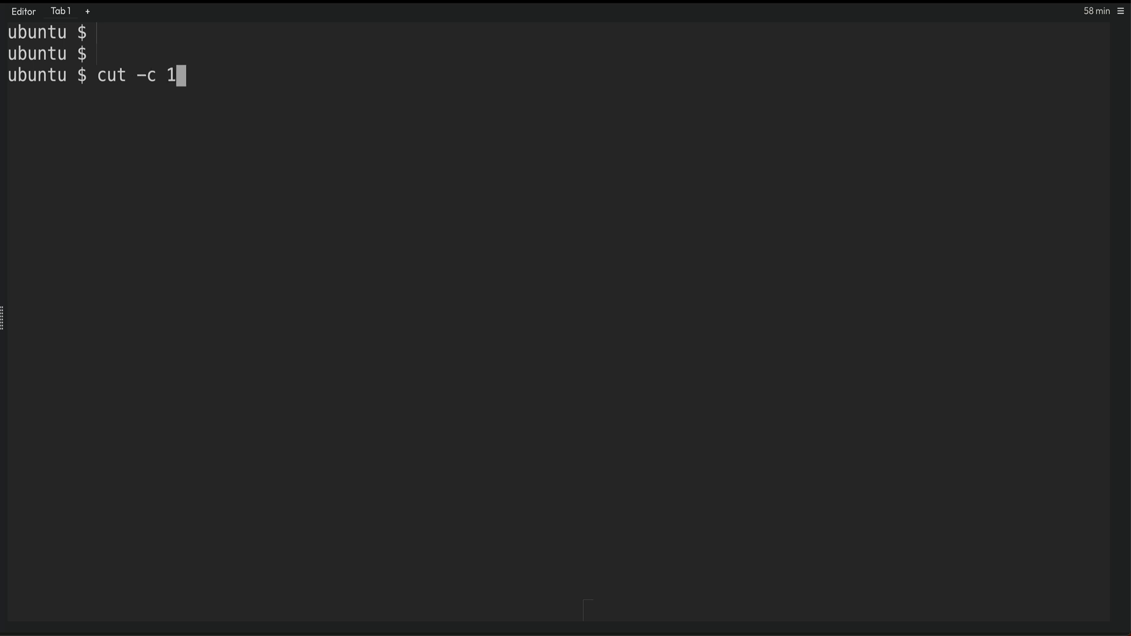
text(" ")
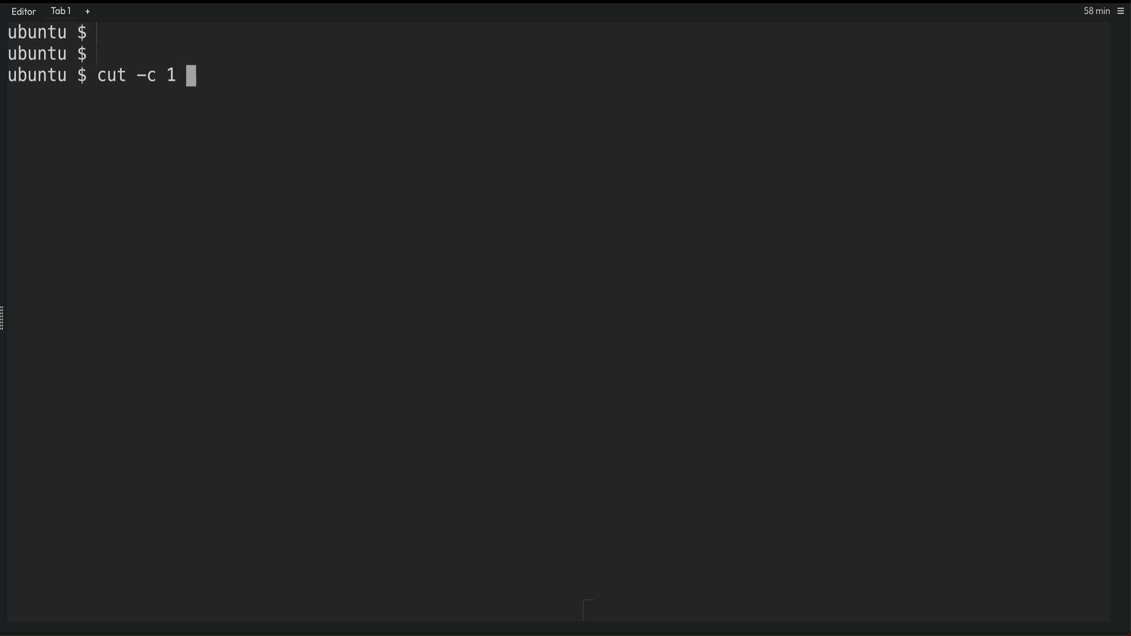
text(/et)
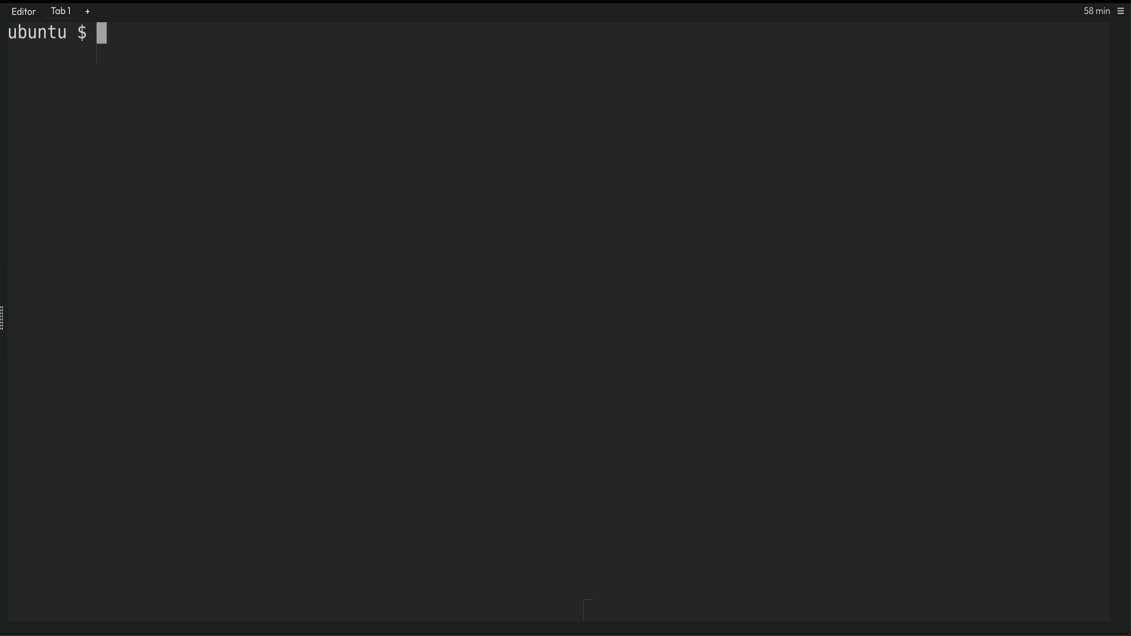
text(cut -c 1 /etc/passwd)
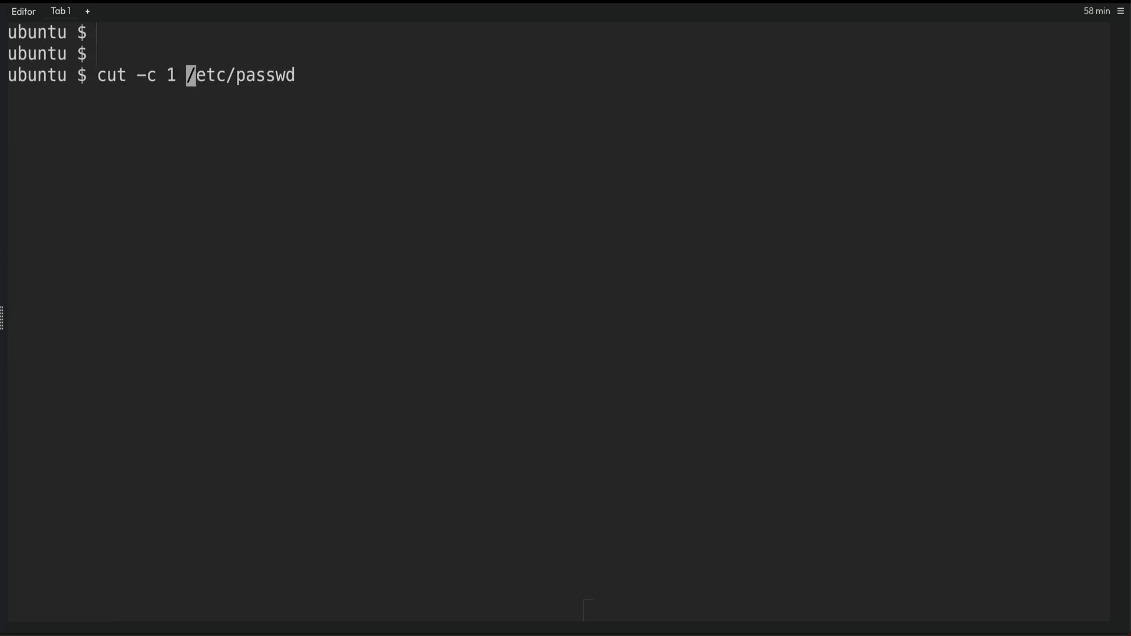
Print the first four characters (cut -c -4), then from character 4 onward (cut -c 4-)
text(-)
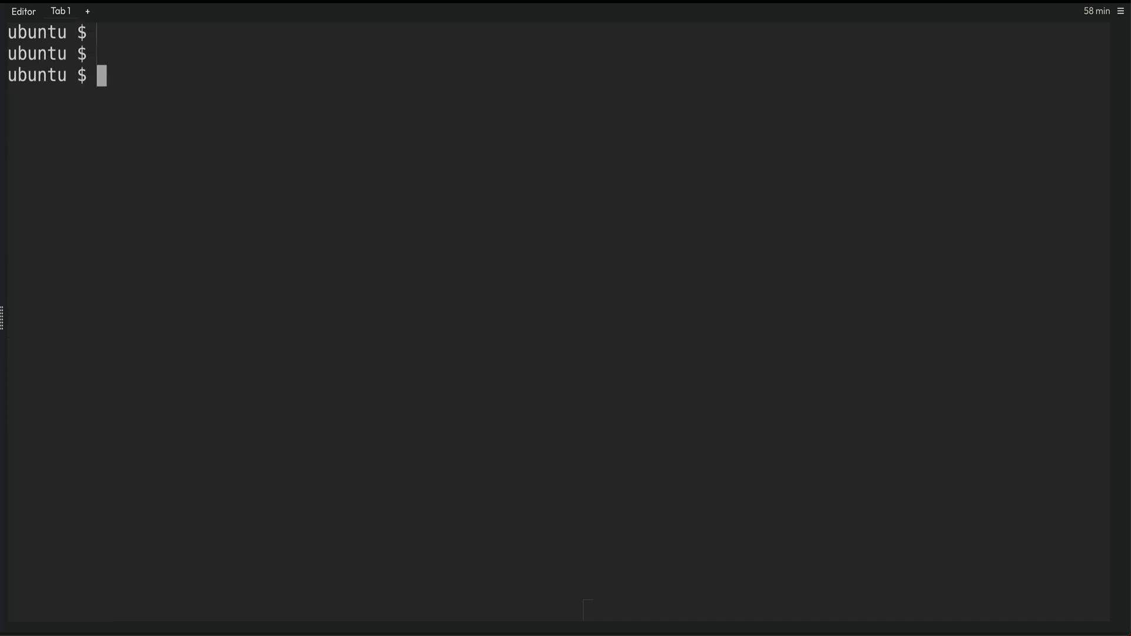
text(cut -c -4 /etc/passwd)
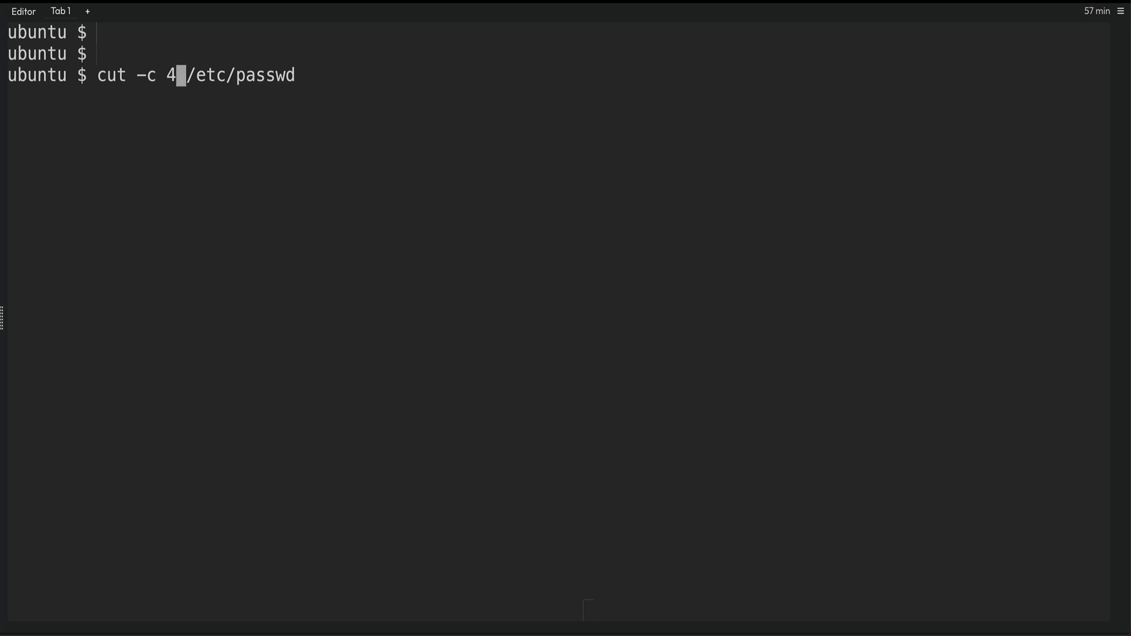
text(-)
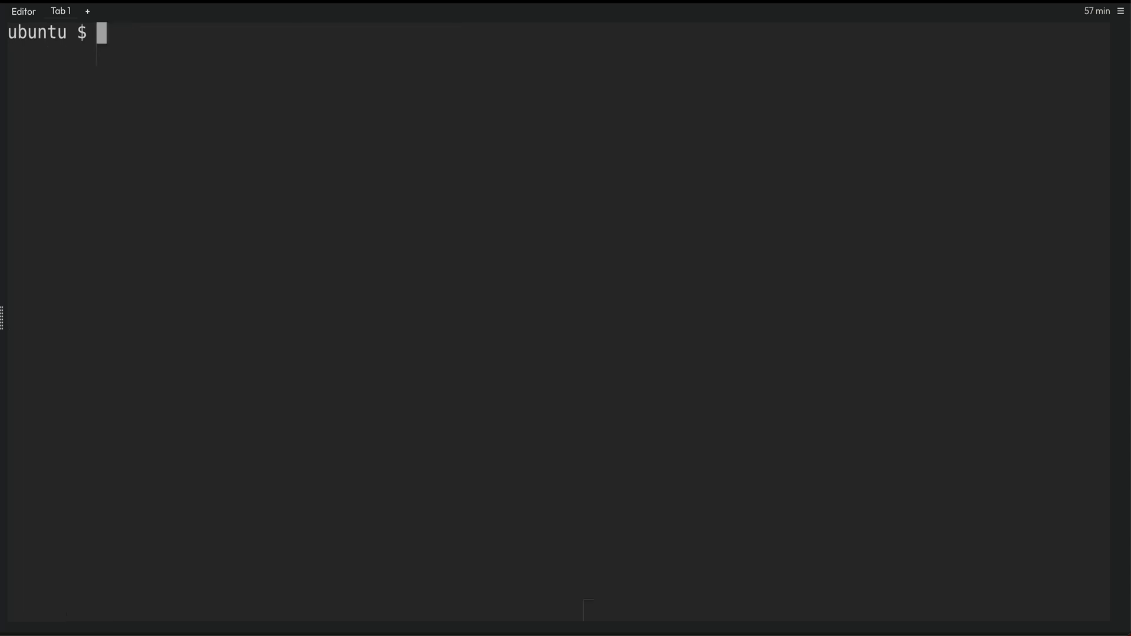
text(cut -c 4- /etc/passwd)
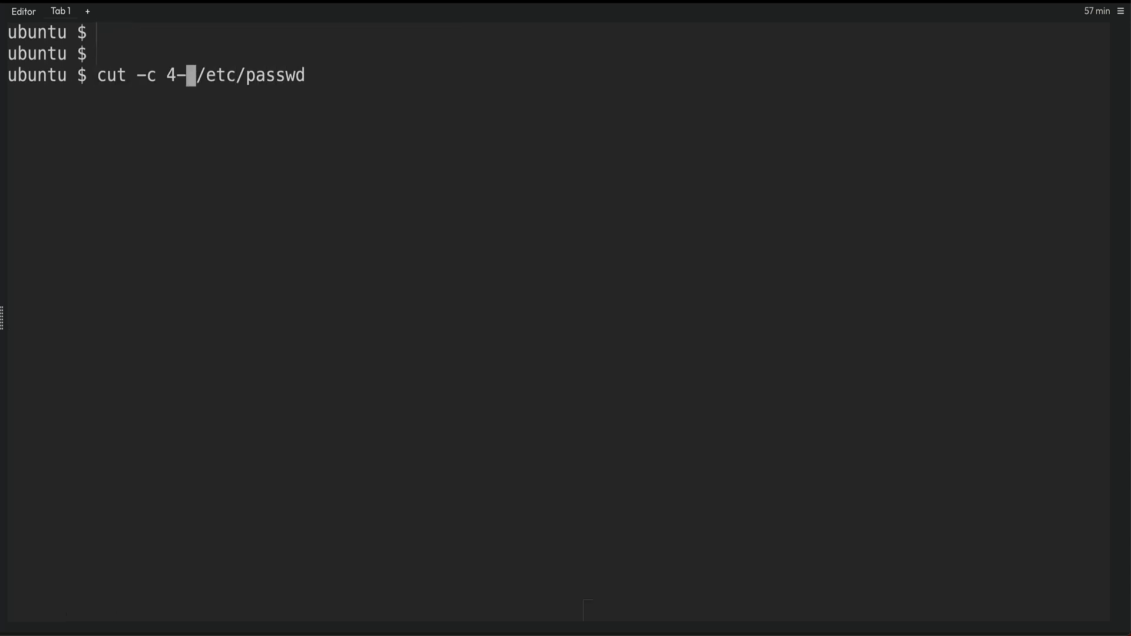
text(10)
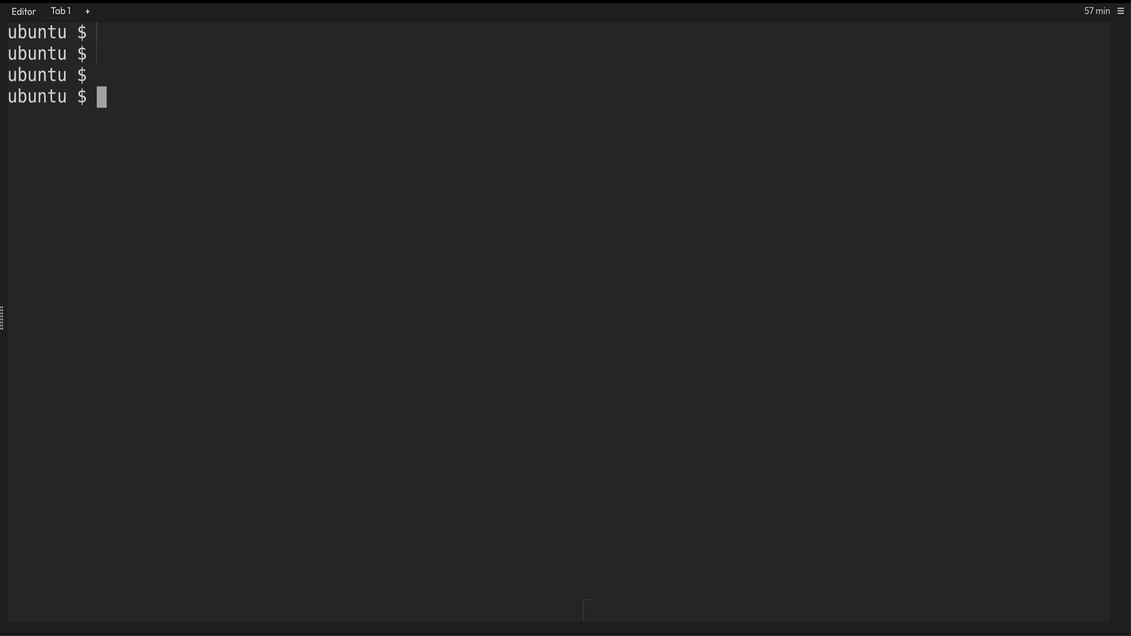
Run cut -d : -f 1 /etc/passwd to list every account username
text(c)
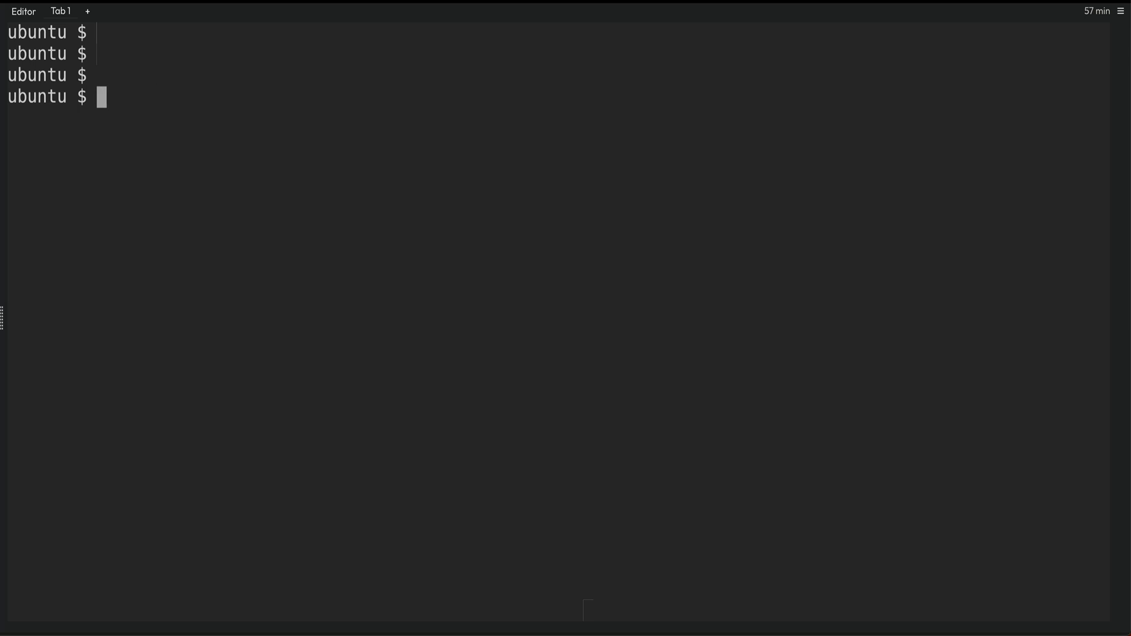
text(cat /)
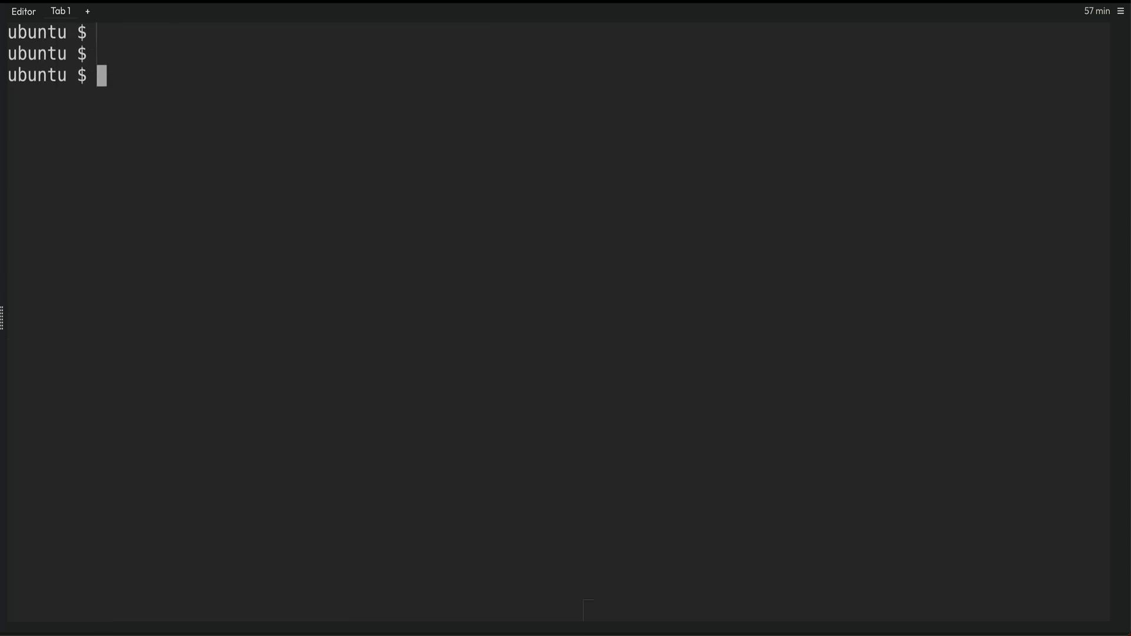
text(cut)
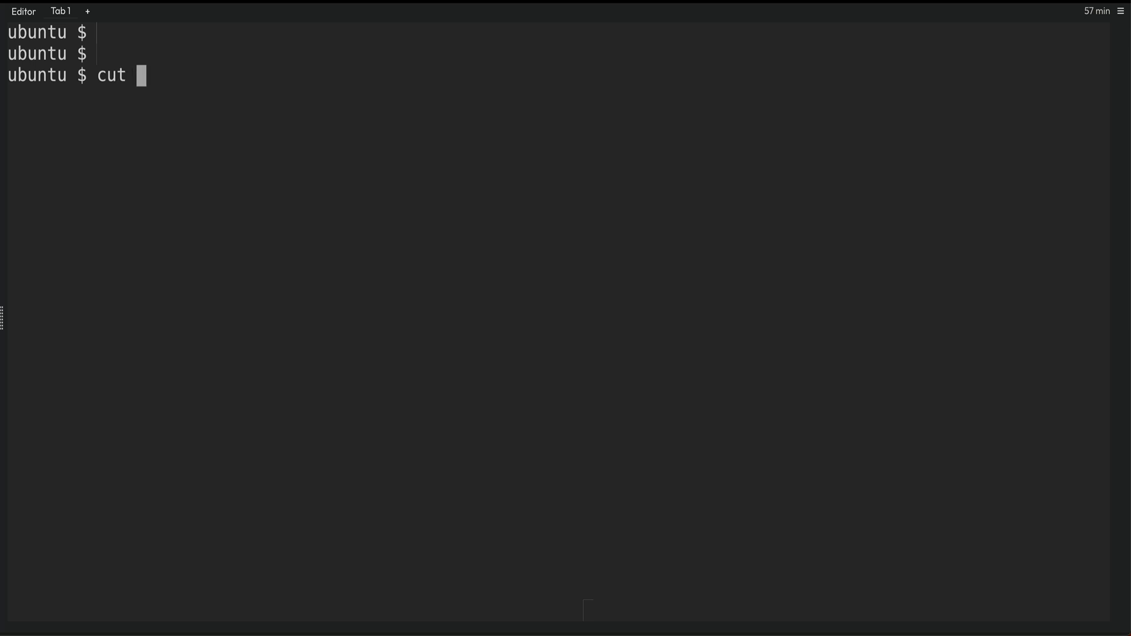
text(-d)
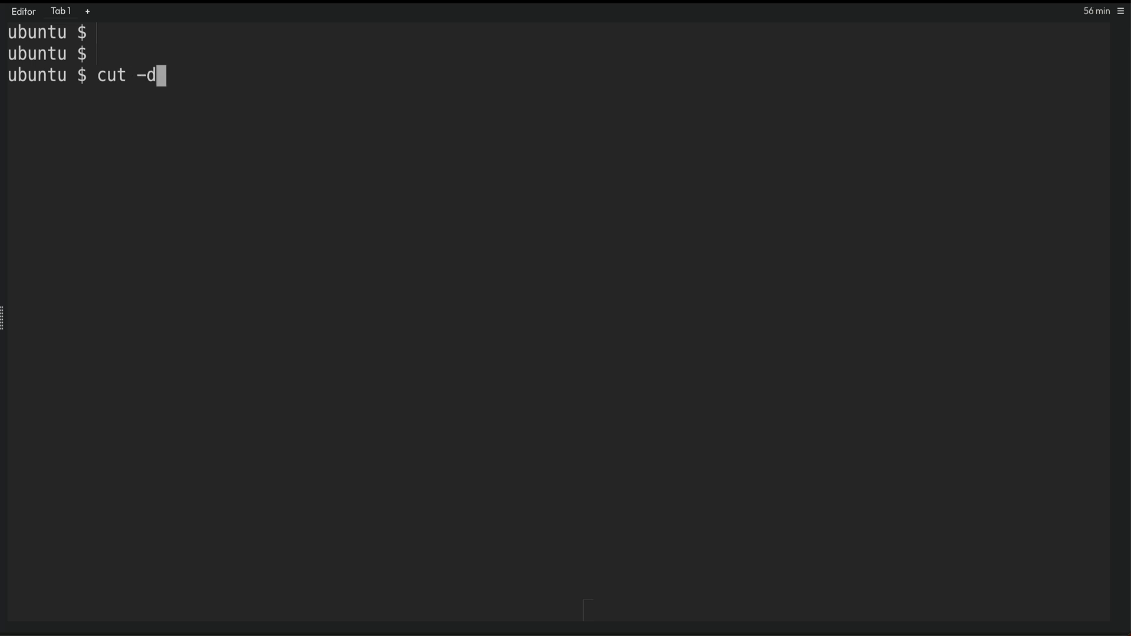
text(:)
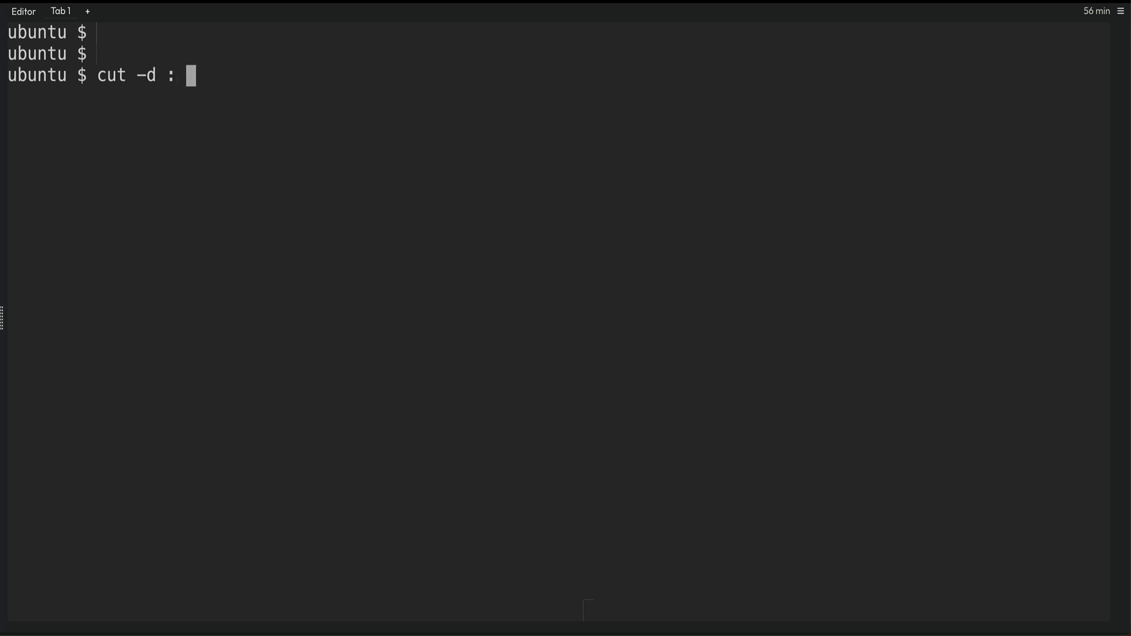
text(-)
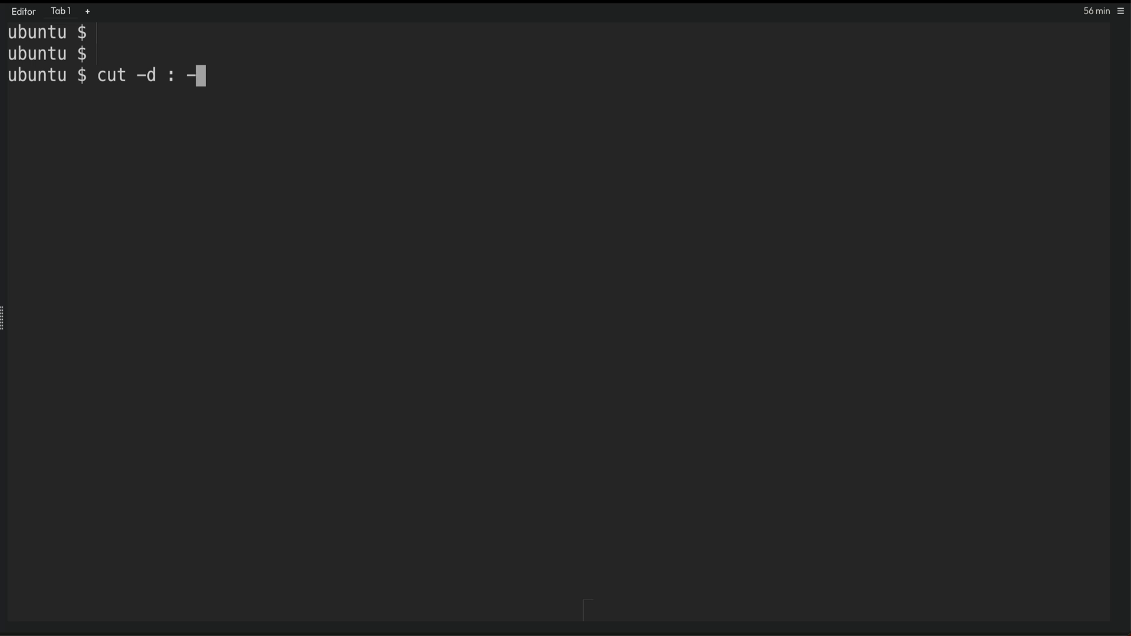
text(f 1)
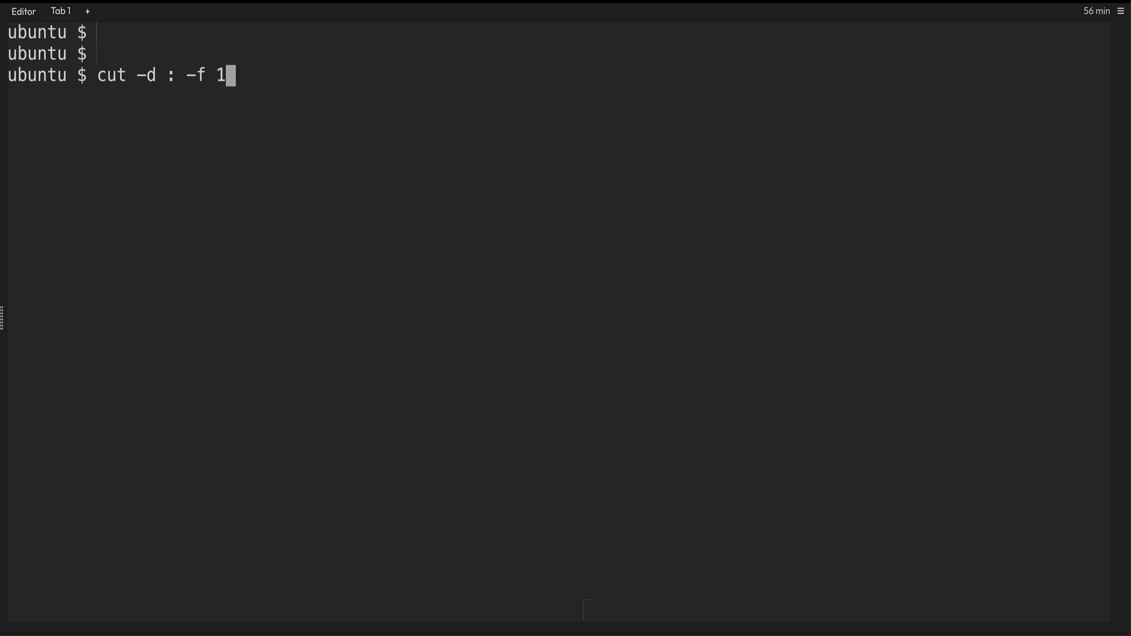
text(/etc/passwd)
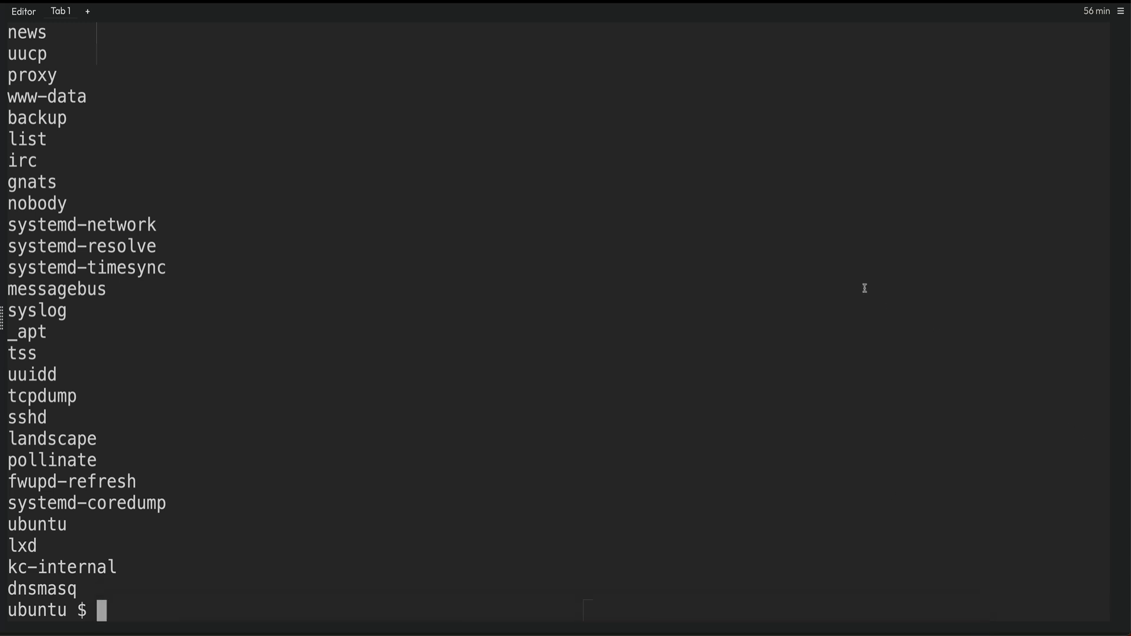
mouse_move(779, 270)
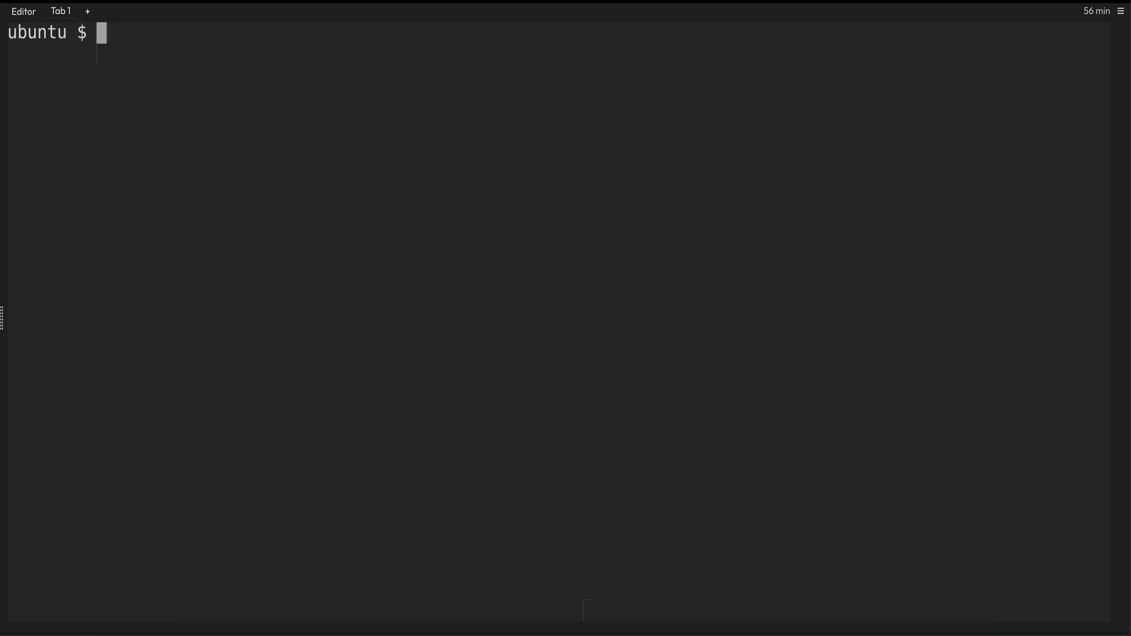
Cut field 2, then fields 1,4 from /etc/passwd to pair usernames with group IDs
text(cut -d : -f 1 /etc/passwd)
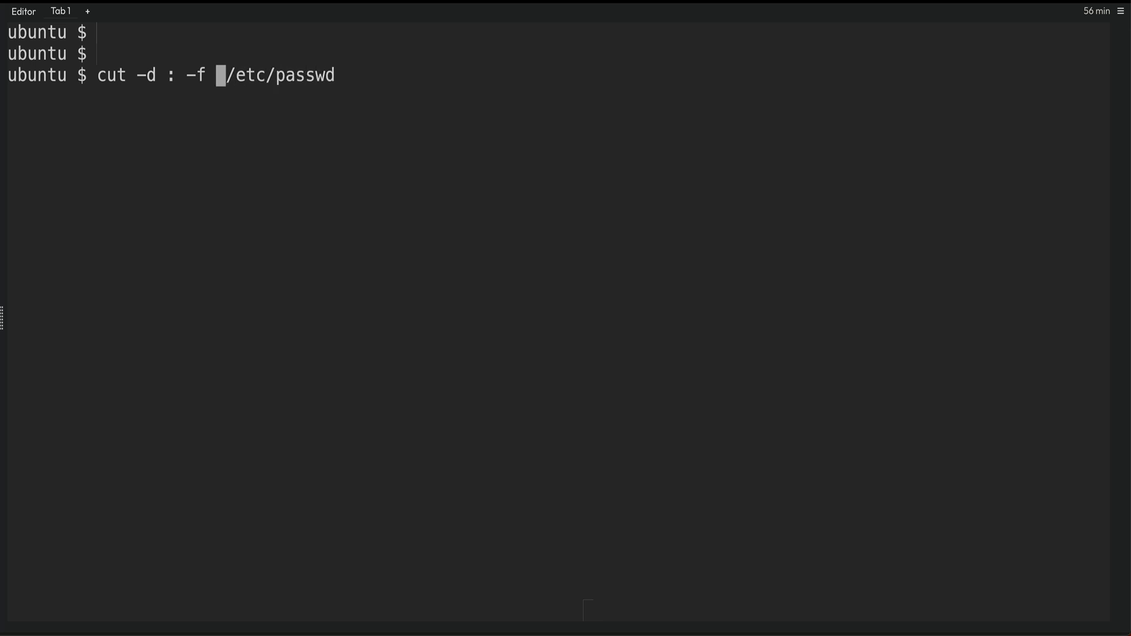
text(2)
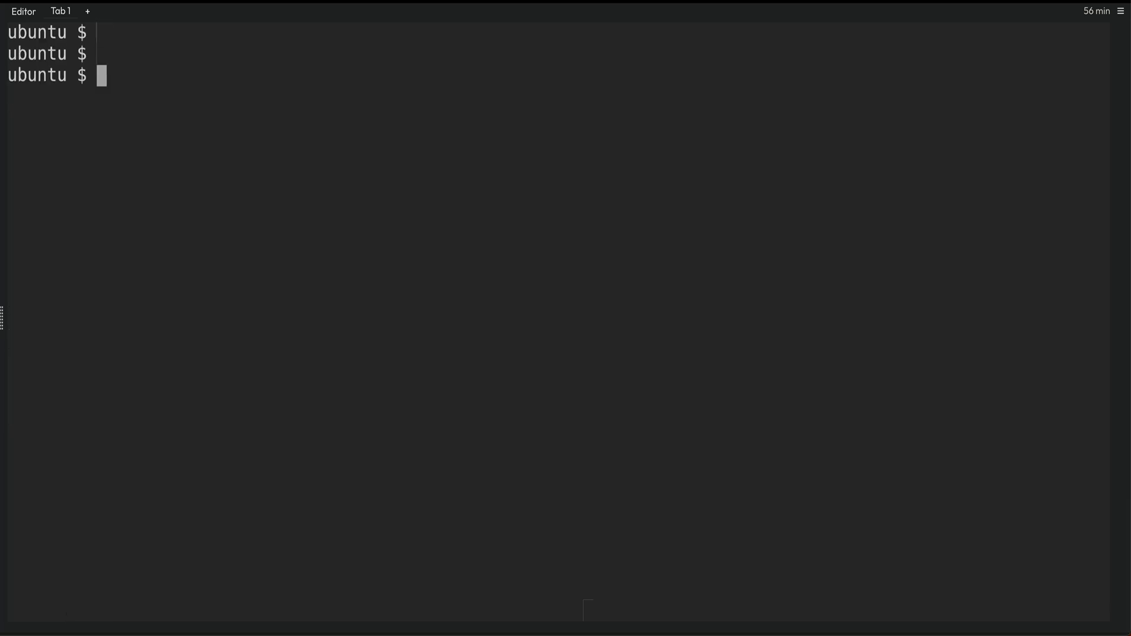
text(cut -d : -f 2 /etc/passwd)
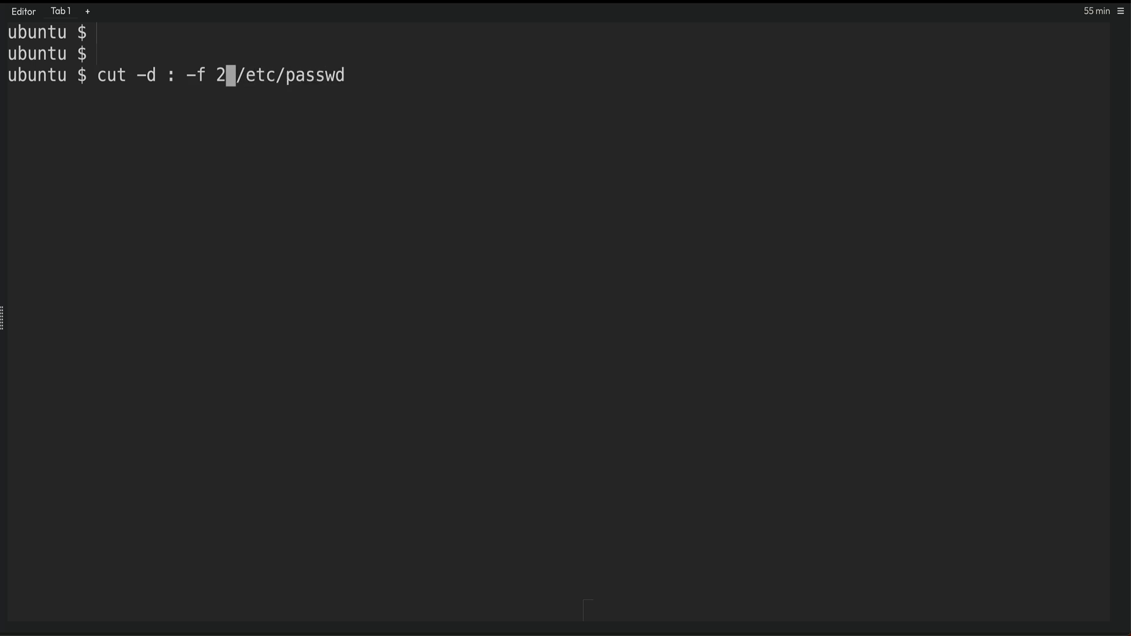
text(1,)
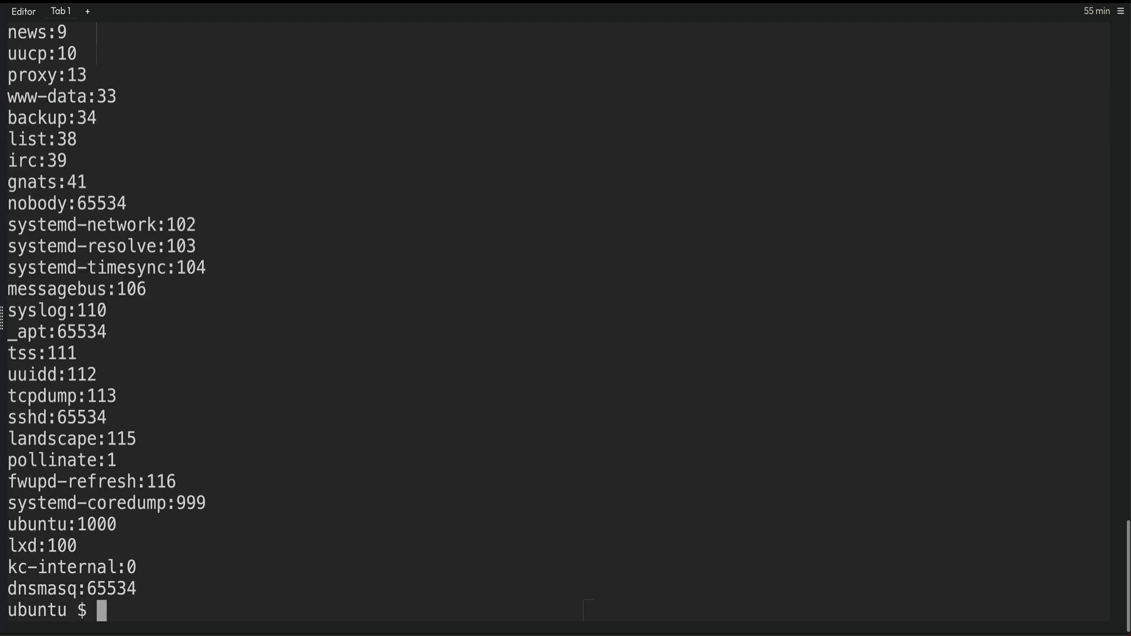
mouse_move(229, 337)
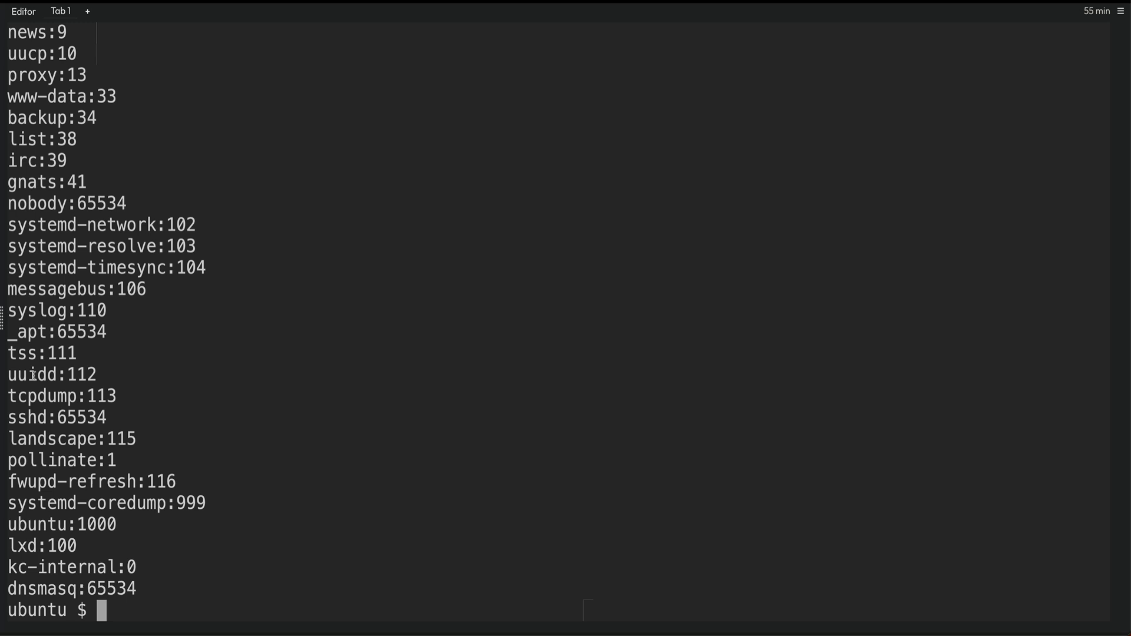
mouse_move(212, 385)
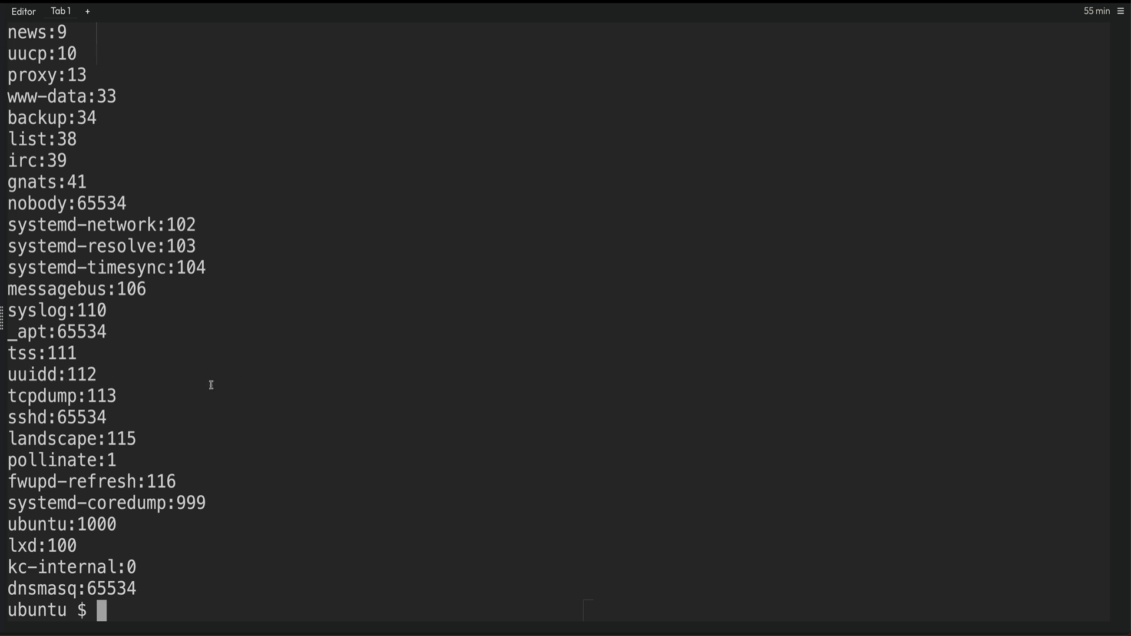
mouse_move(68, 396)
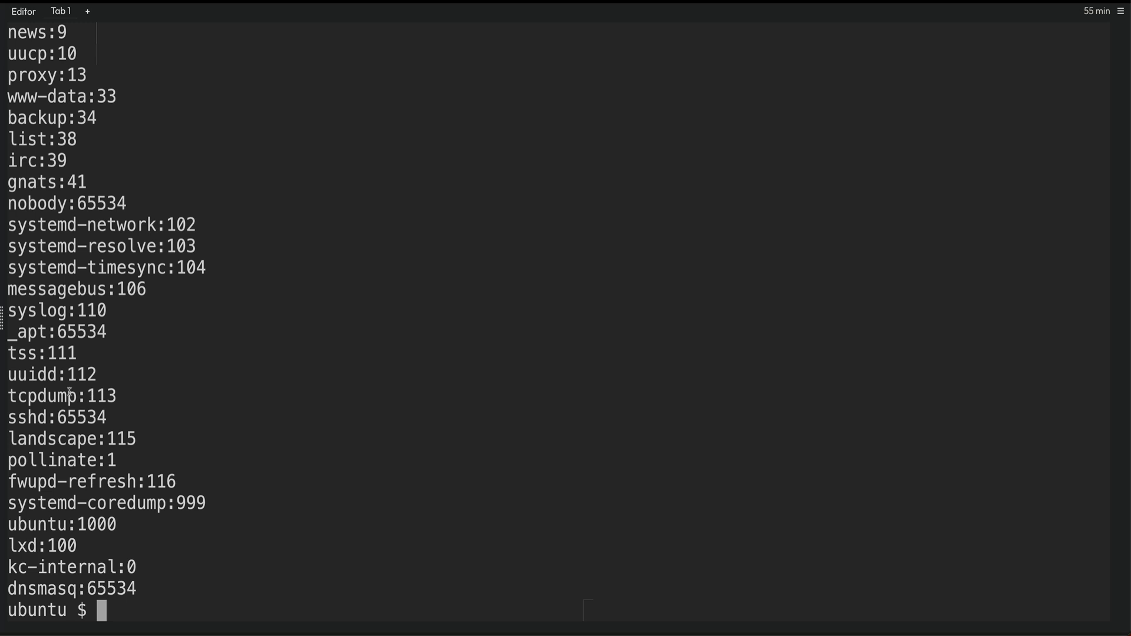
mouse_move(347, 431)
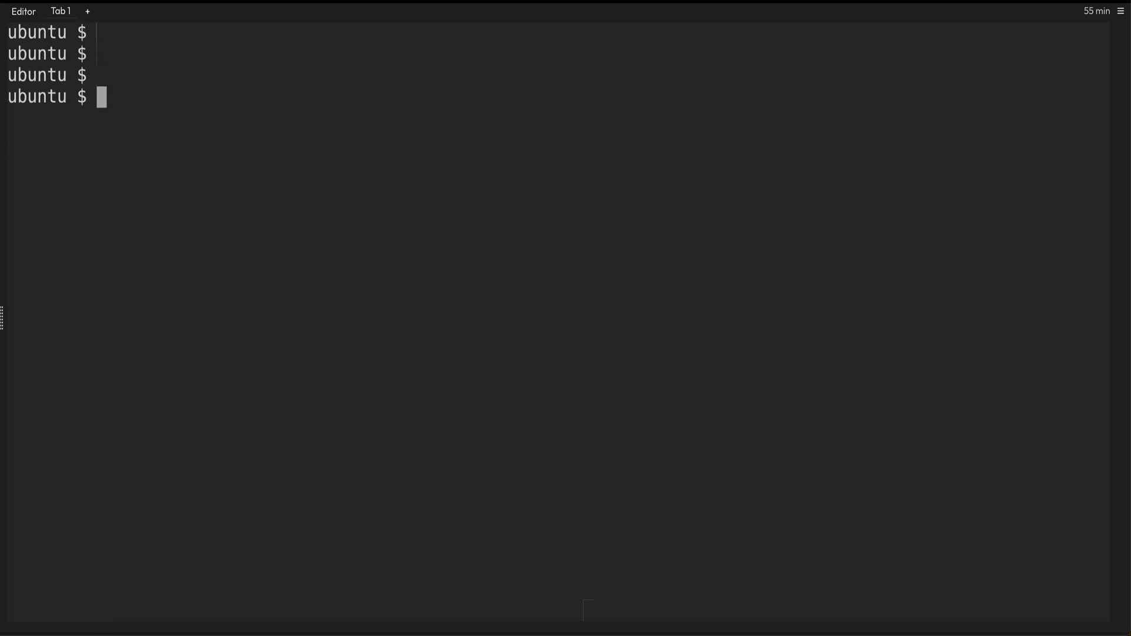
text(man)
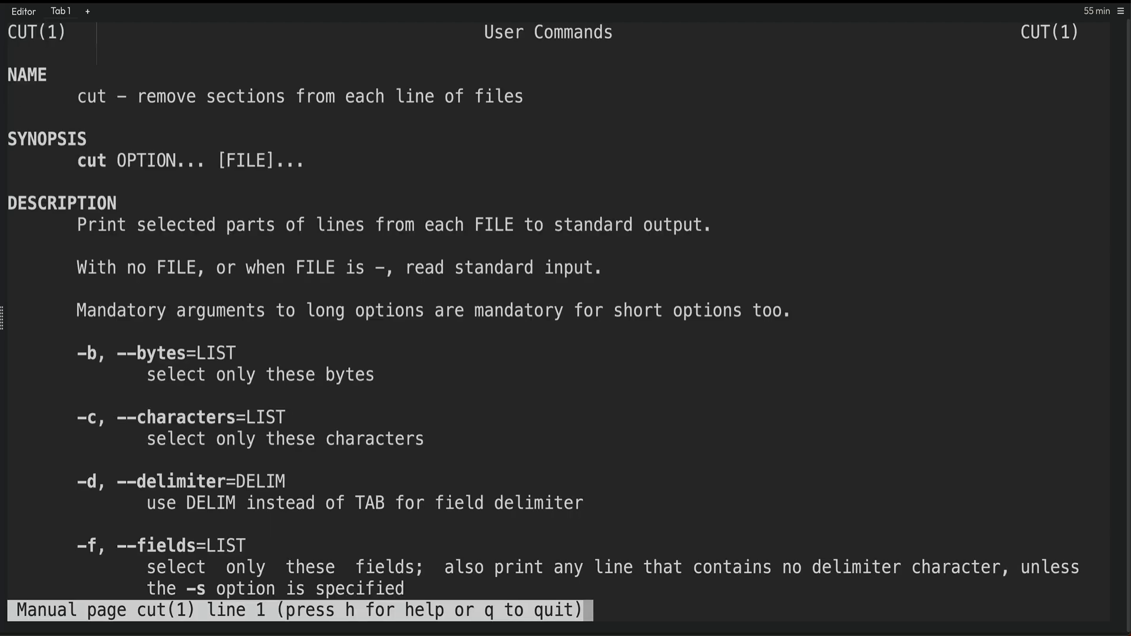
Scroll the cut manual down to the --output-delimiter option and highlight it
scroll(down, 3)
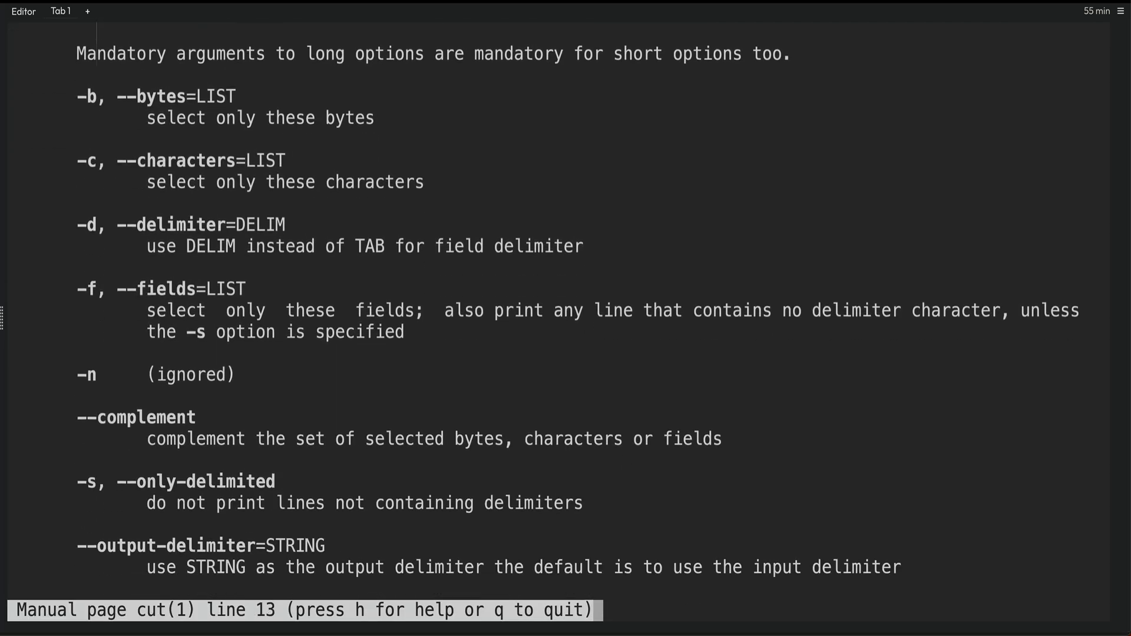
scroll(down, 3)
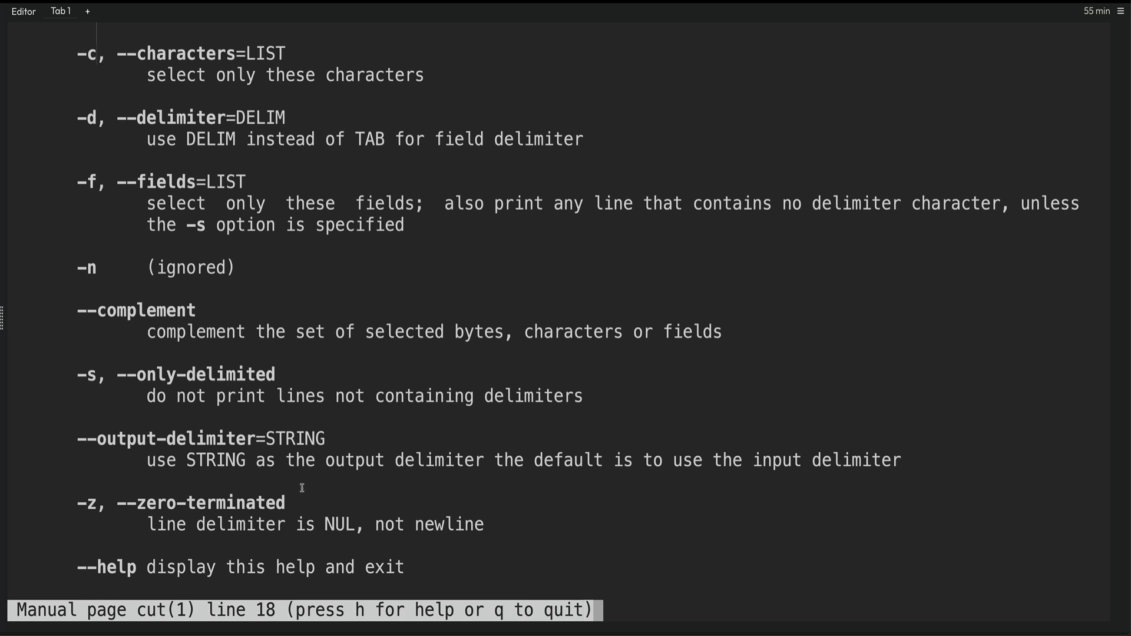
double_click(158, 439)
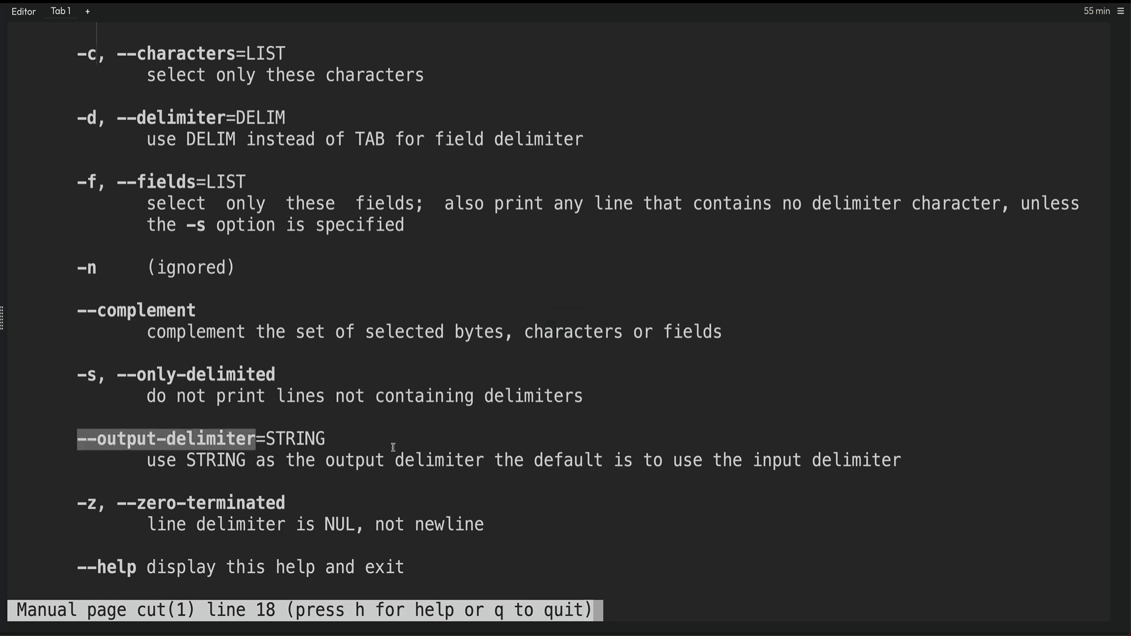
Exit the manual and run cut -d : -f 1,4 --output-delimiter=',' on /etc/passwd
key(q)
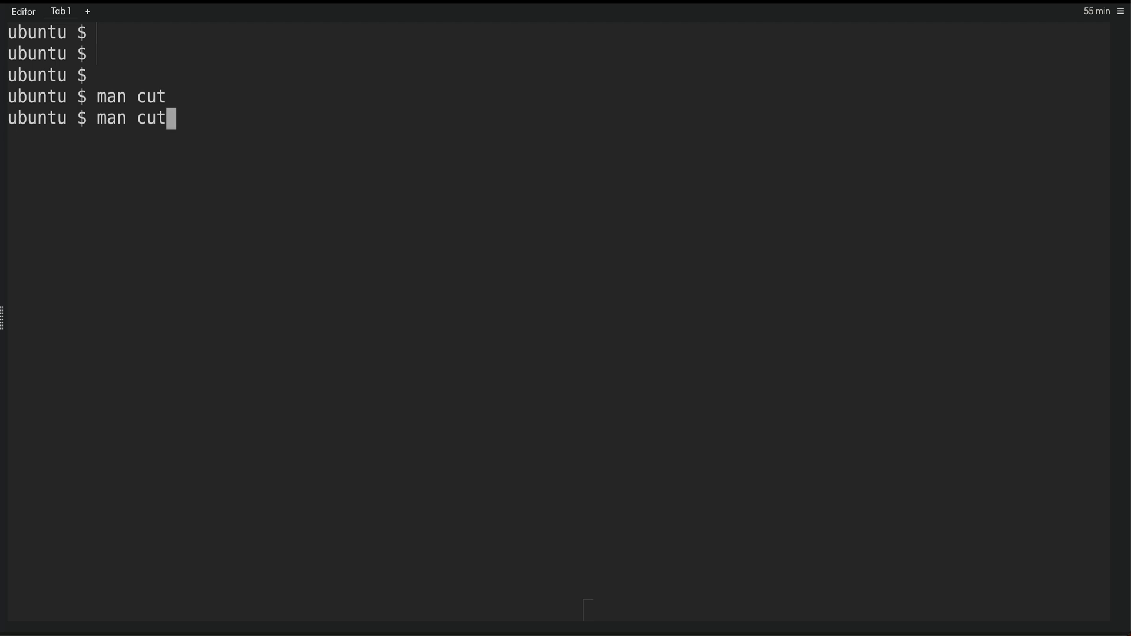
text(cut -d : -f 1,4 /etc/passwd)
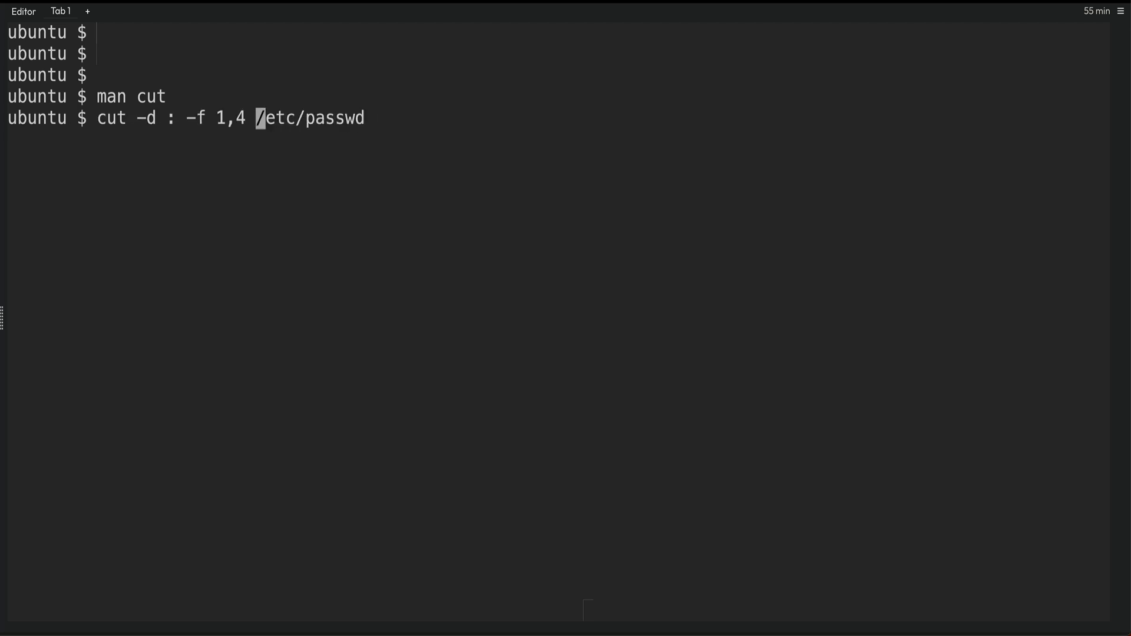
text(--output-delimiter)
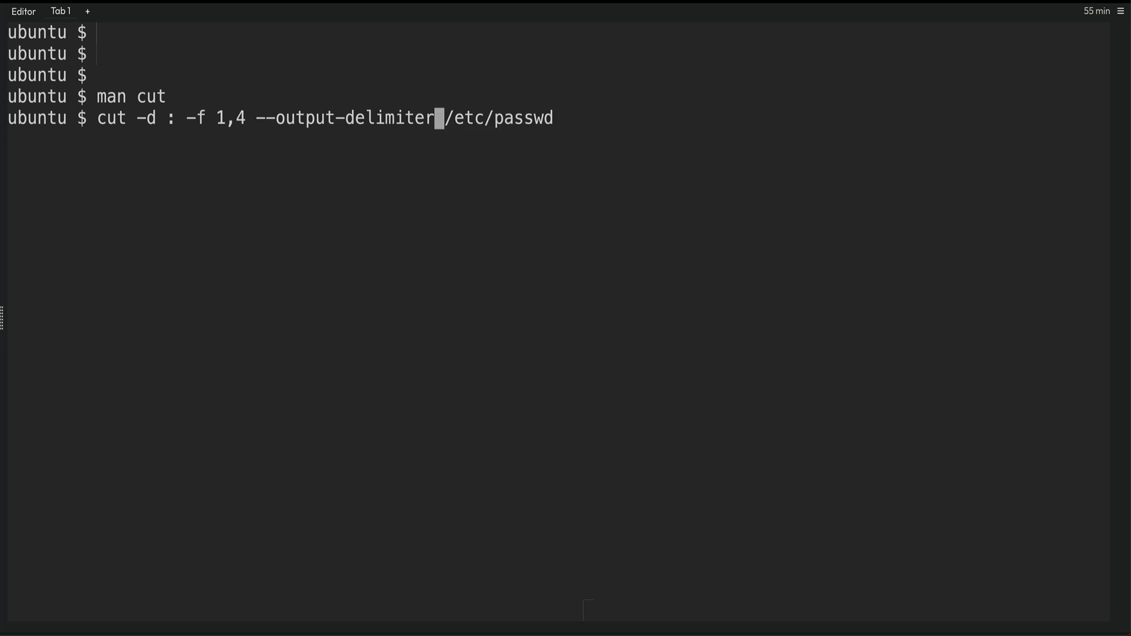
text(=)
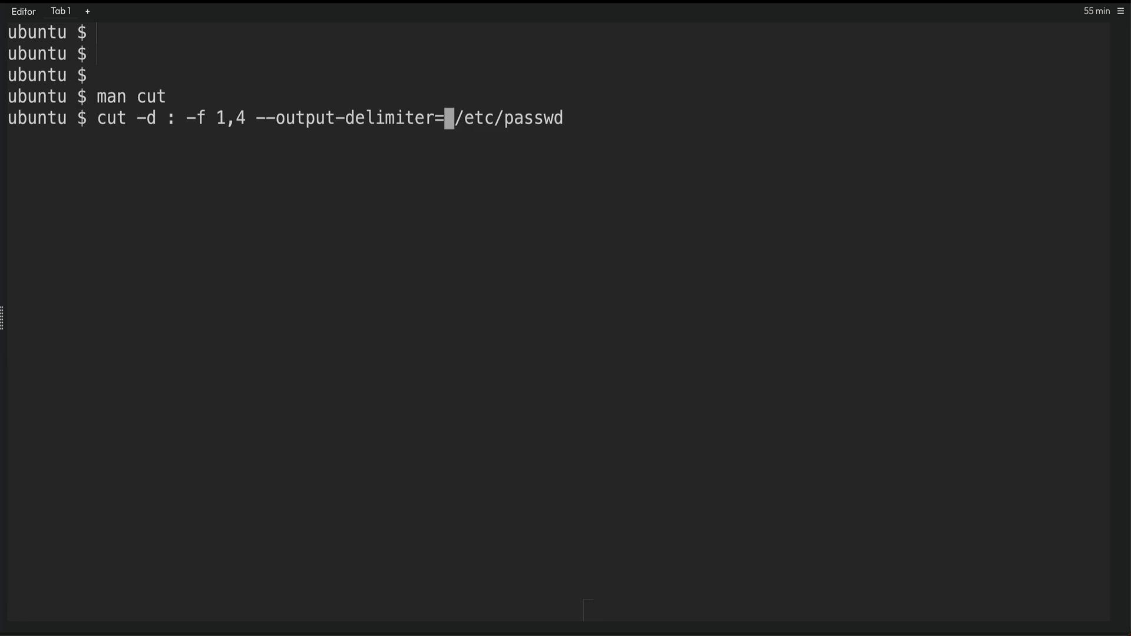
text(,)
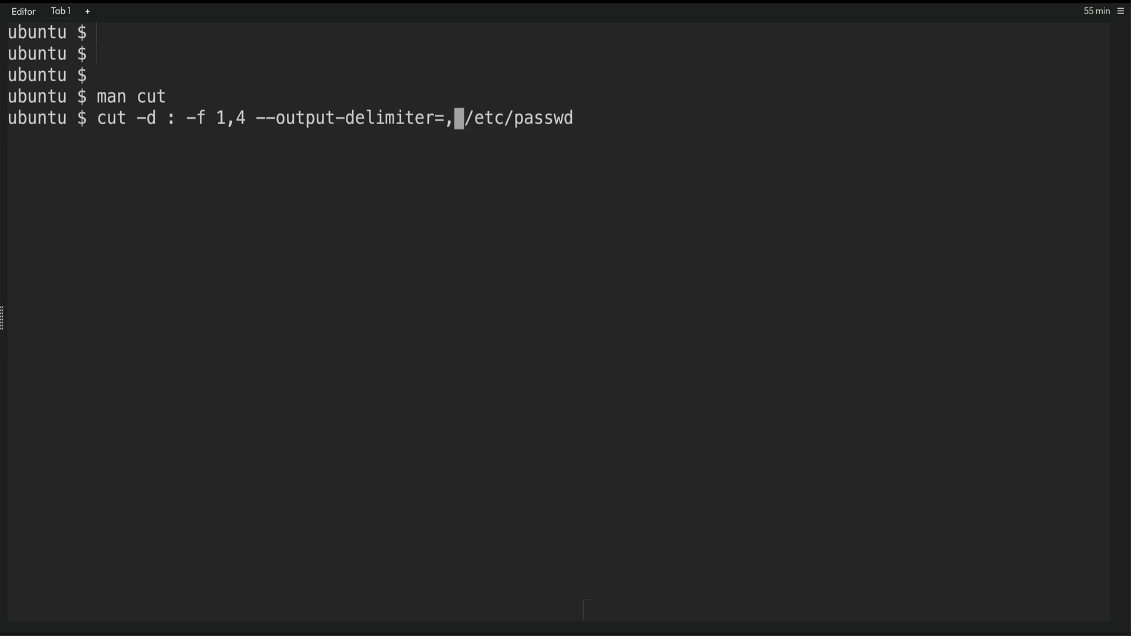
text(')
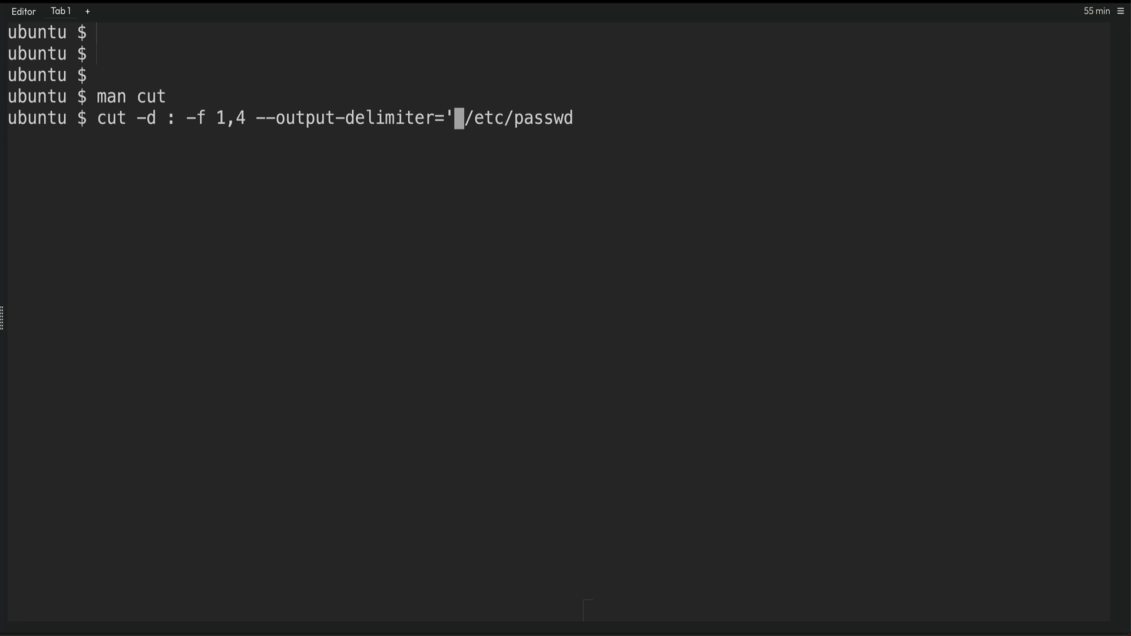
text(,)
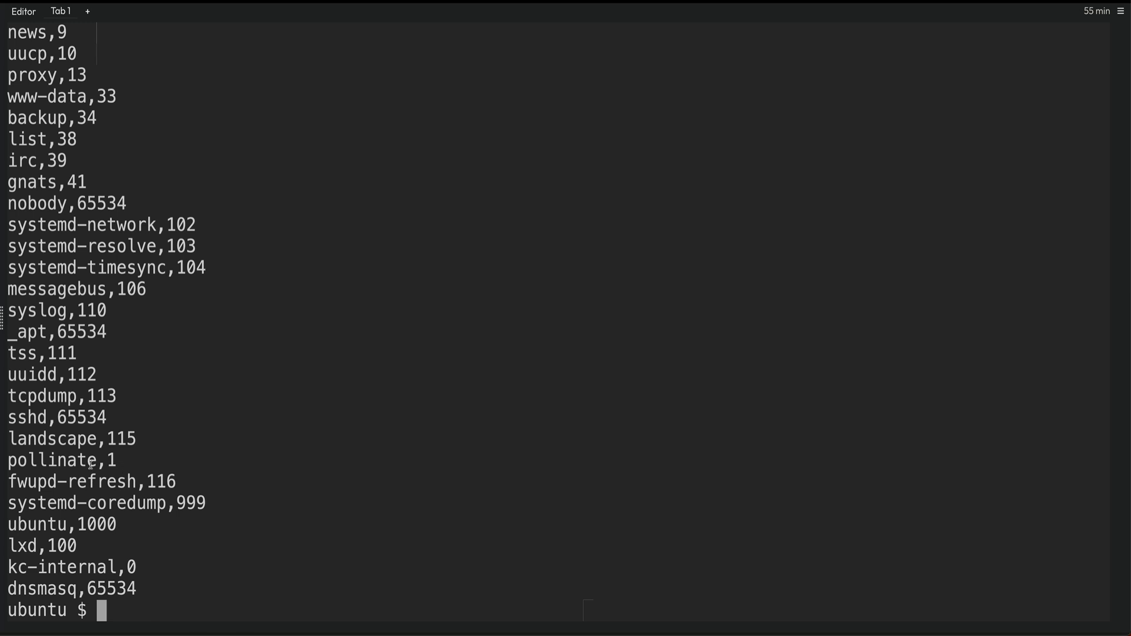
mouse_move(301, 450)
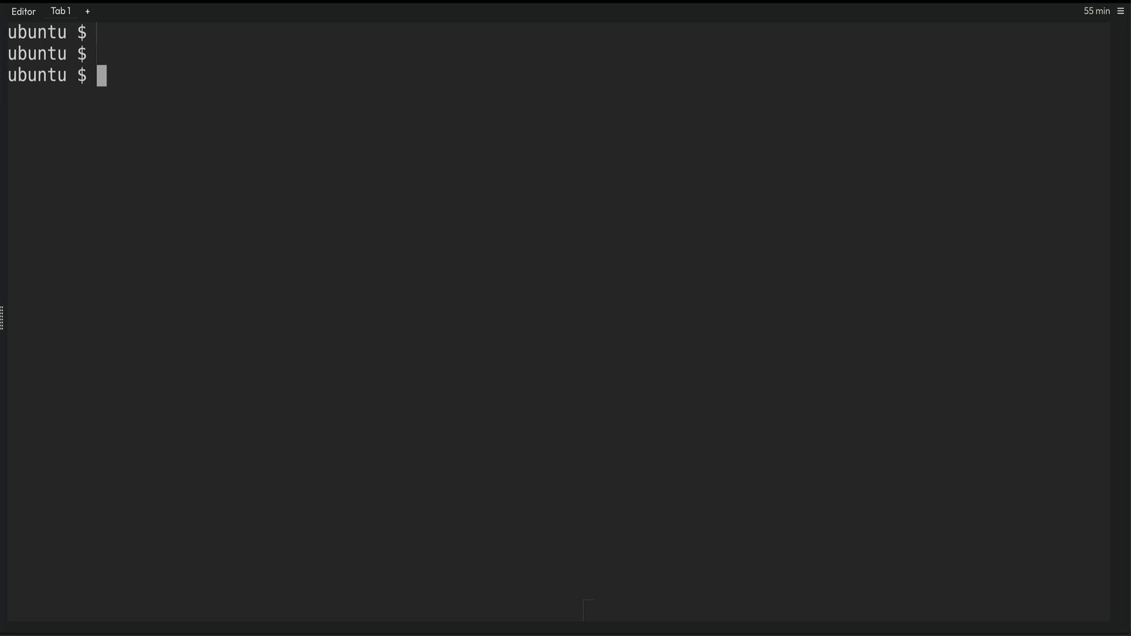
View the awk manual's NAME and DESCRIPTION with man awk, then exit it
text(man awk)
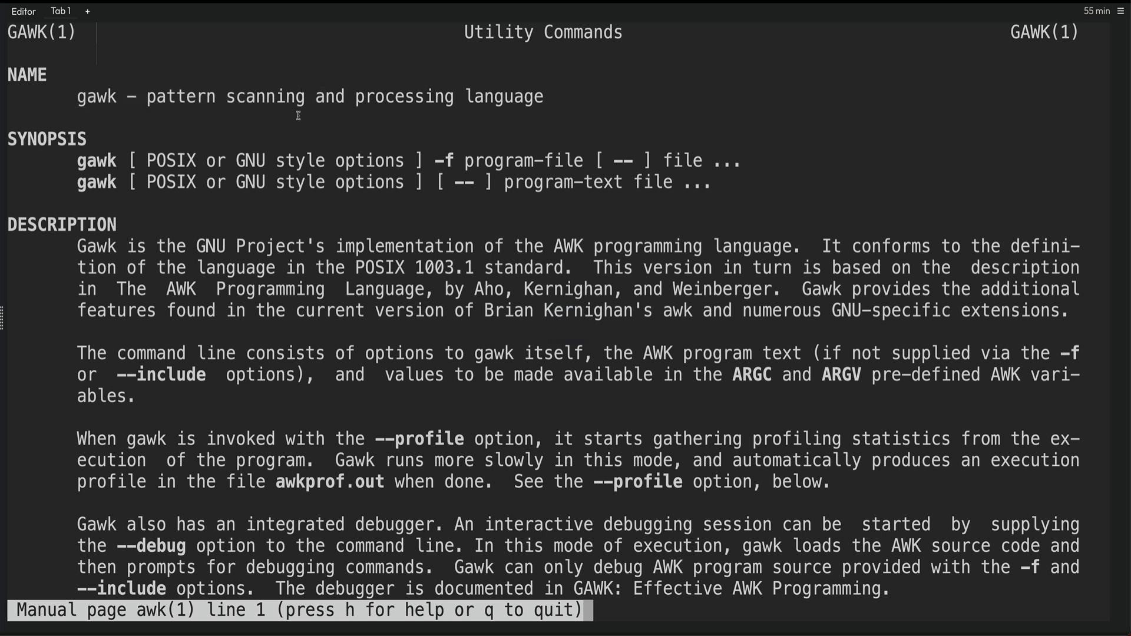
mouse_move(326, 147)
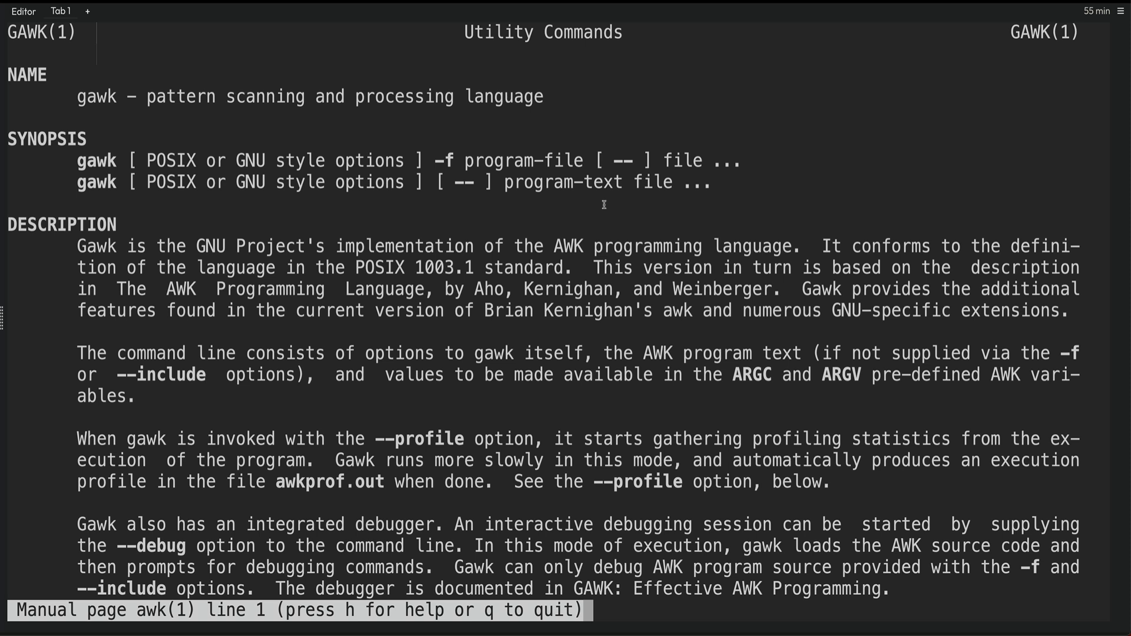
key(q)
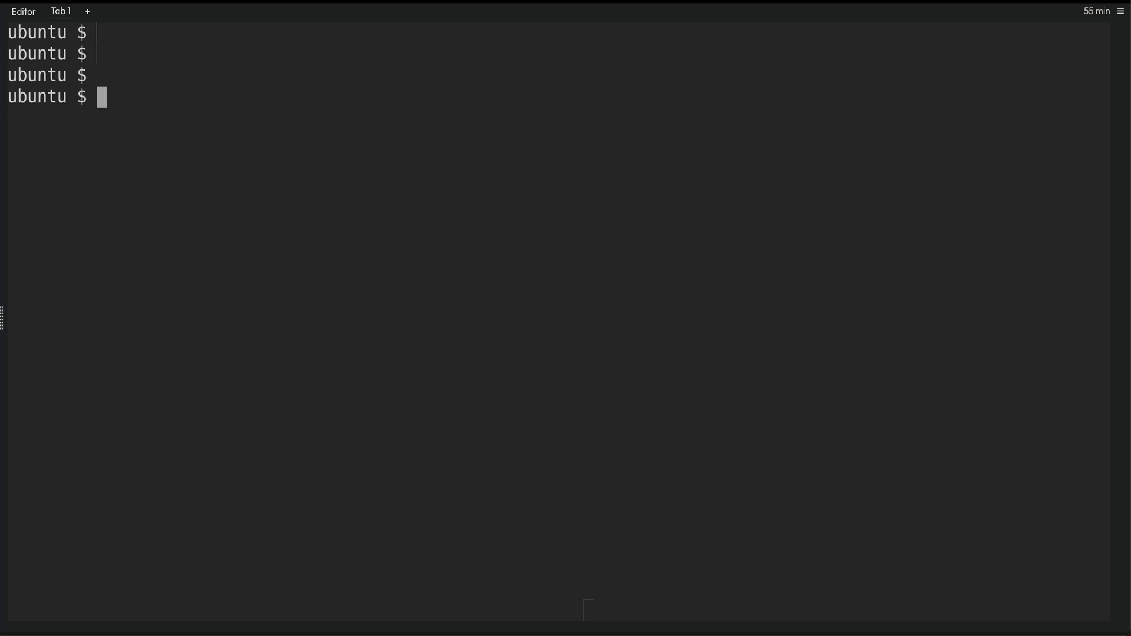
Run awk '{print $1}' /etc/passwd, which prints whole lines without a separator
text(awk)
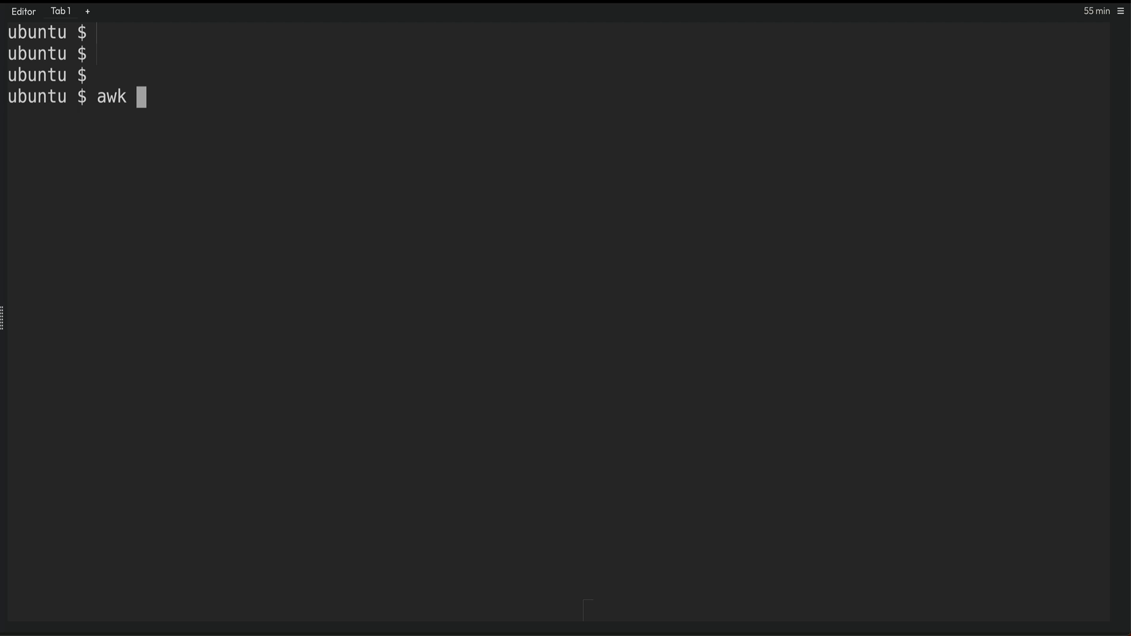
text('')
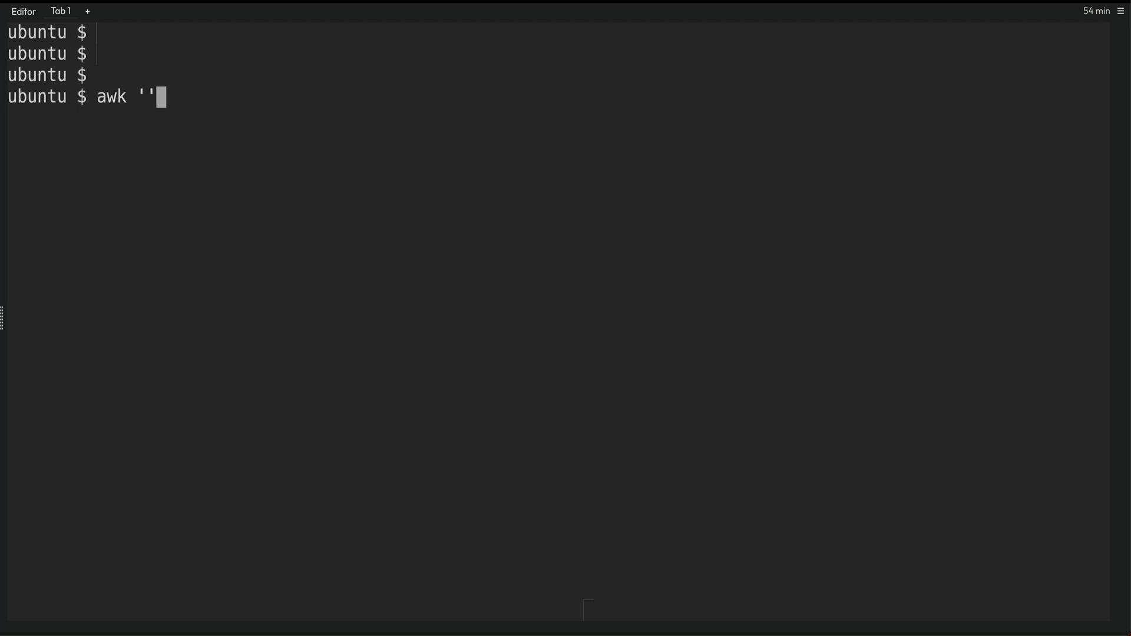
text({})
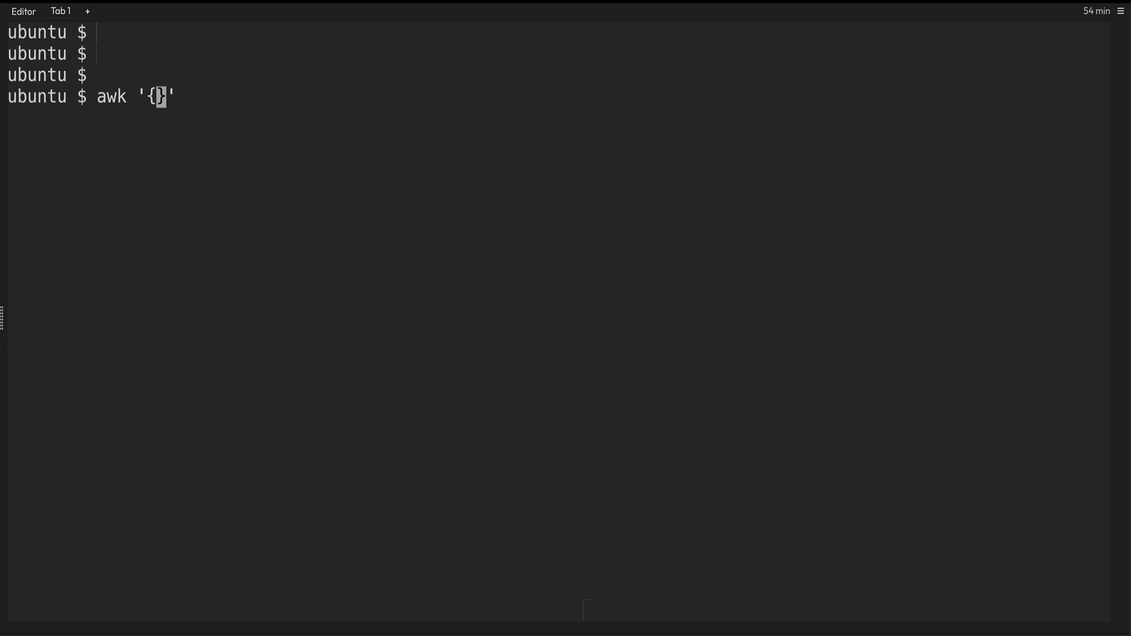
text(print)
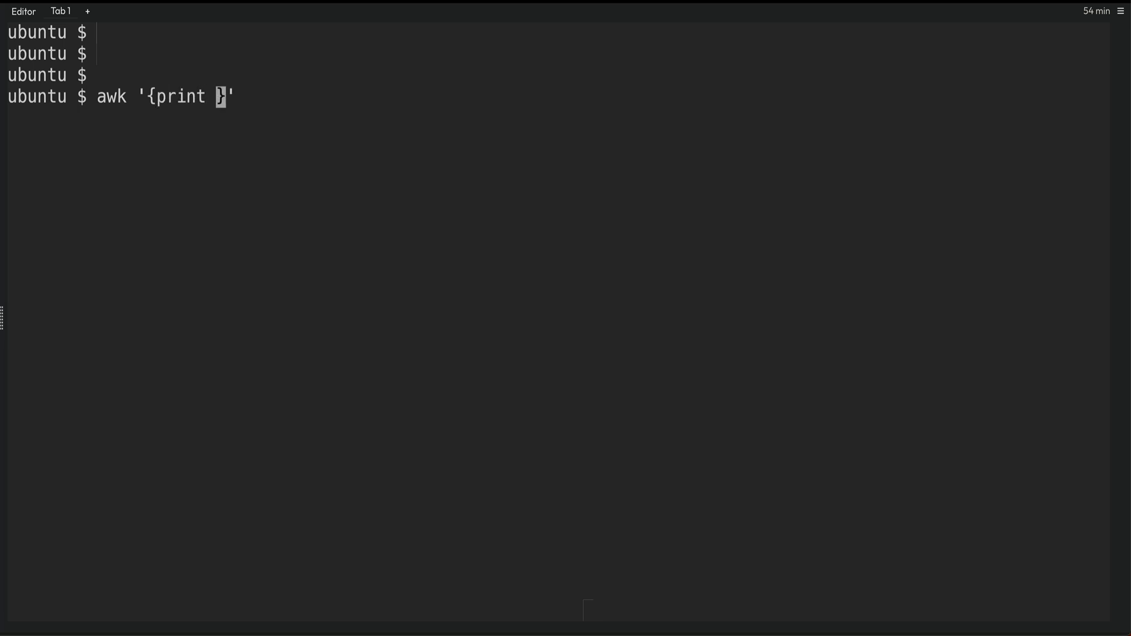
text($1)
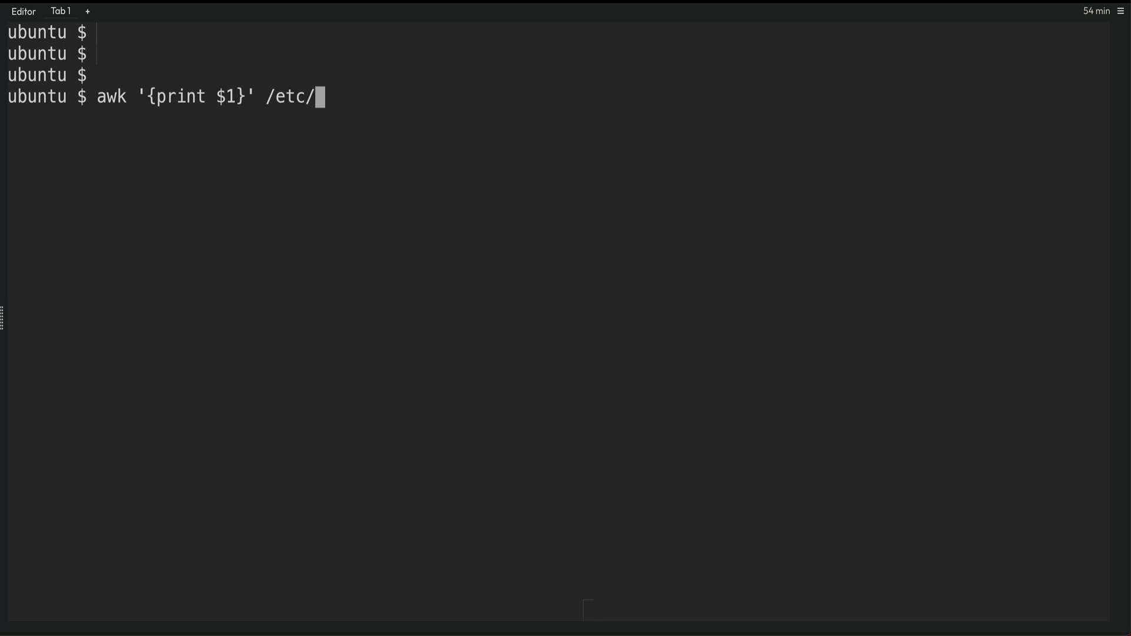
text(passwd)
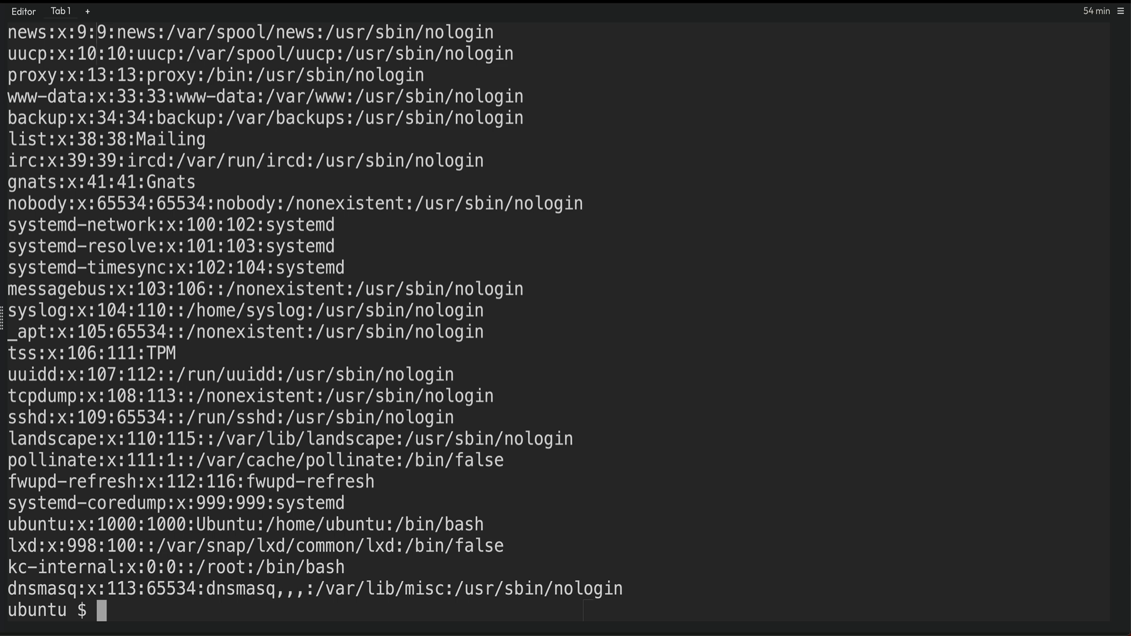
text(awk '{print $1}' /etc/passwd)
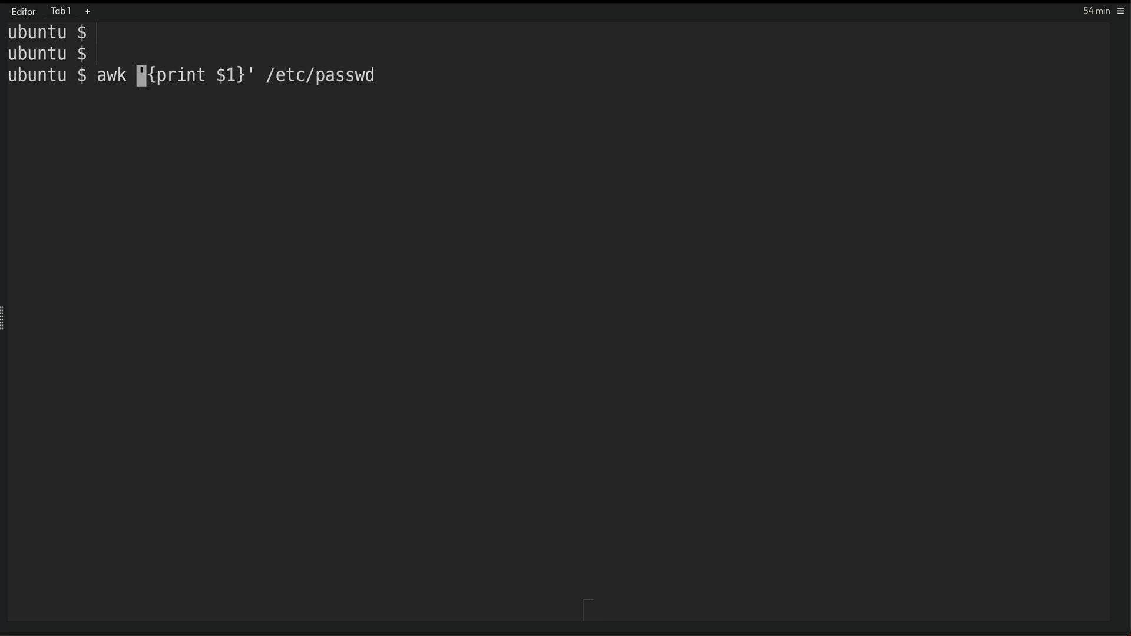
Add -F ':' to the awk command so only account names are printed
text(-F)
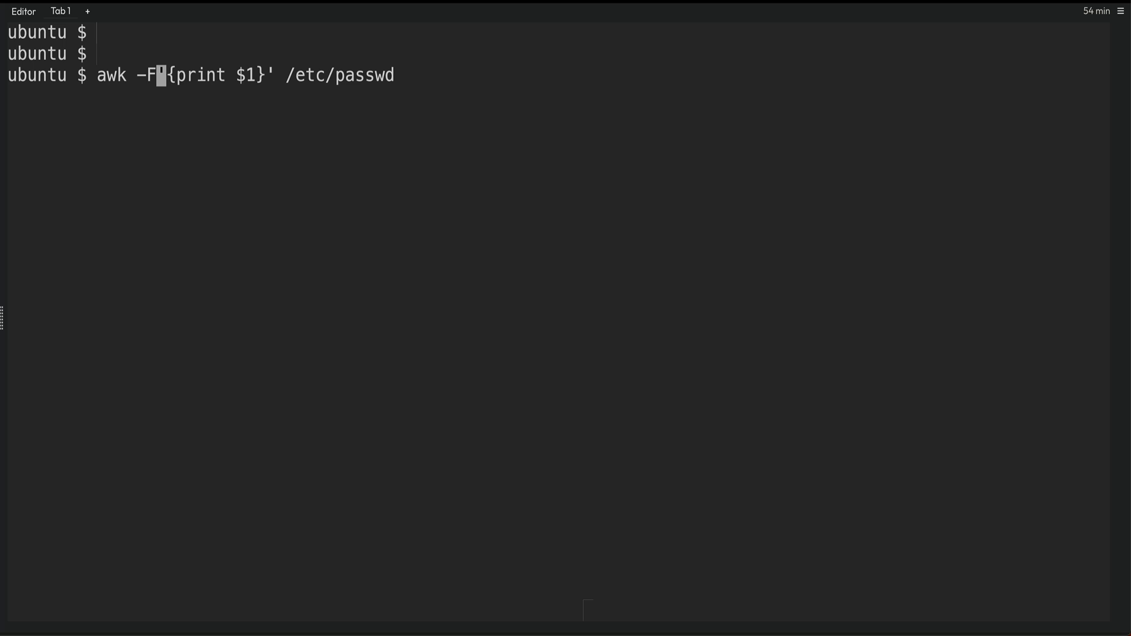
text(':)
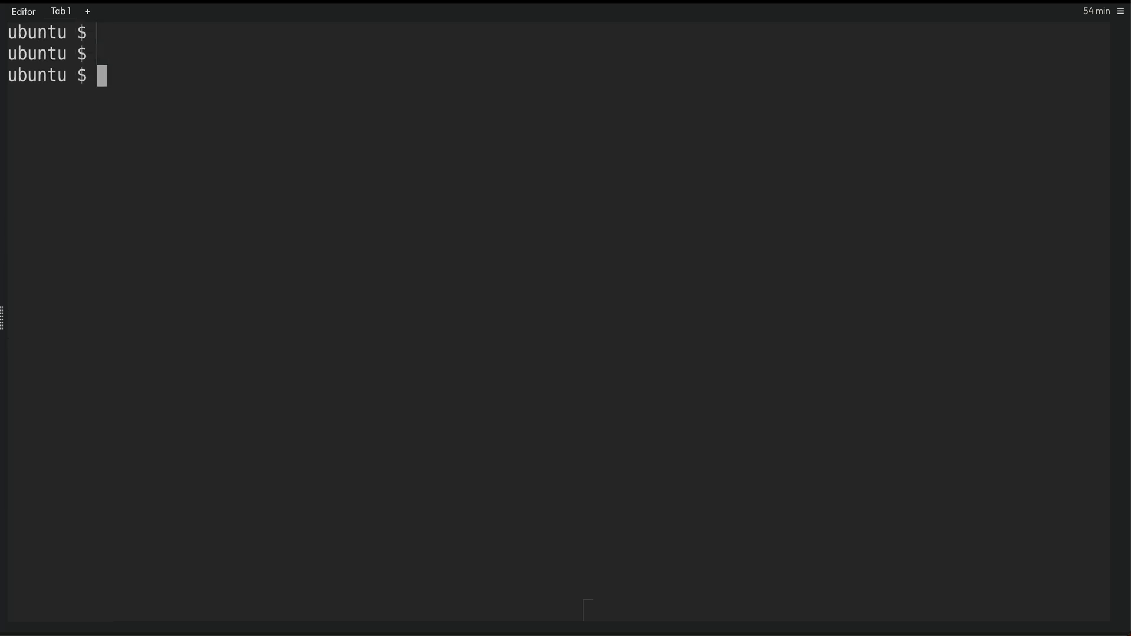
text(cut -d : -f 1,4 --output-delimiter=',' /etc/passwd)
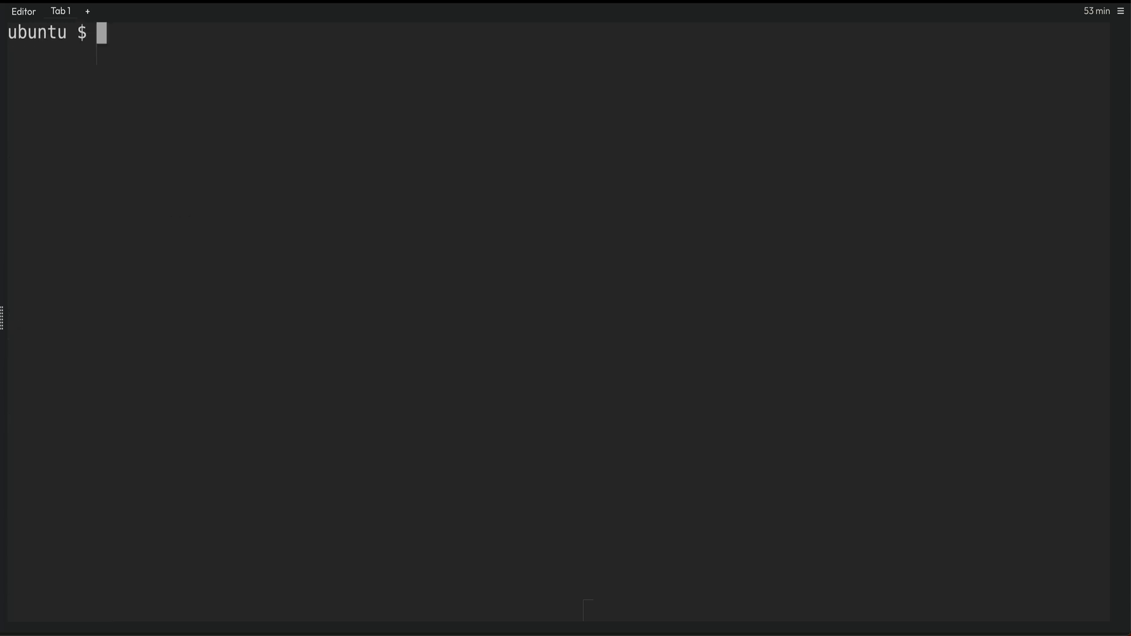
Change the awk program to print $4, $1, showing group ID then name
text(awk -F ':' '{print $1}' /etc/passwd)
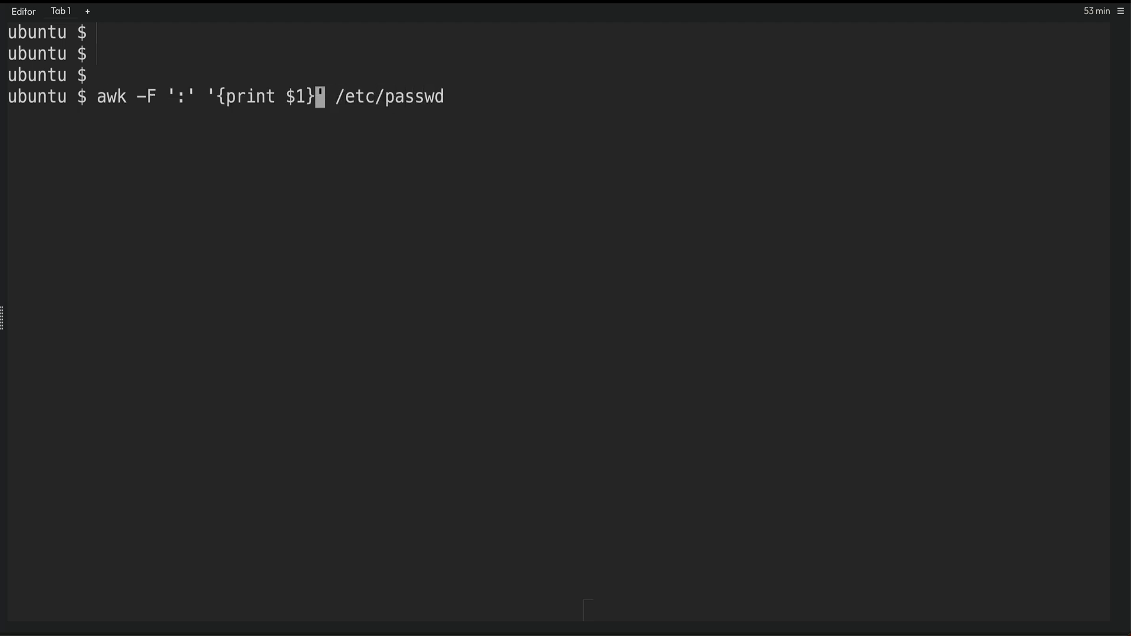
text(4,)
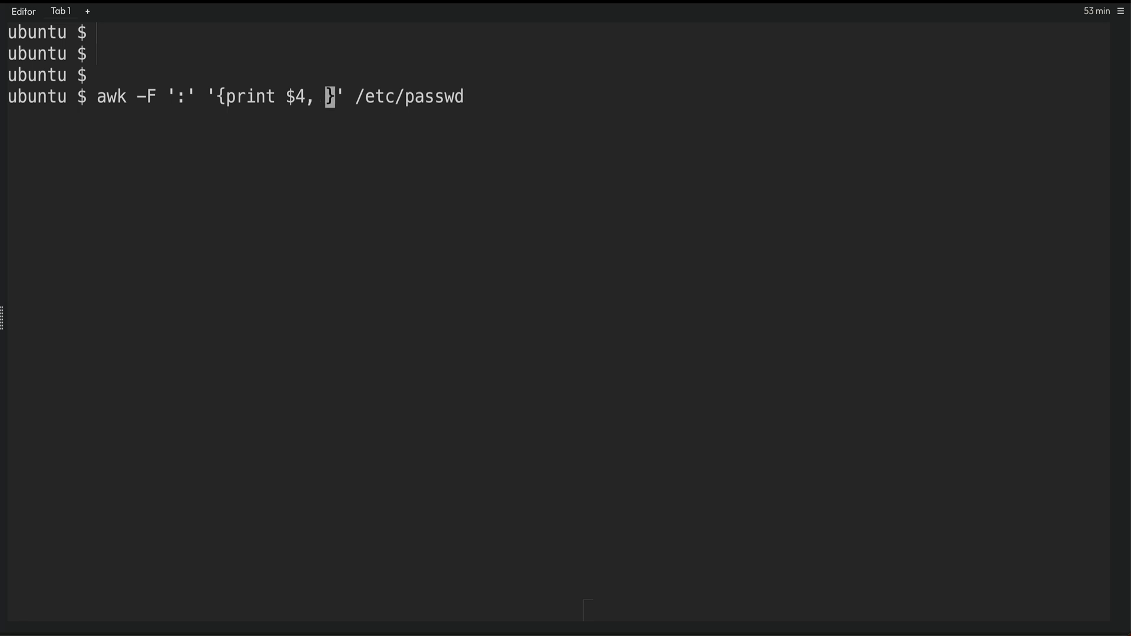
text($1)
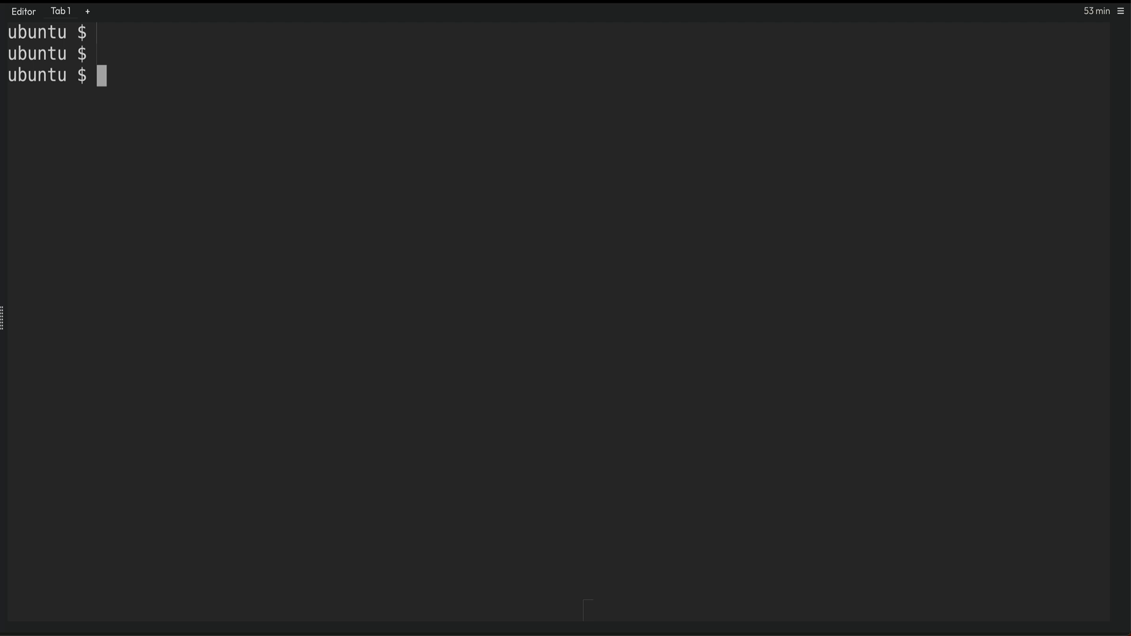
text(awk -F ':' '{print $4, $1}' /etc/passwd)
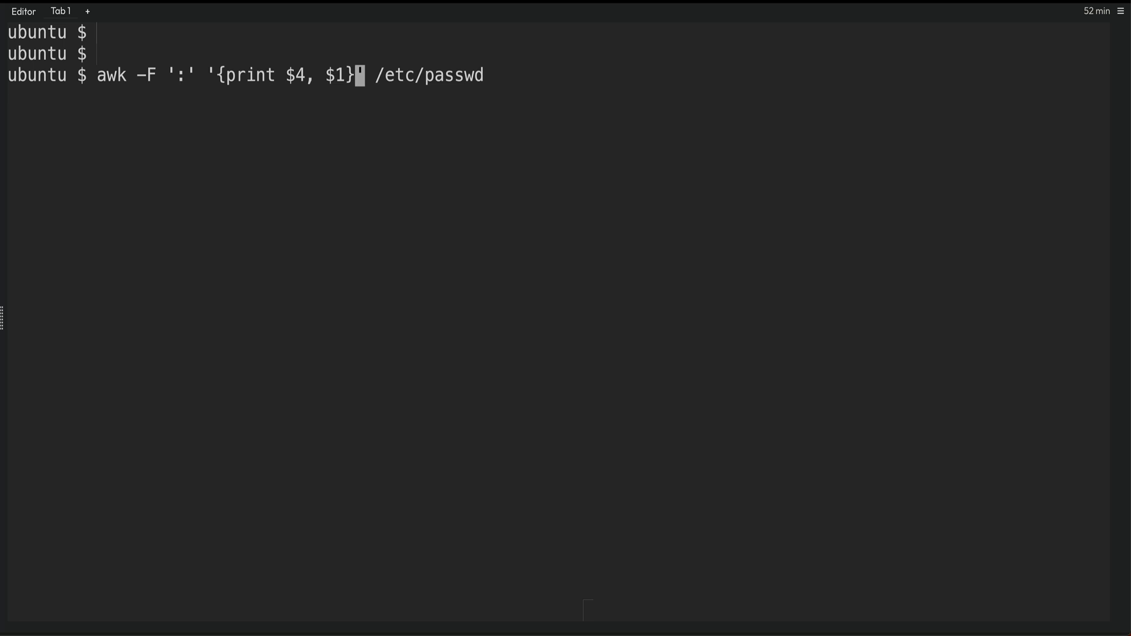
key(ctrl+c)
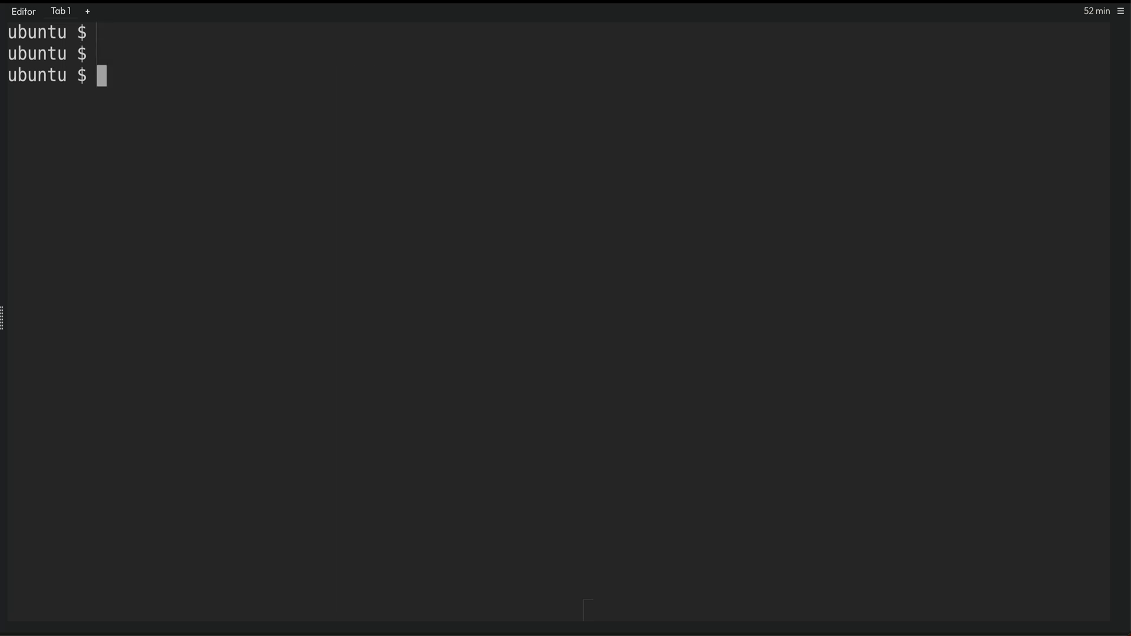
Append the line 'c1 c2 c3' to file1 with echo
text(echo)
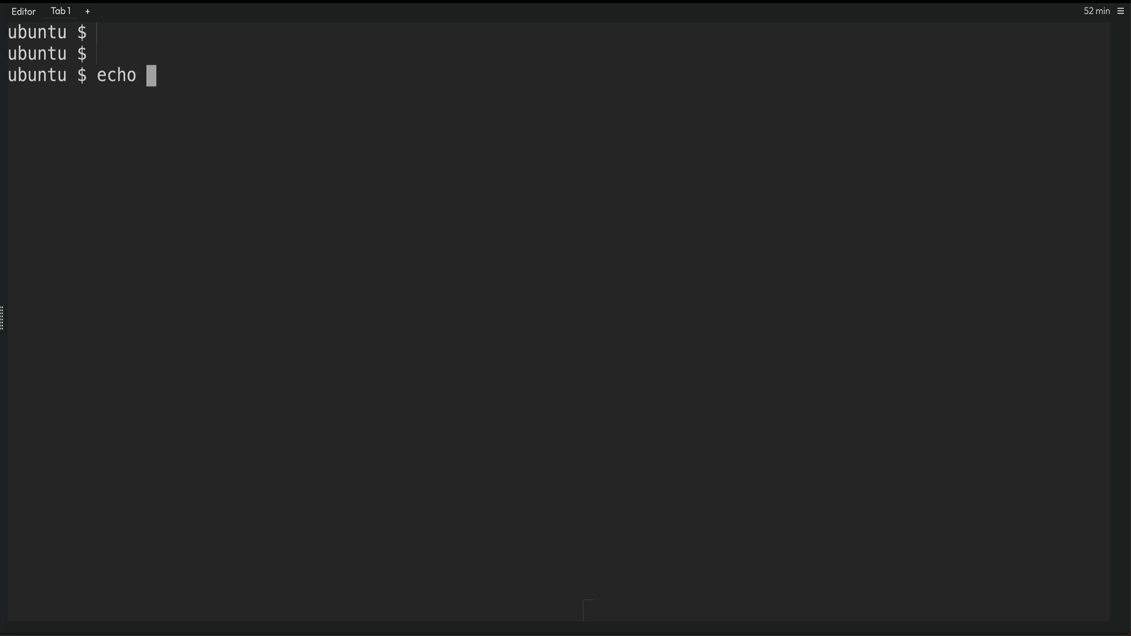
text(")
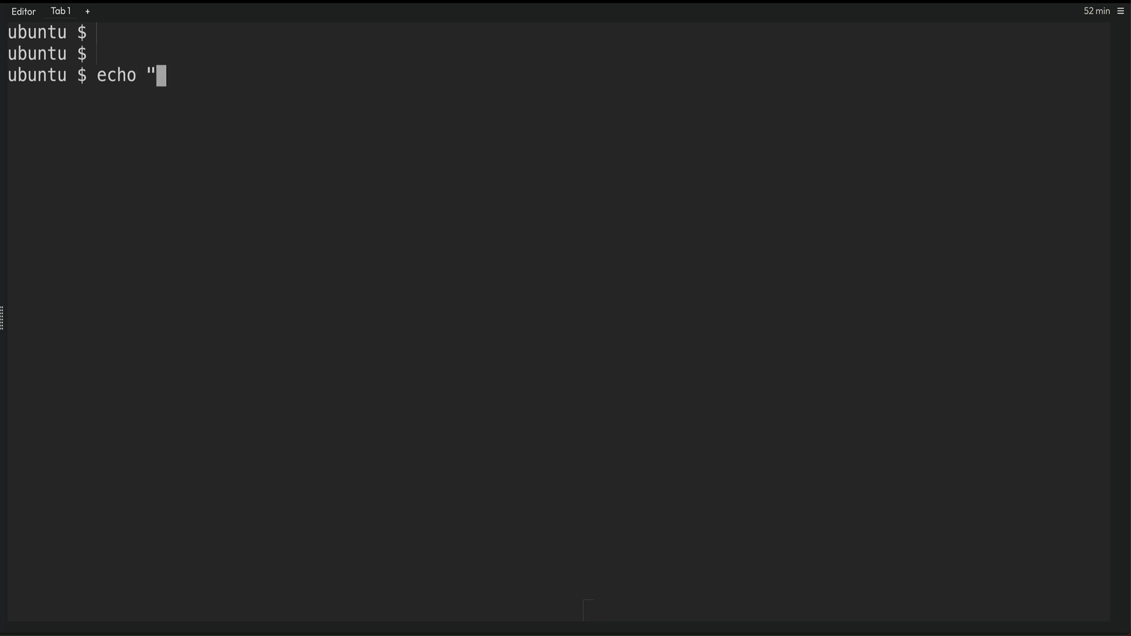
text(c1)
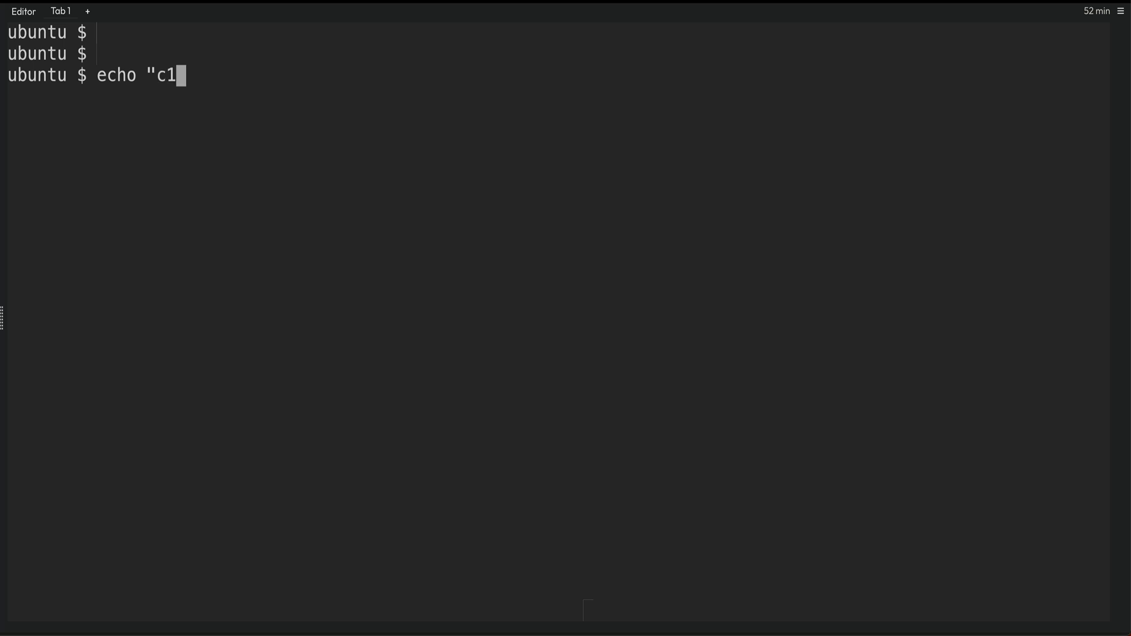
text(" ")
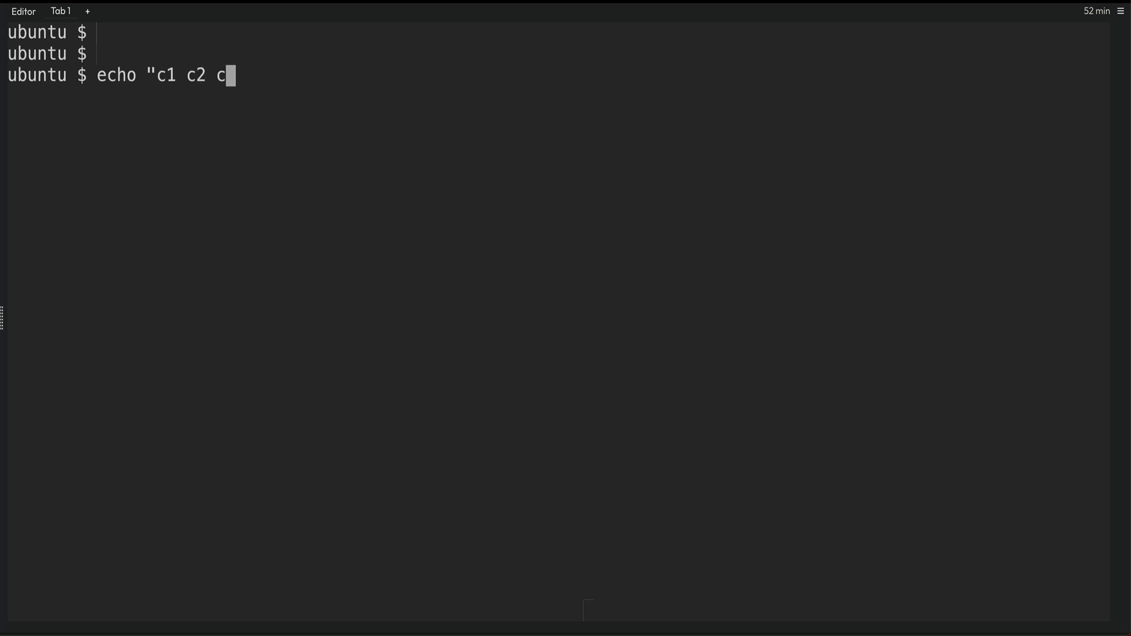
text(3")
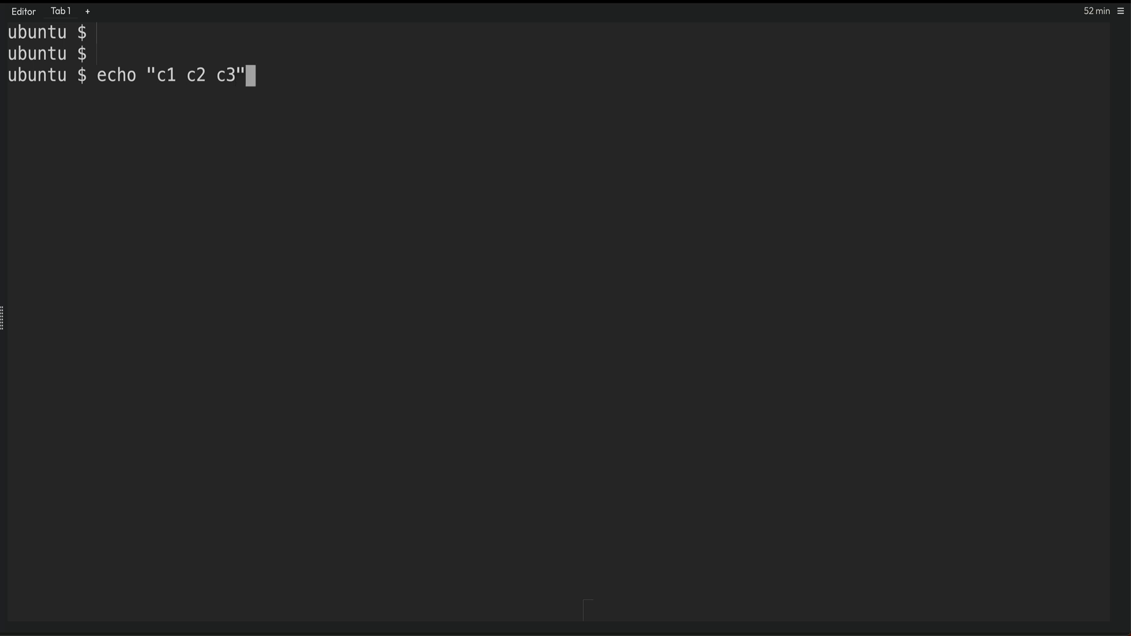
text(>> f)
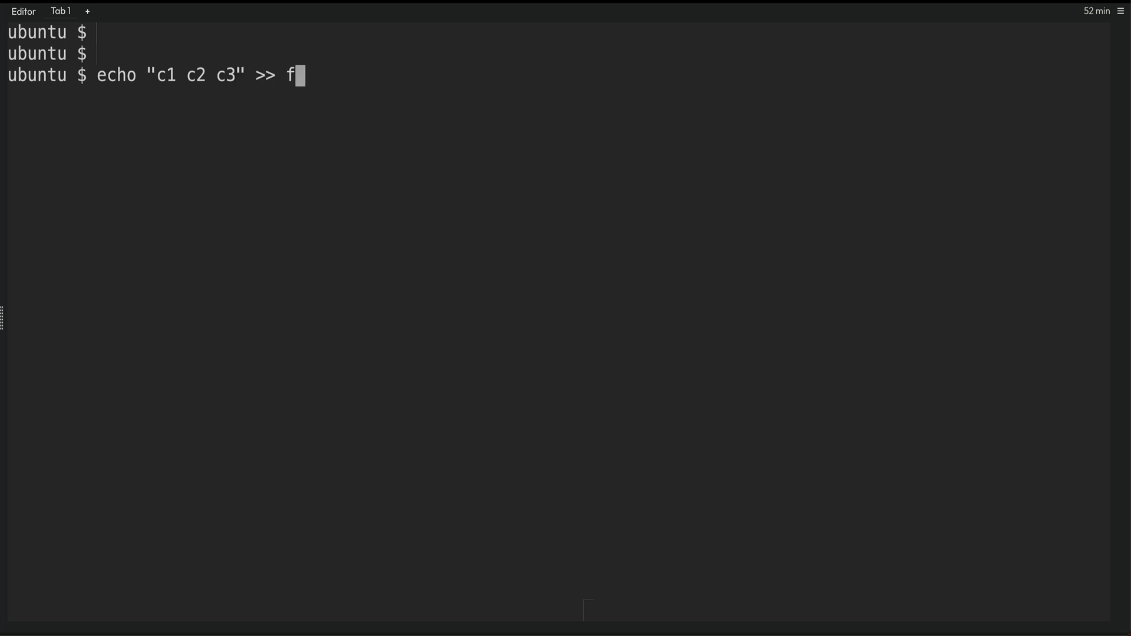
text(il)
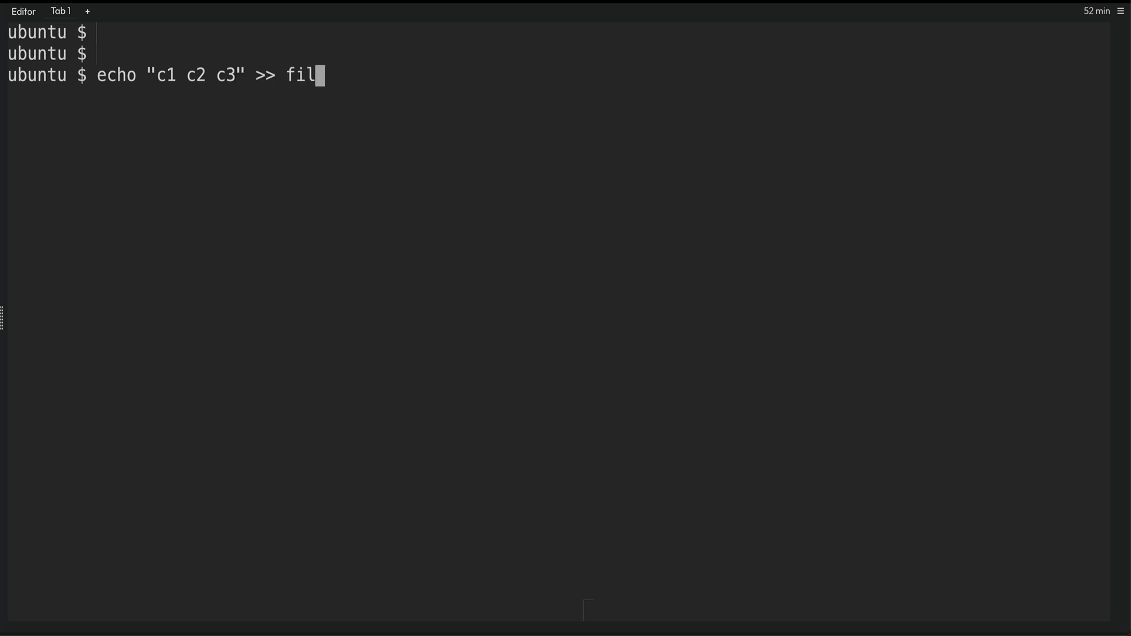
text(e1)
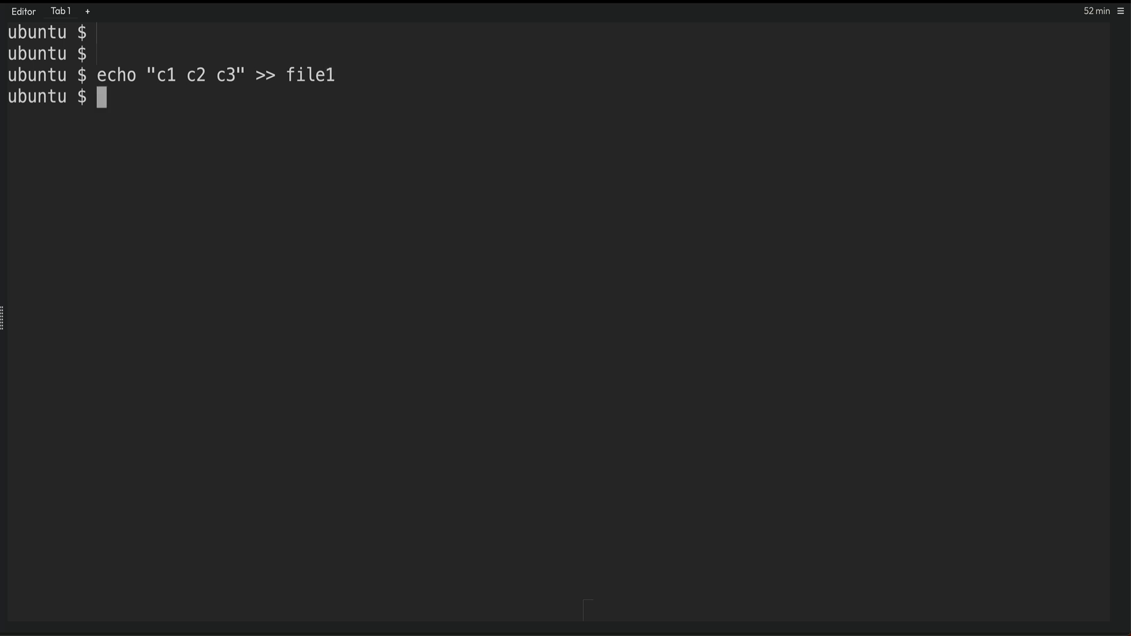
text(echo "c1 c2 c3" >> file1)
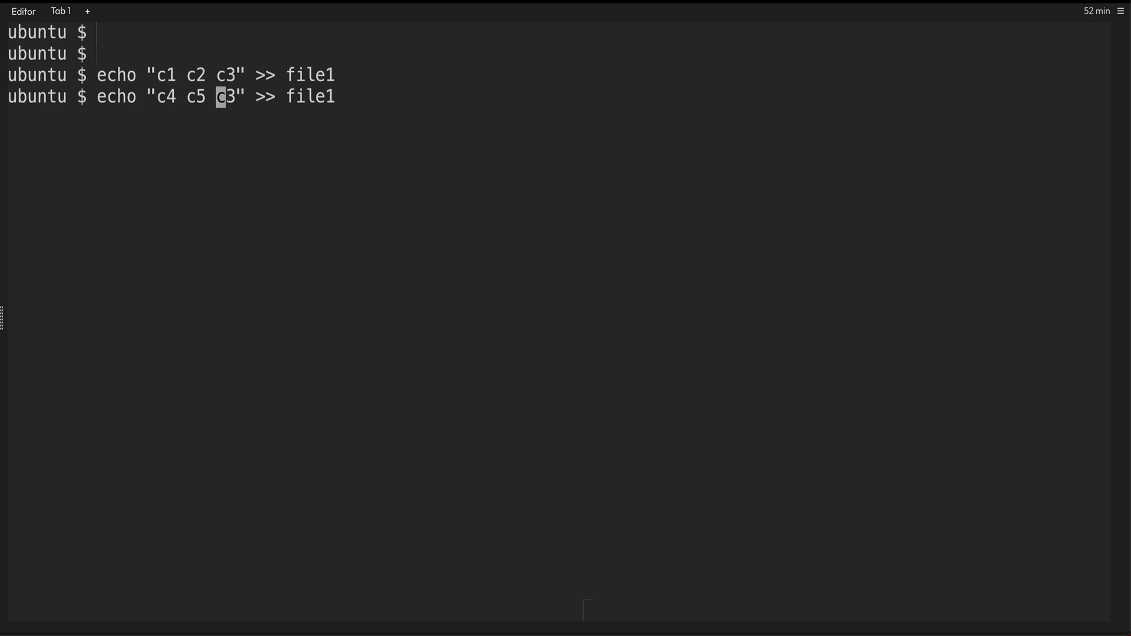
Append the remaining rows, ending with 'c8 c9', to file1 and view it with cat
text(6 c7)
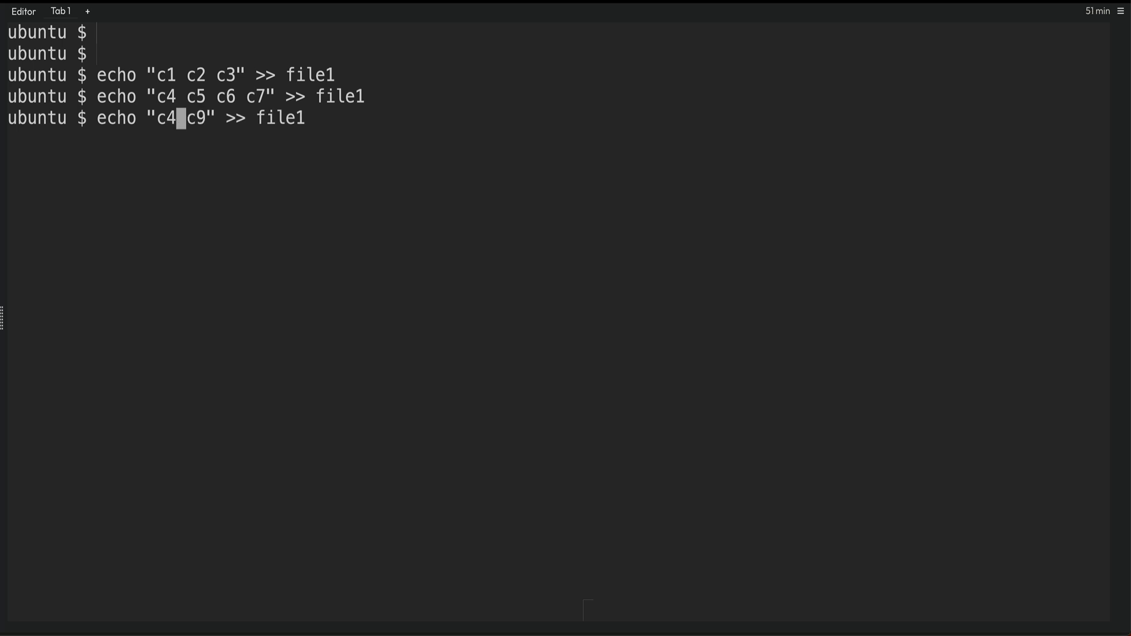
text(c8)
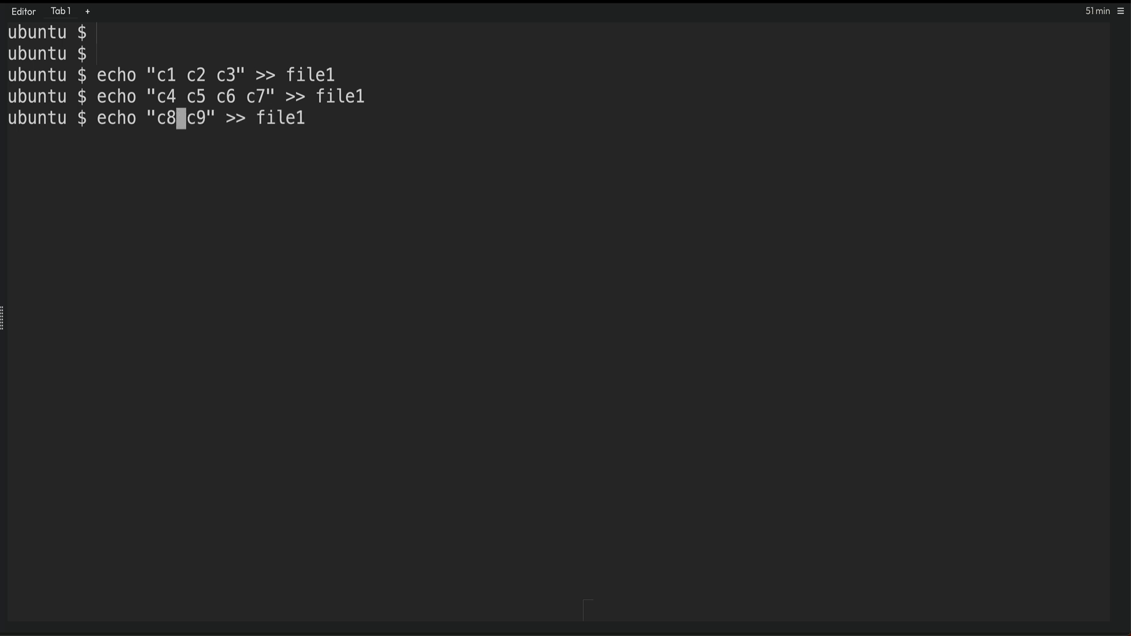
text(cat)
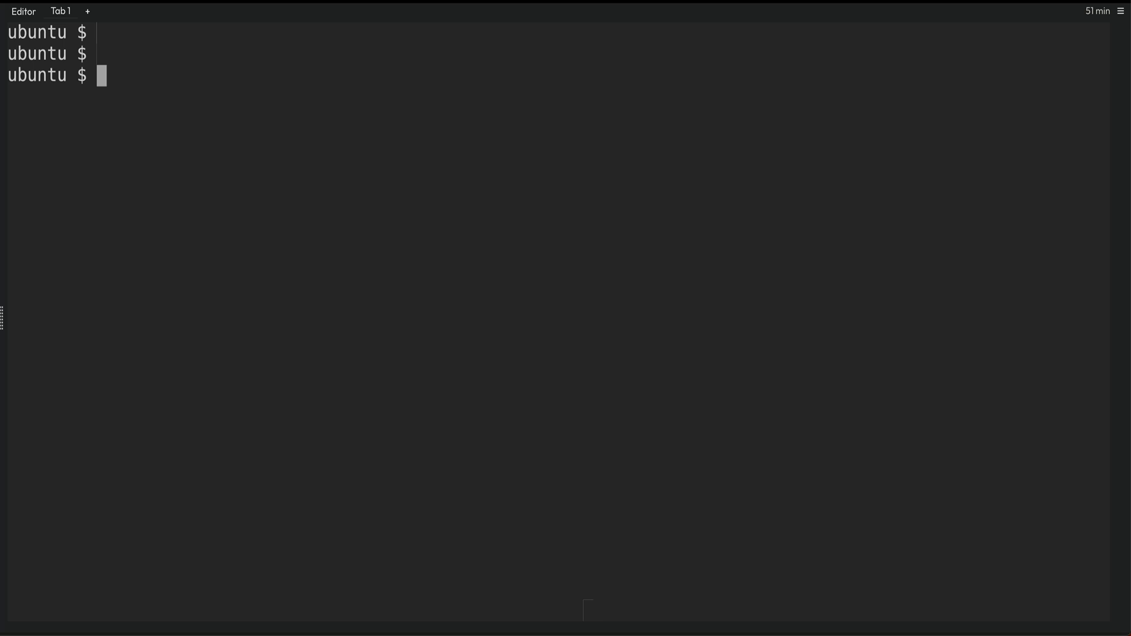
Print the last field of each line of file1 with awk '{print $NF}'
text(a)
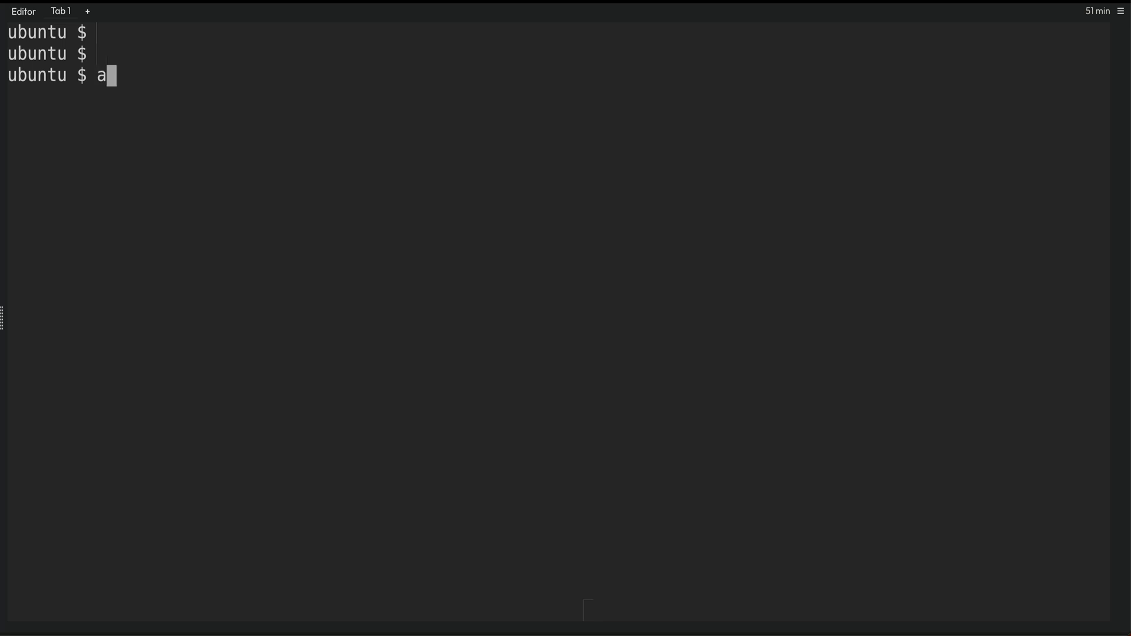
text(wk)
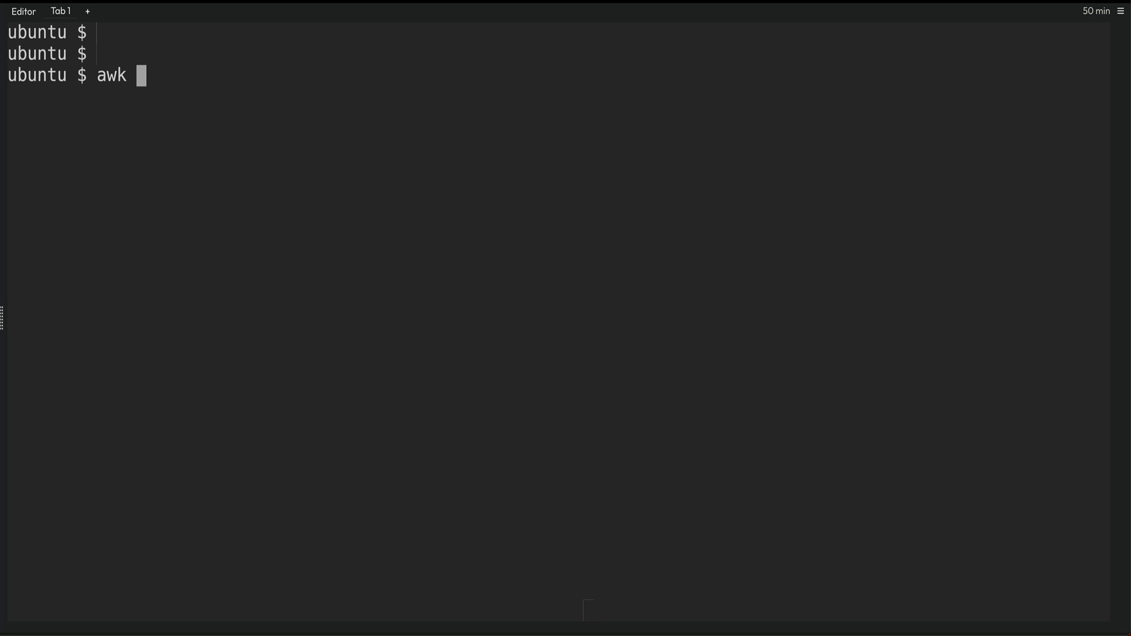
text('')
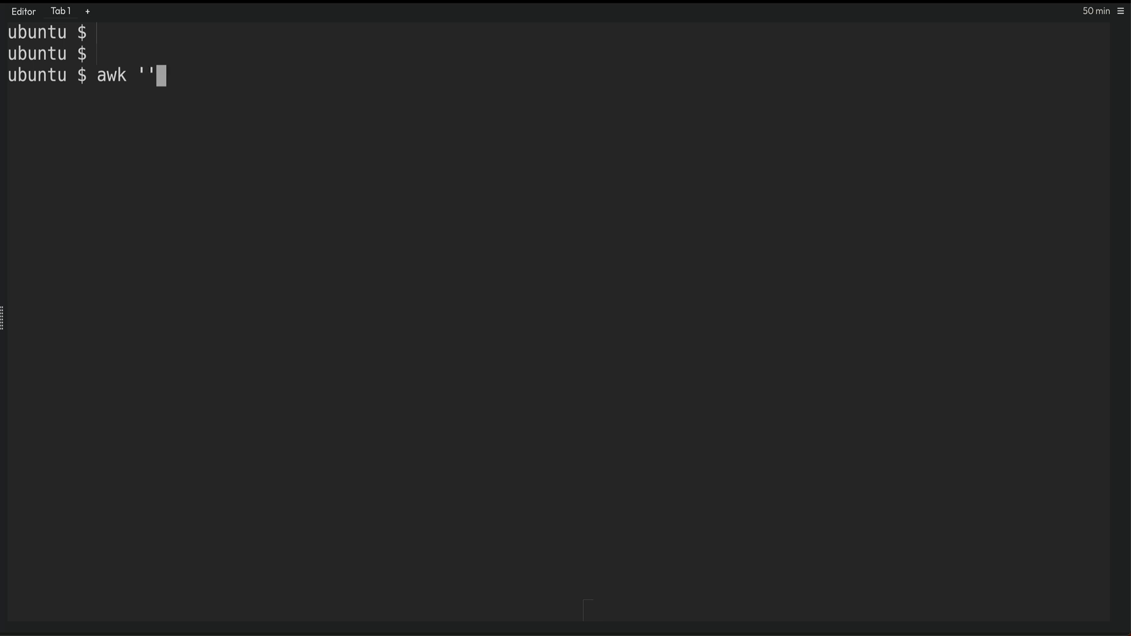
text({})
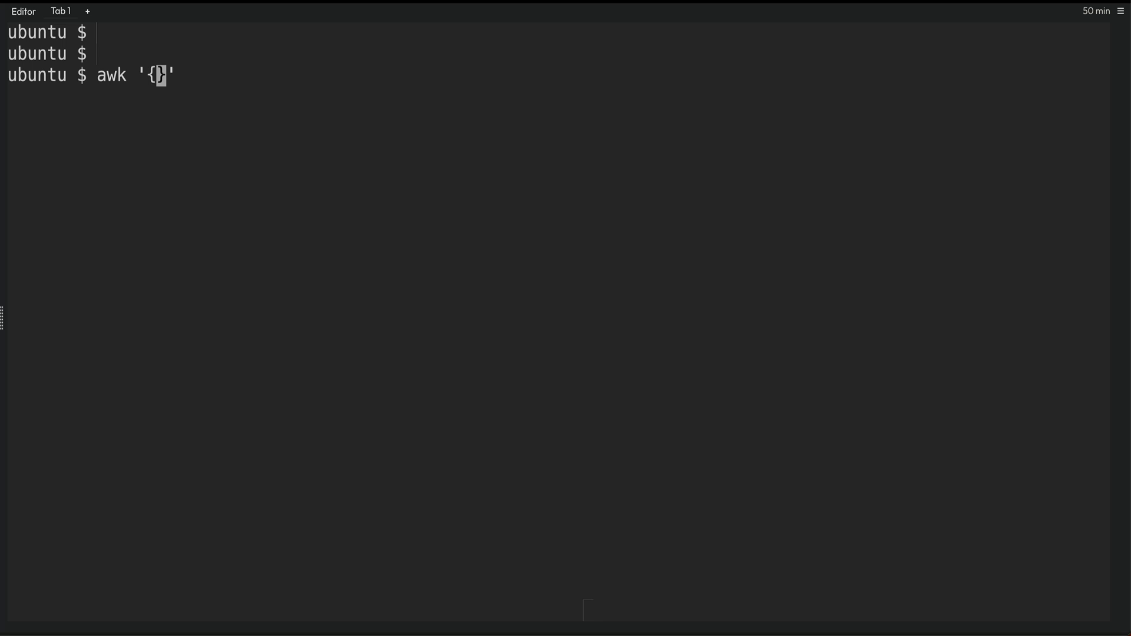
text(print)
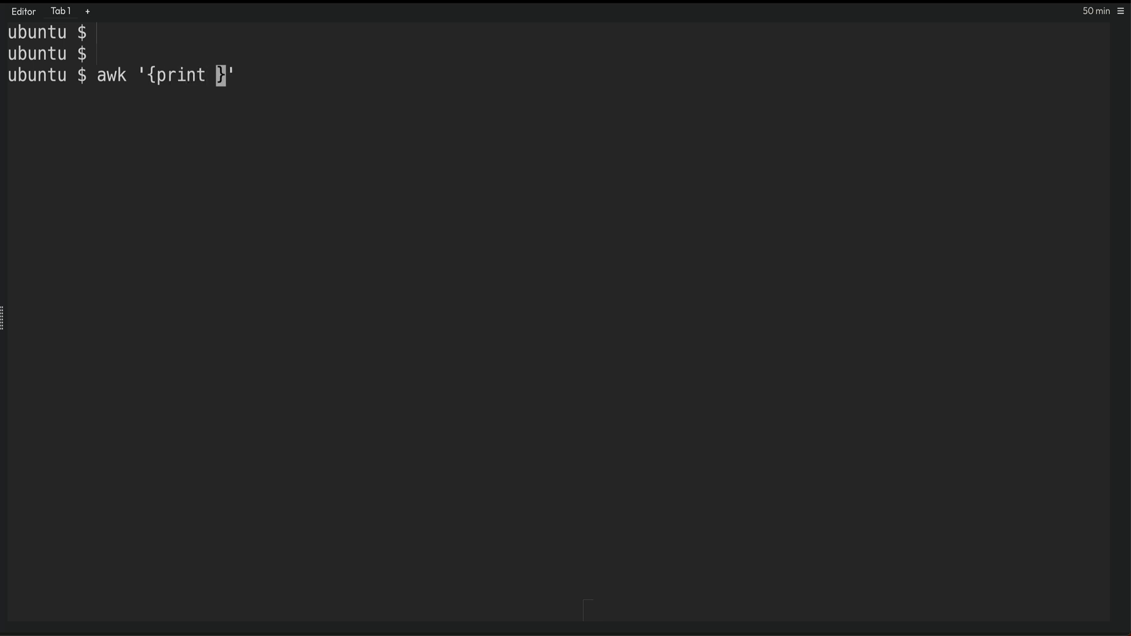
text($)
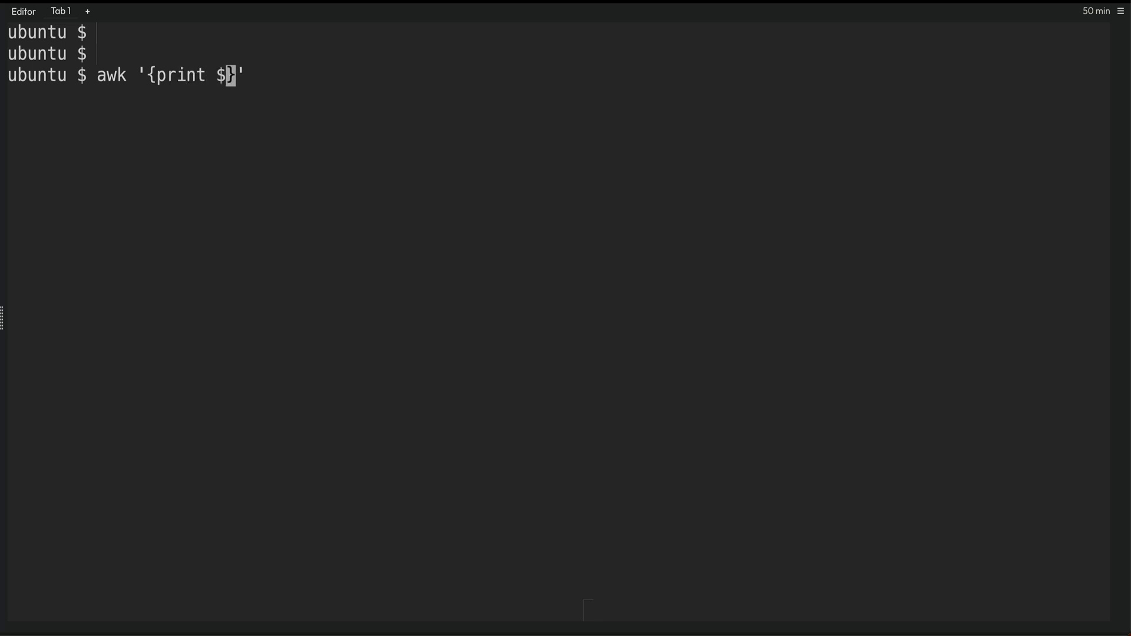
text(NF)
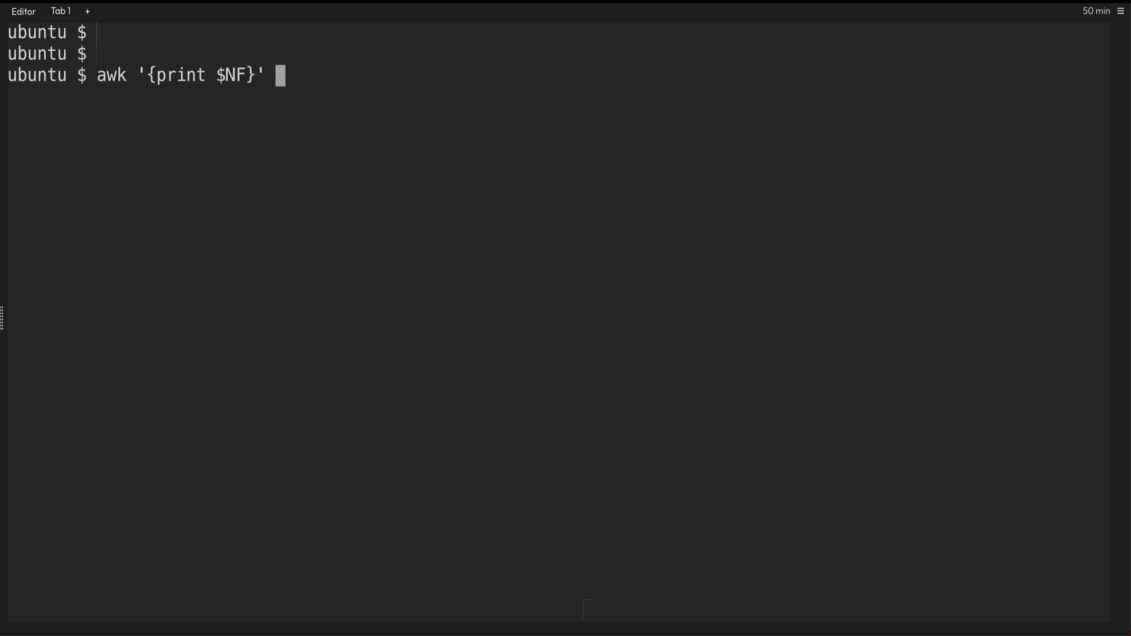
text(file1)
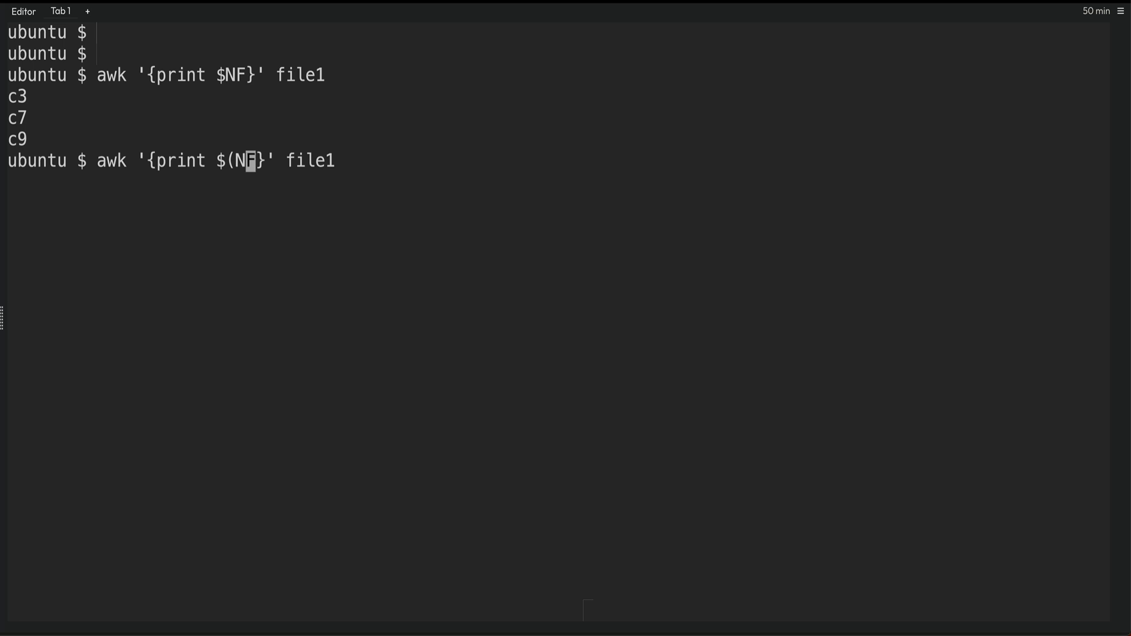
Print each line's second-to-last field with awk '{print $(NF - 1)}' file1
text(-)
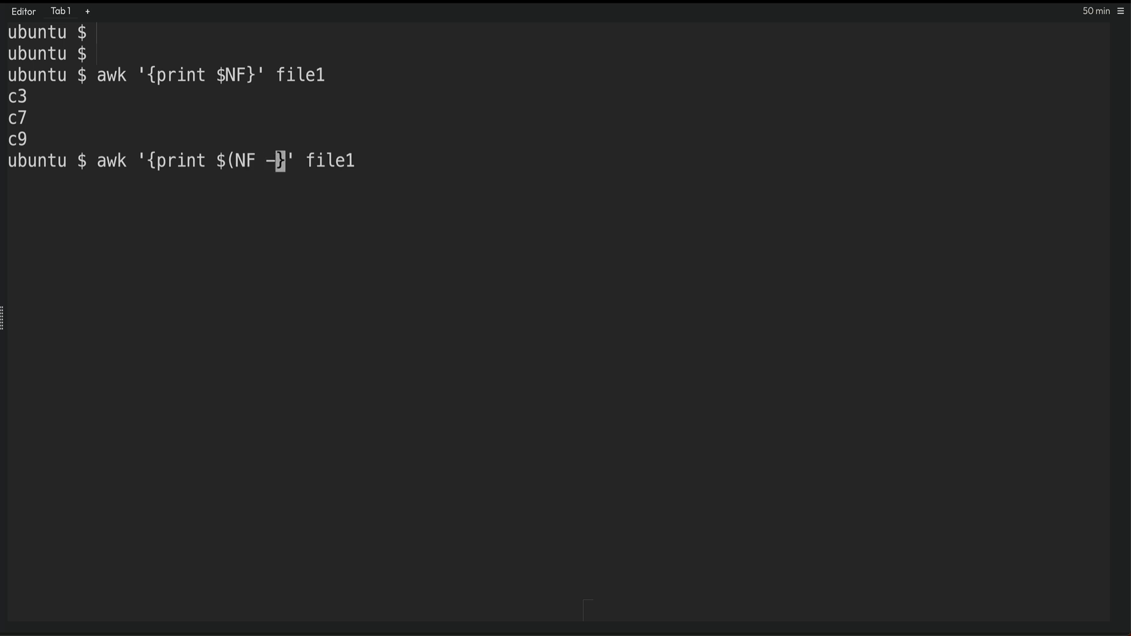
text(1))
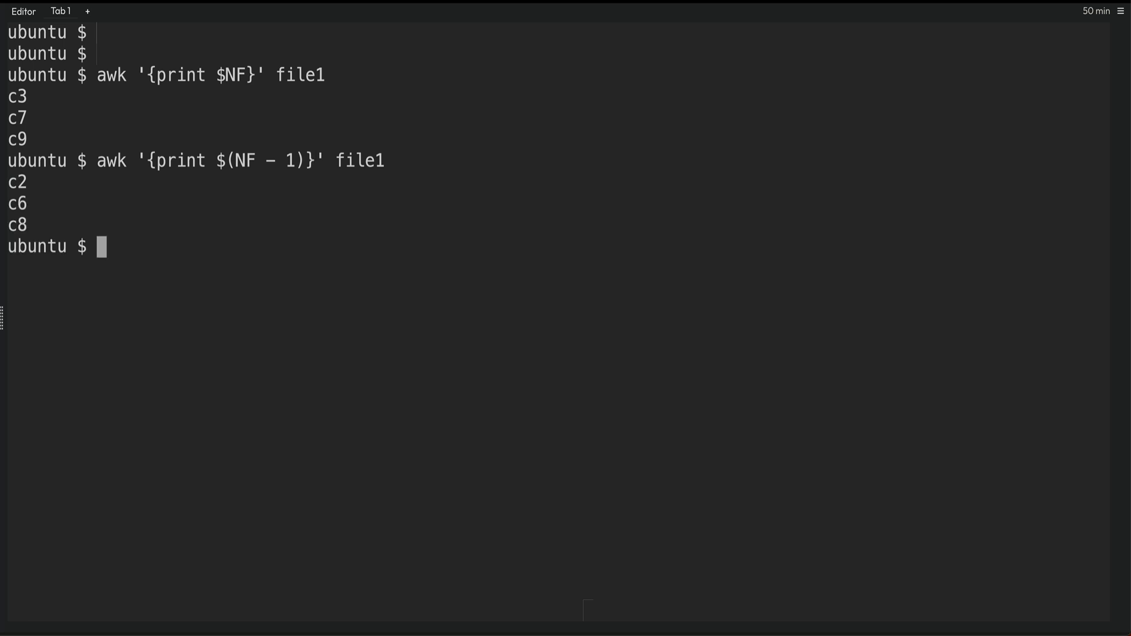
text(awk '{print $(NF - 1)}' file1)
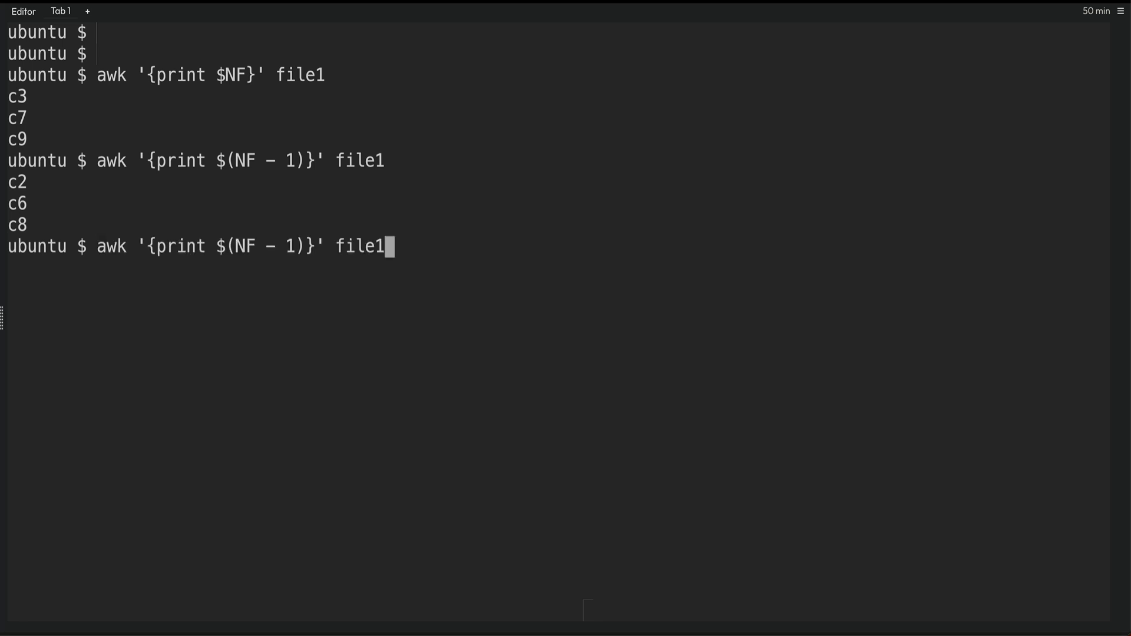
Print /etc/passwd fields 4 and 1 labelled 'COL1: ' and 'COL2: ' using awk -F ':'
text(echo "c8 c9" >> file1)
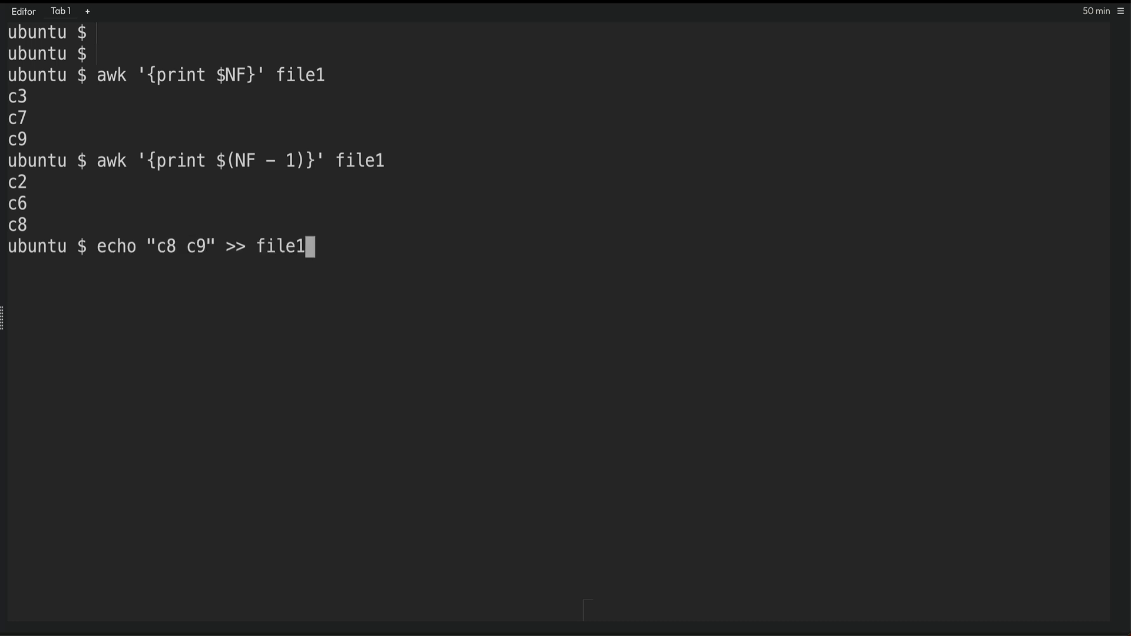
text(awk -F ':' '{print $4, $1}' /etc/passwd)
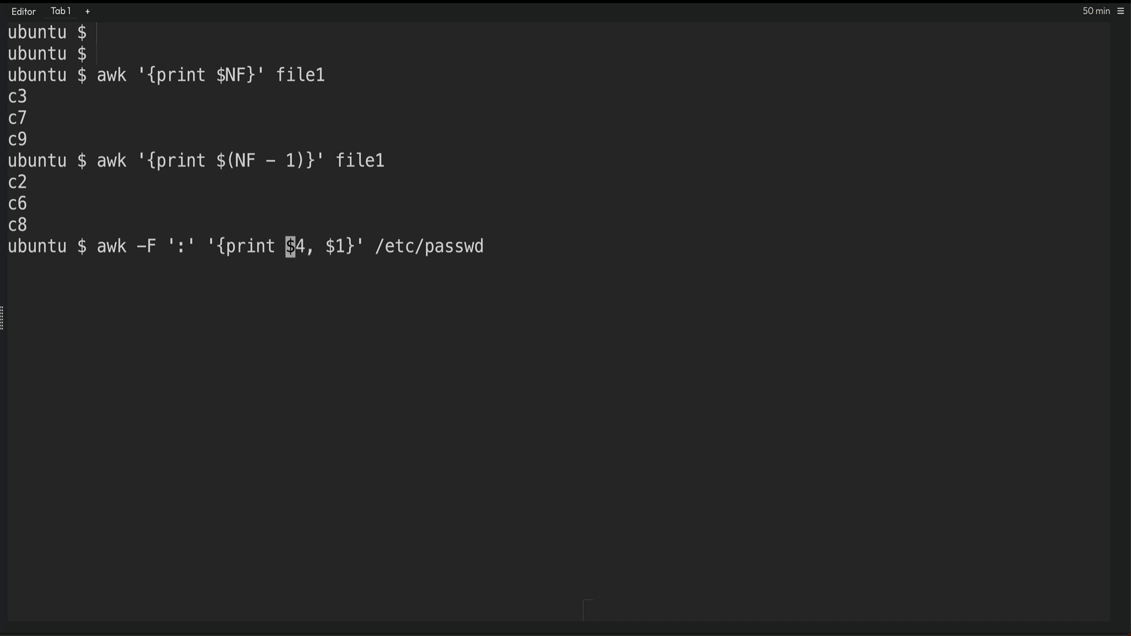
text(")
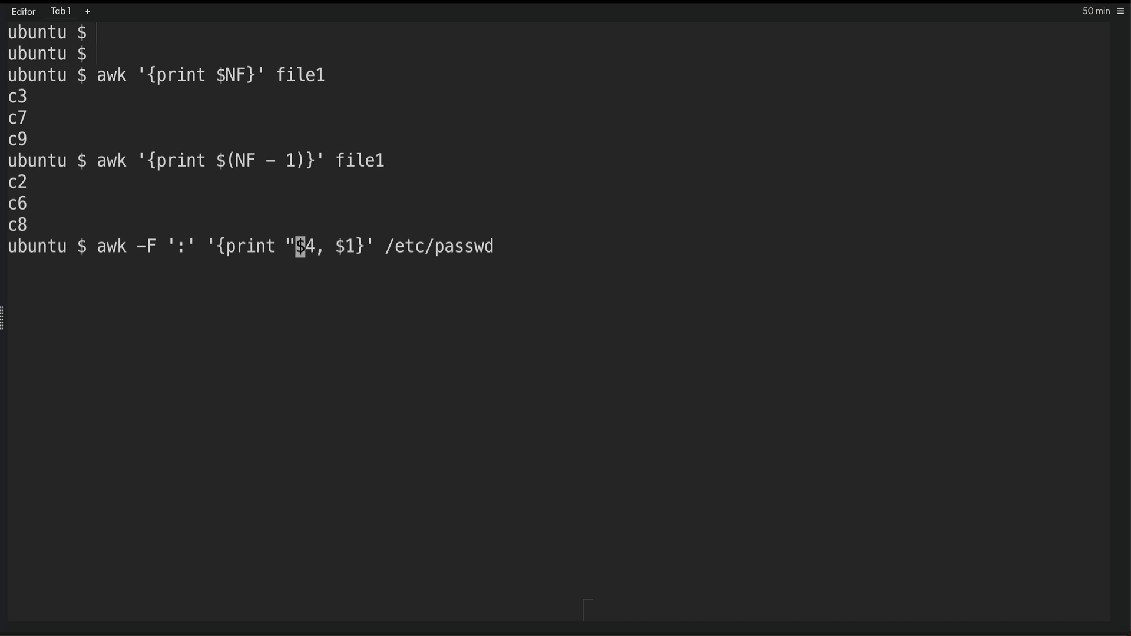
text(COL1)
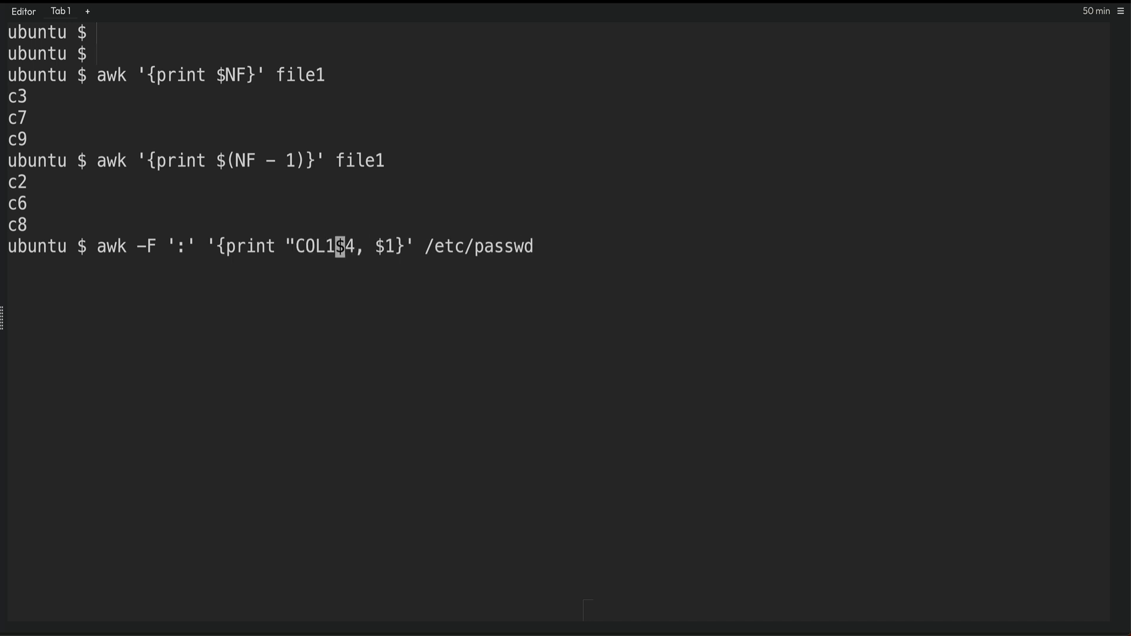
text(:)
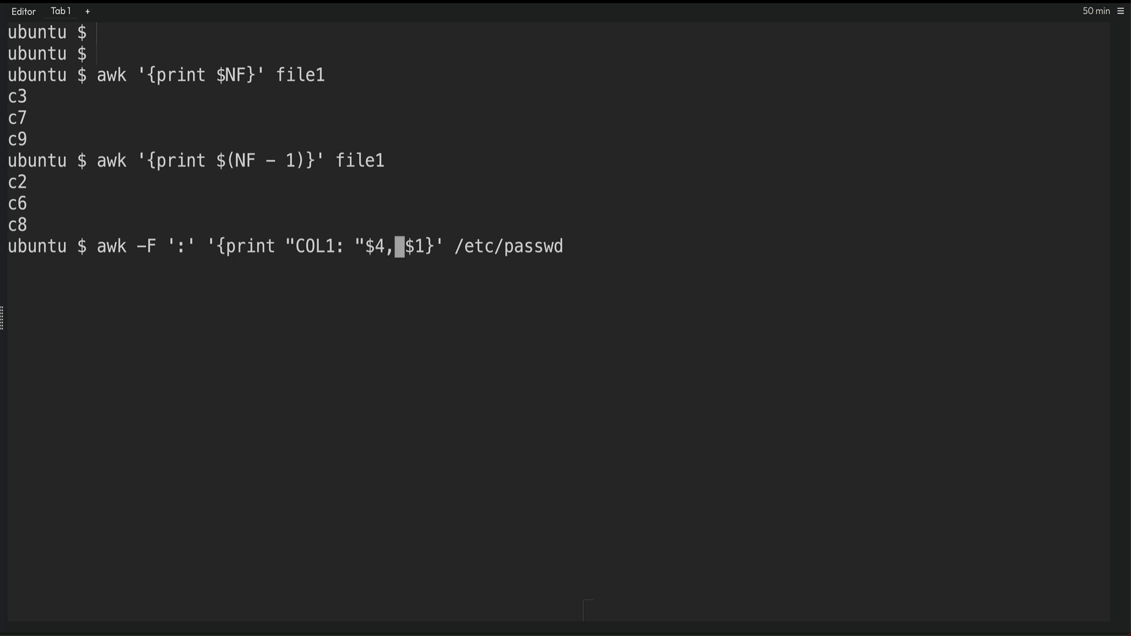
text(C)
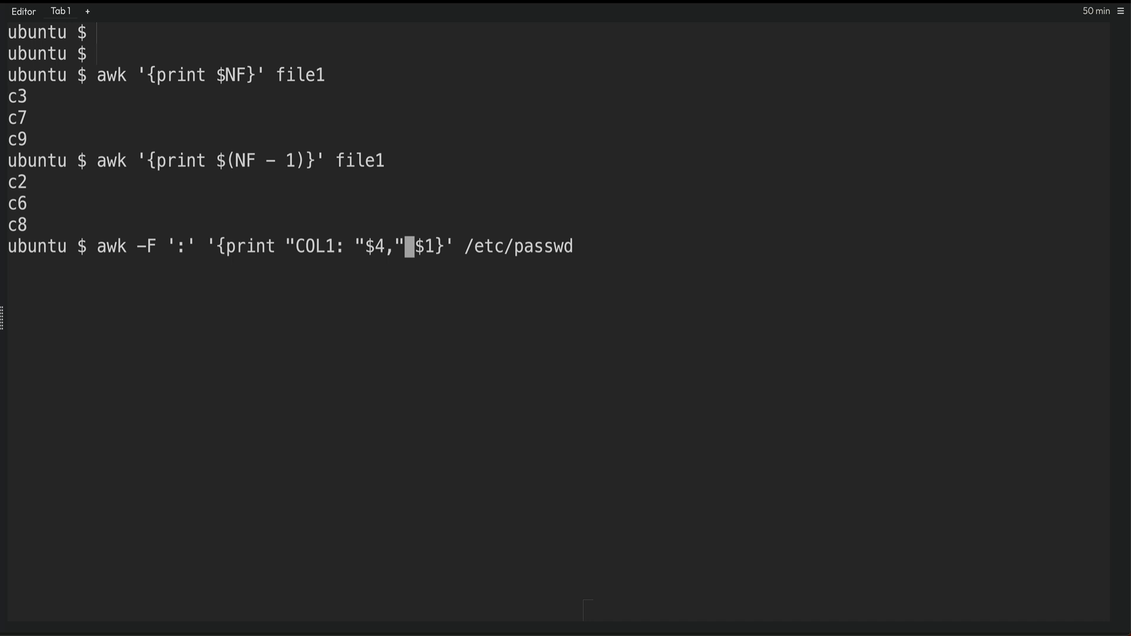
text(COL2)
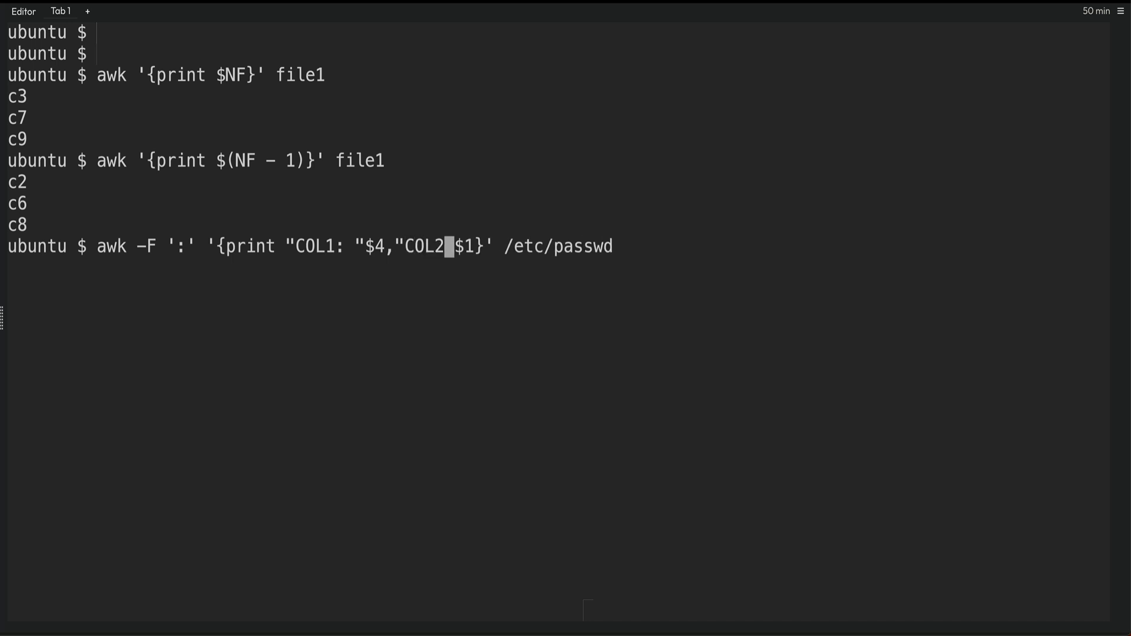
text(": ")
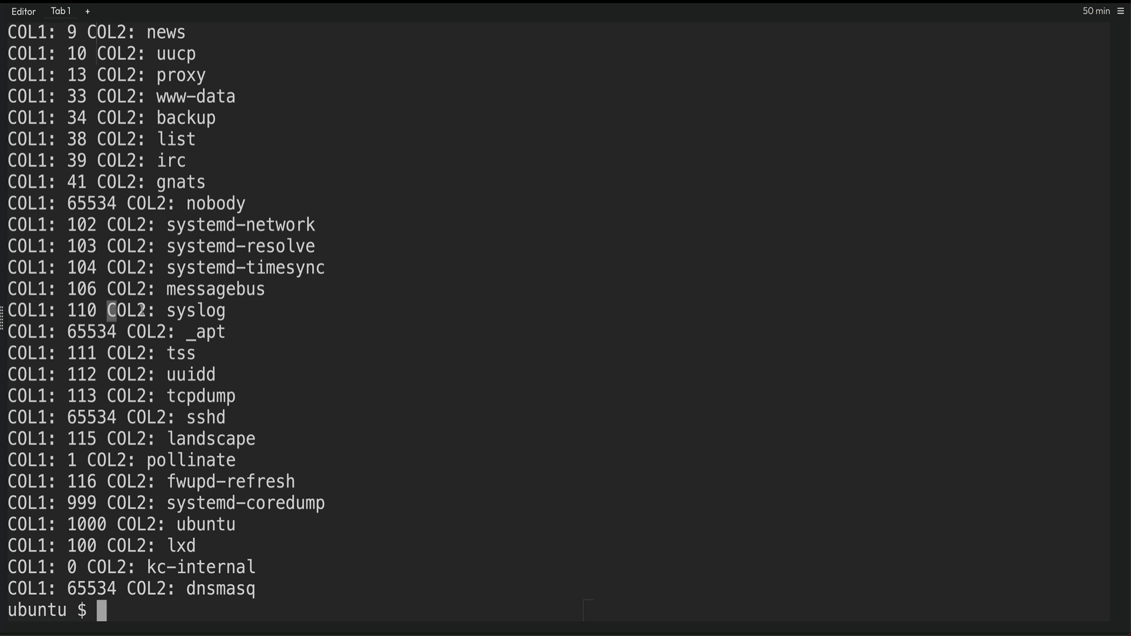
drag(107, 311, 225, 310)
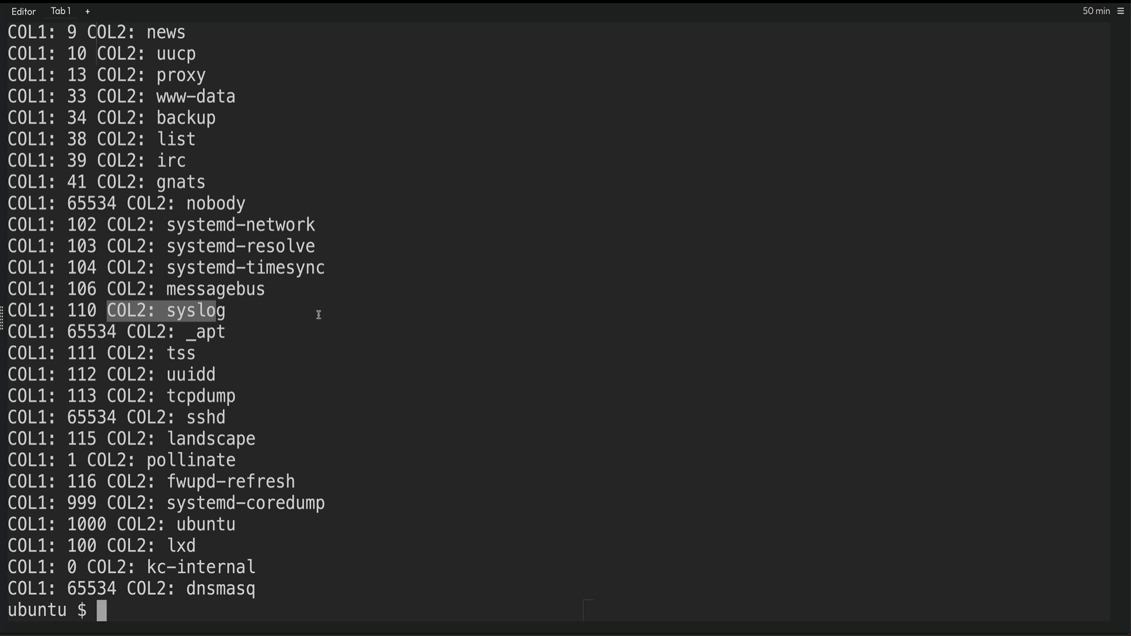